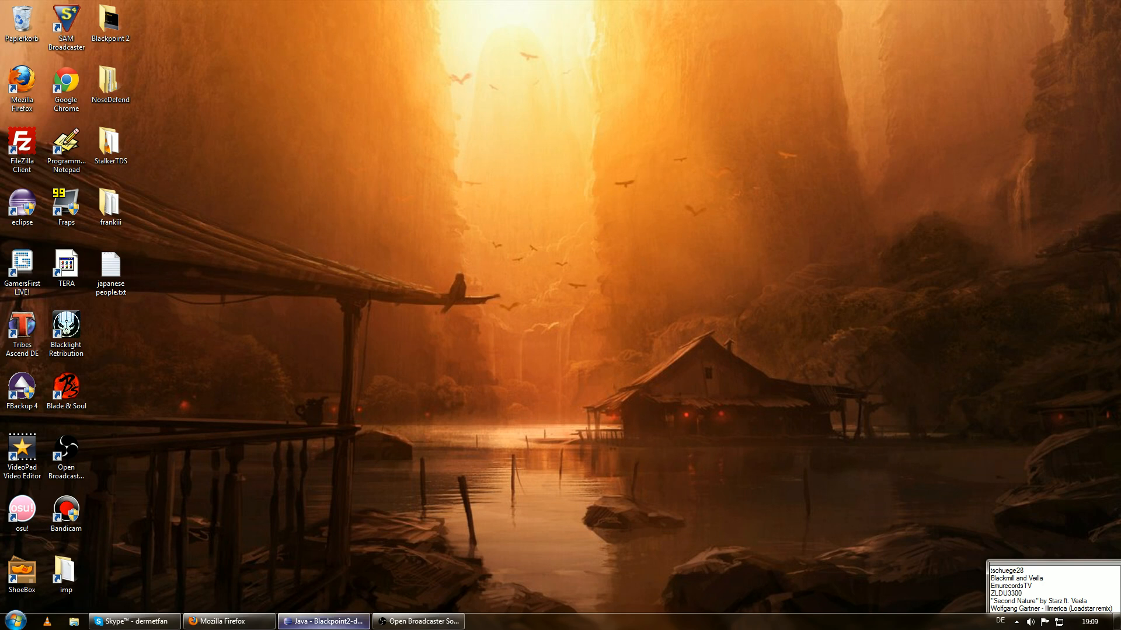
Step: Restore Eclipse from the taskbar and launch the Blackpoint 2 desktop project
left_click(323, 621)
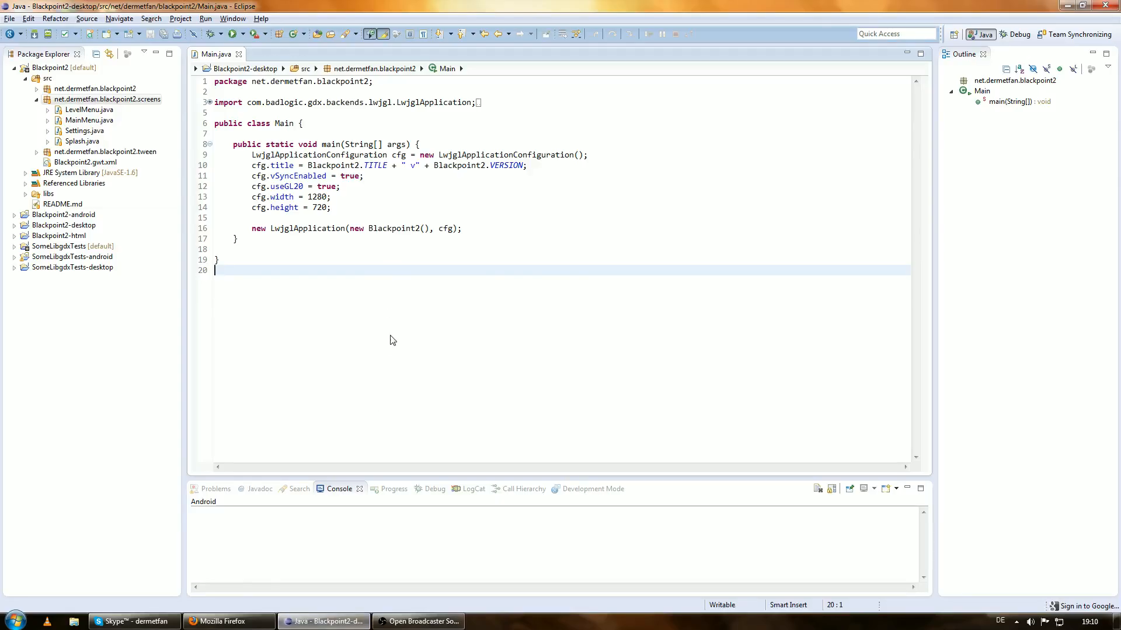
mouse_move(457, 280)
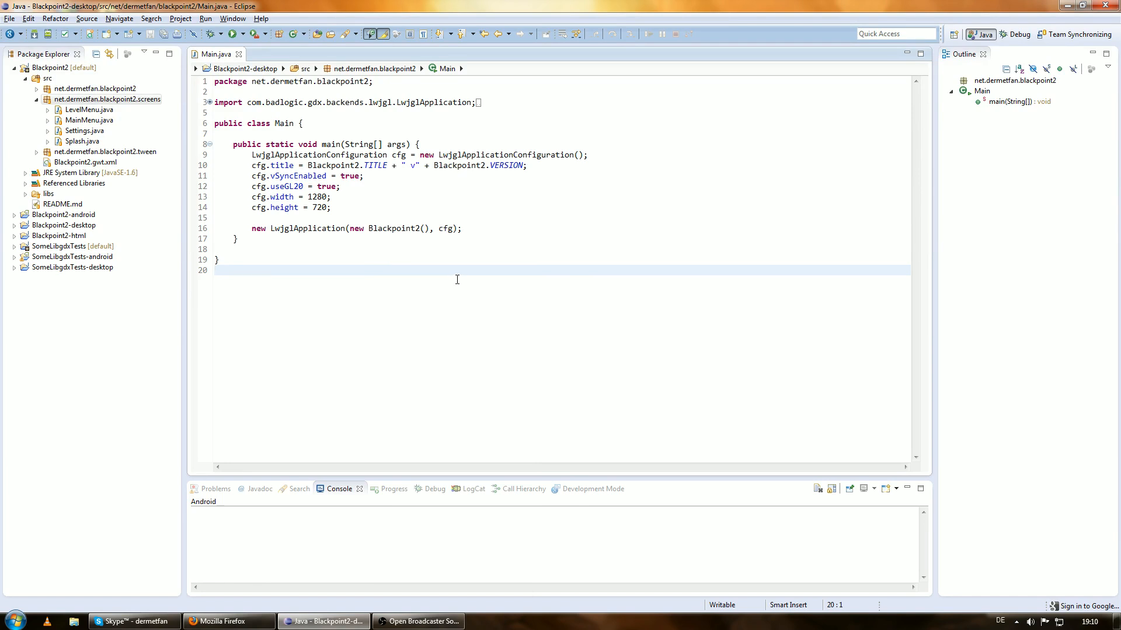
left_click(215, 270)
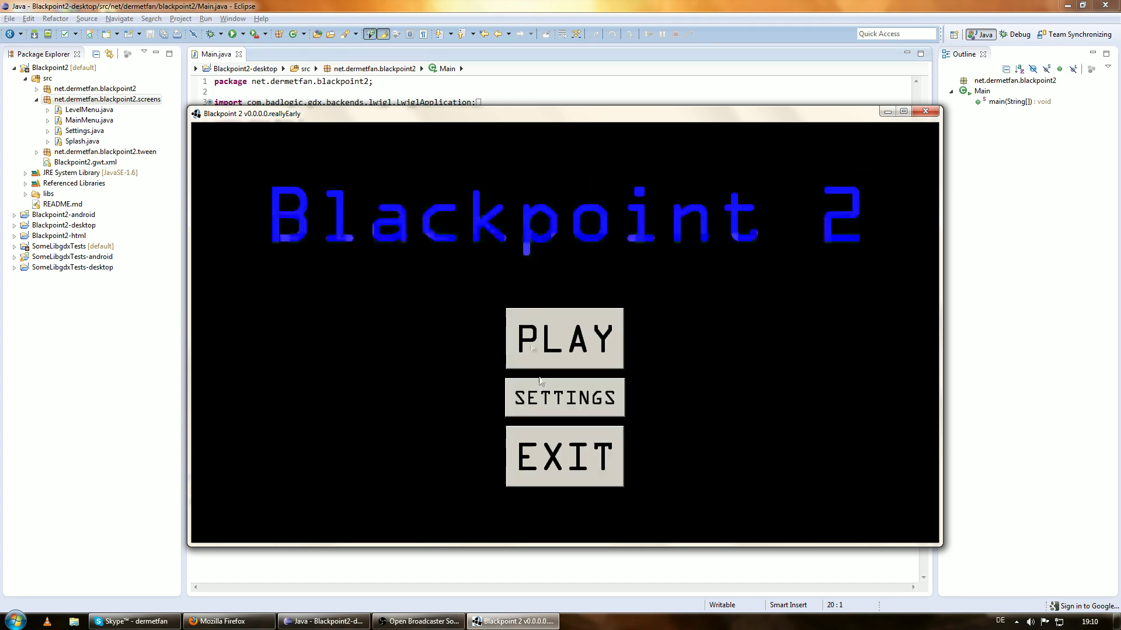
Step: Browse the Blackpoint 2 level selection screen, then exit the game
left_click(563, 340)
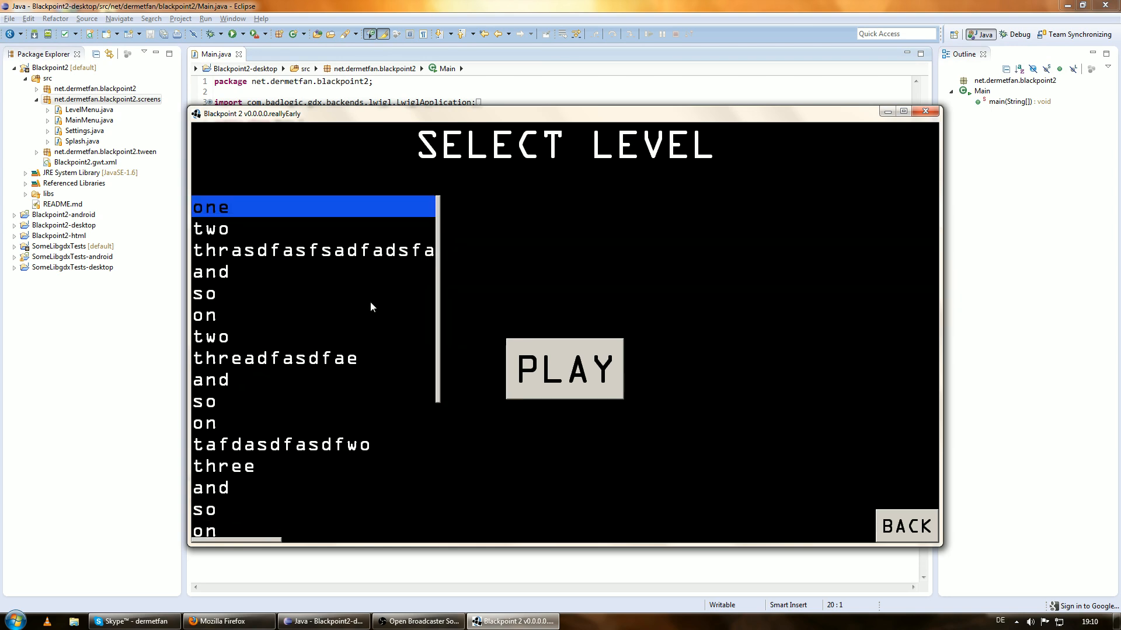
mouse_move(556, 378)
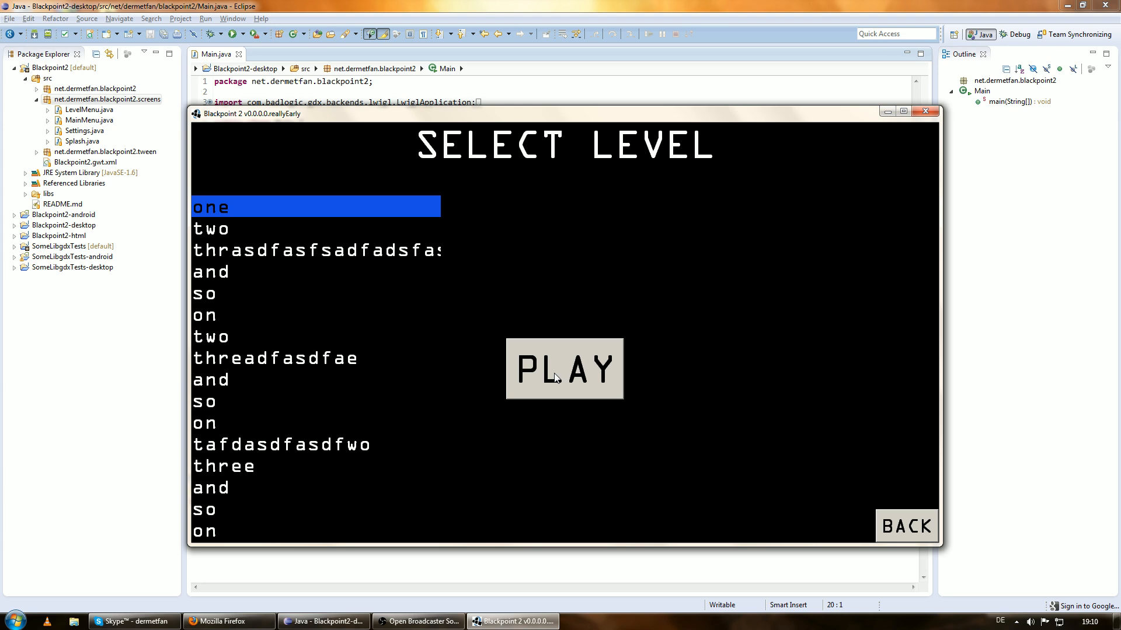
mouse_move(827, 515)
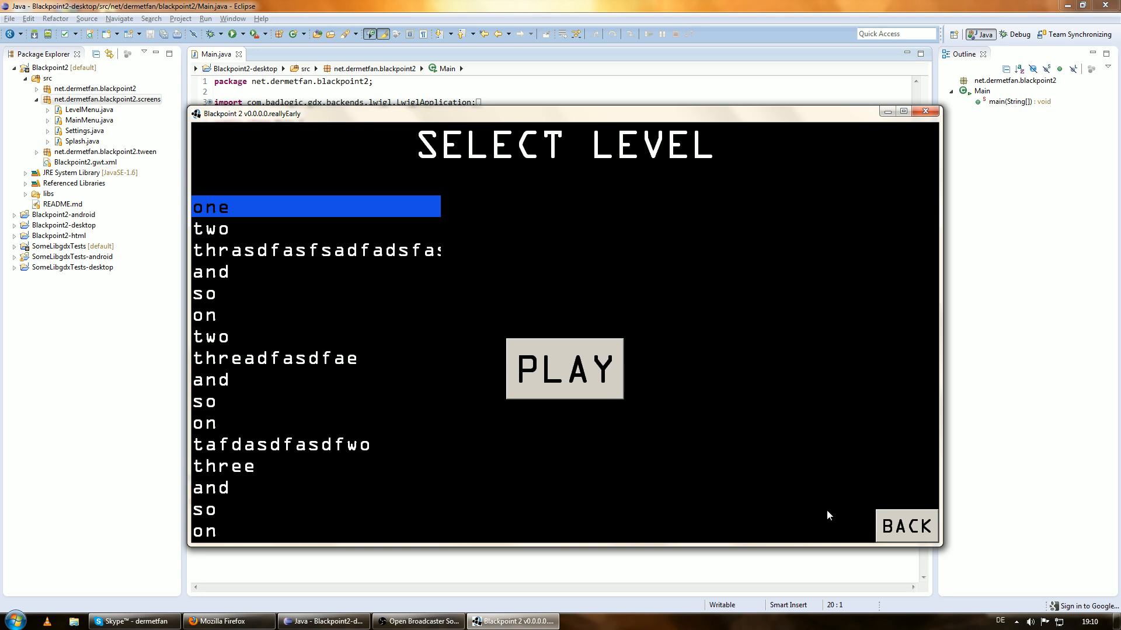
mouse_move(305, 420)
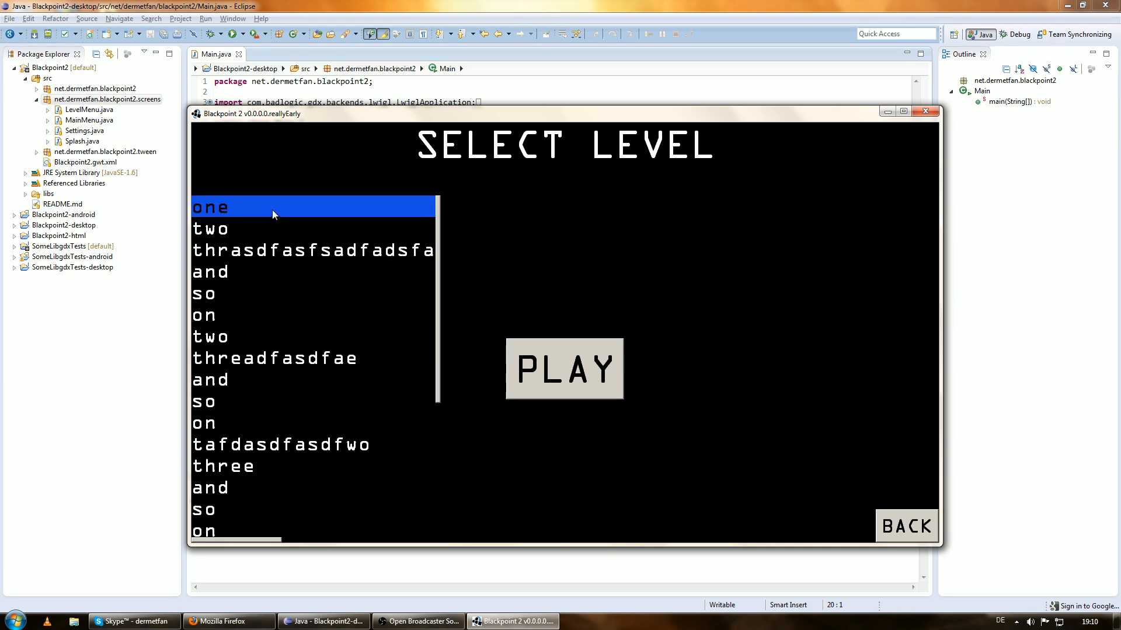
mouse_move(576, 377)
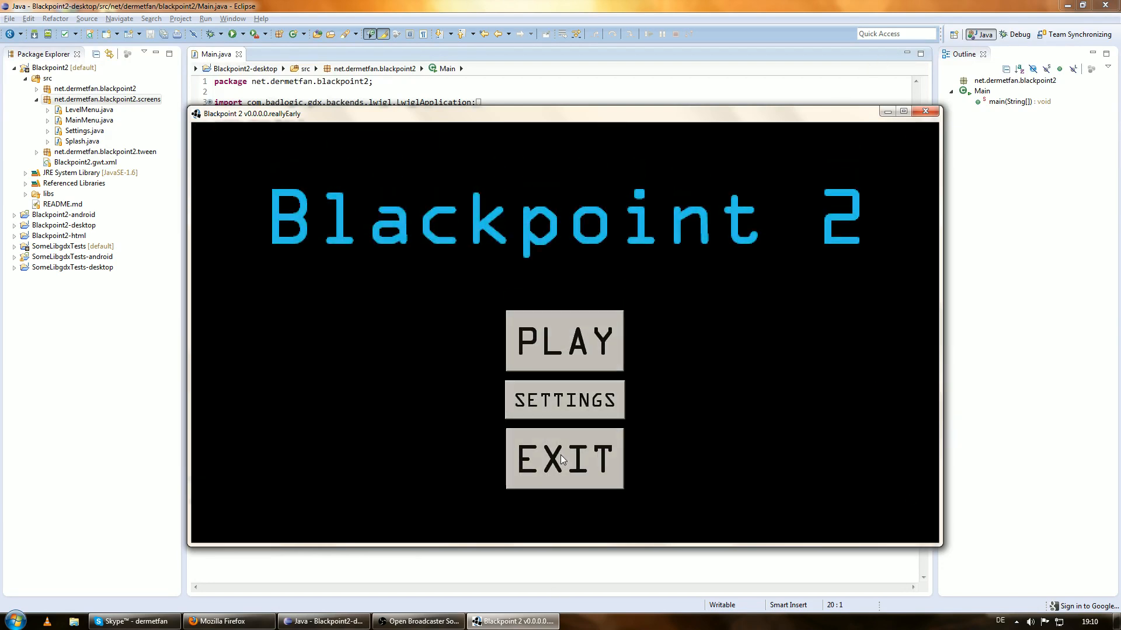
left_click(563, 459)
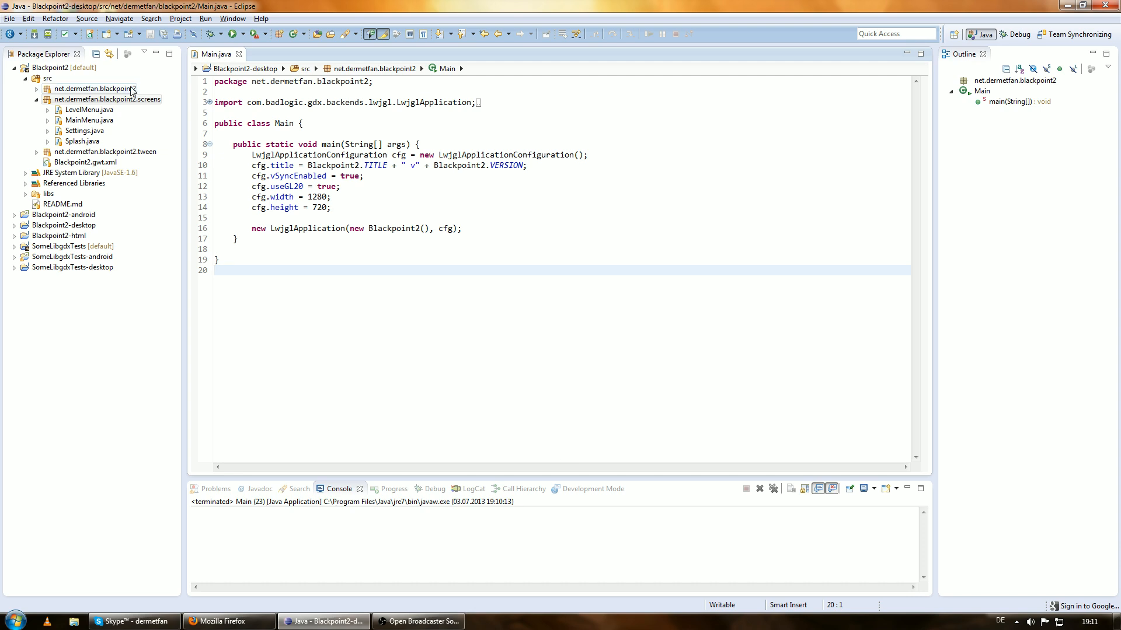
Step: Create a class named Game in the screens package implementing the Screen interface
right_click(107, 98)
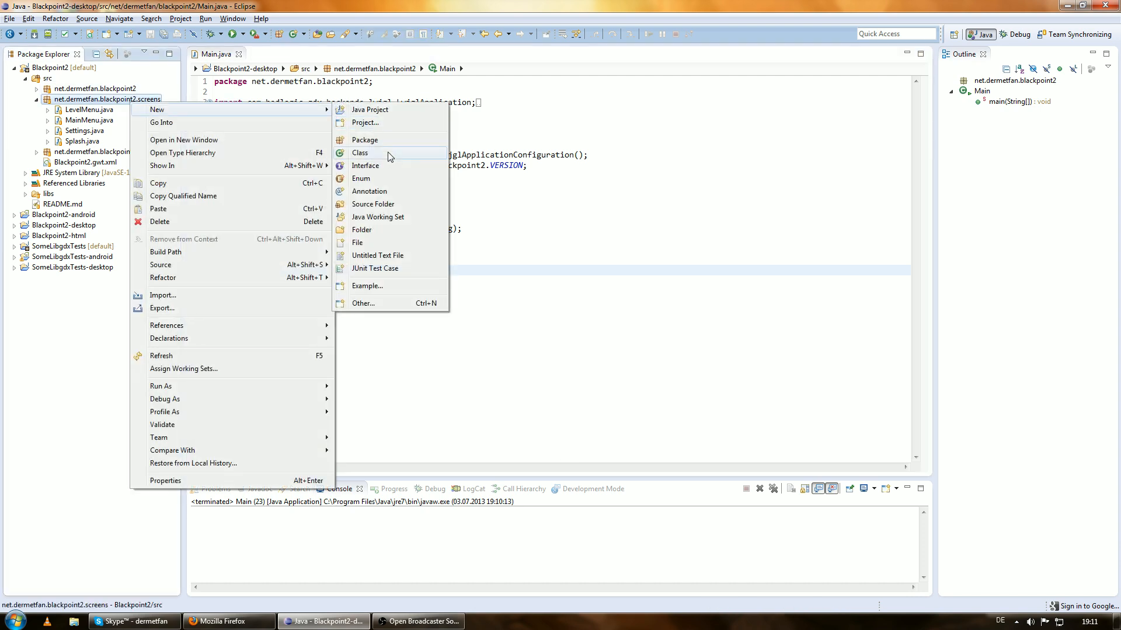
left_click(359, 152)
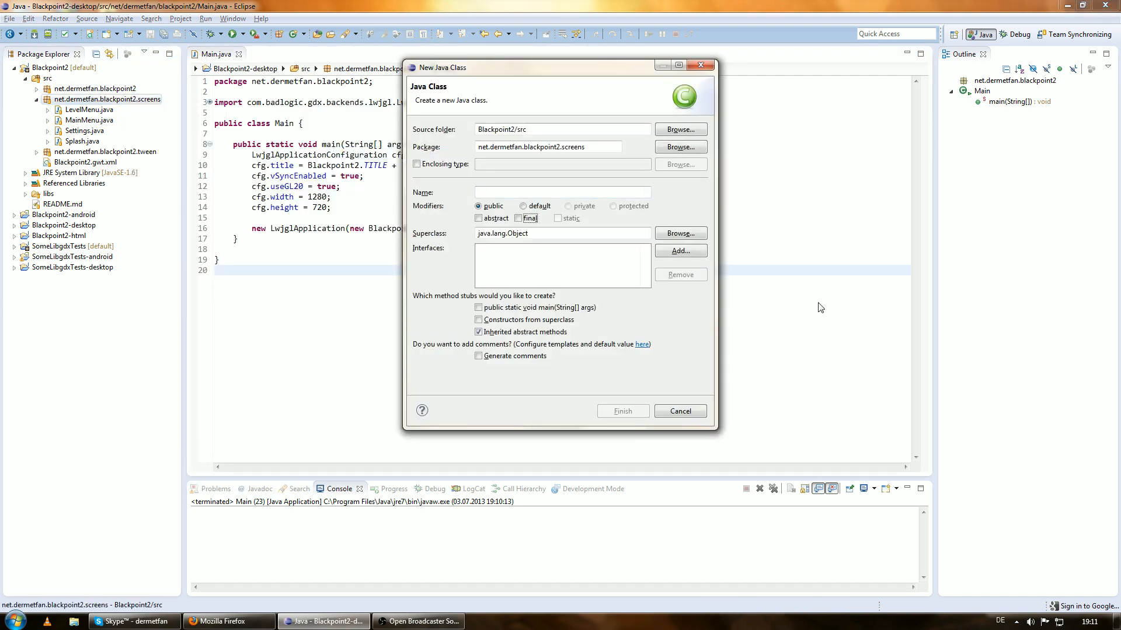
left_click(681, 251)
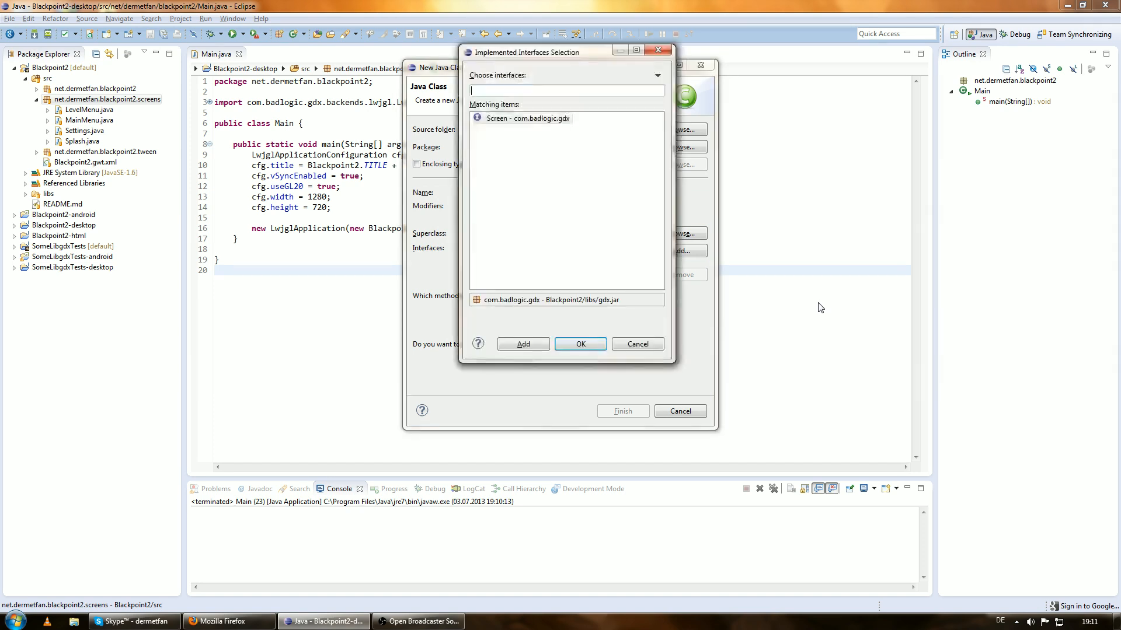
type("Screen")
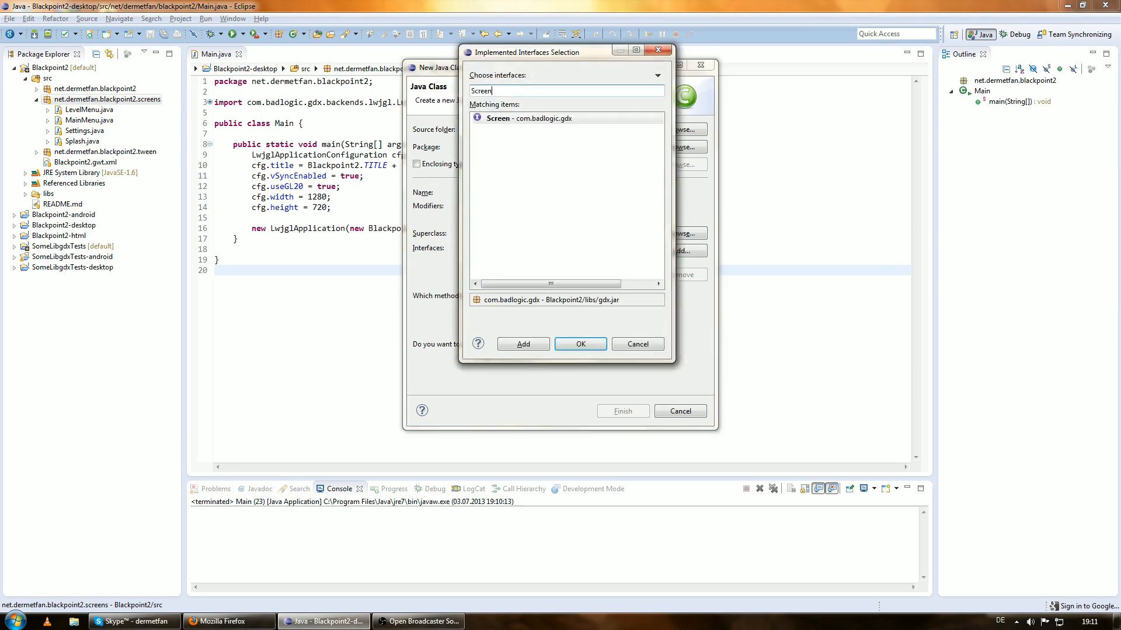
left_click(580, 343)
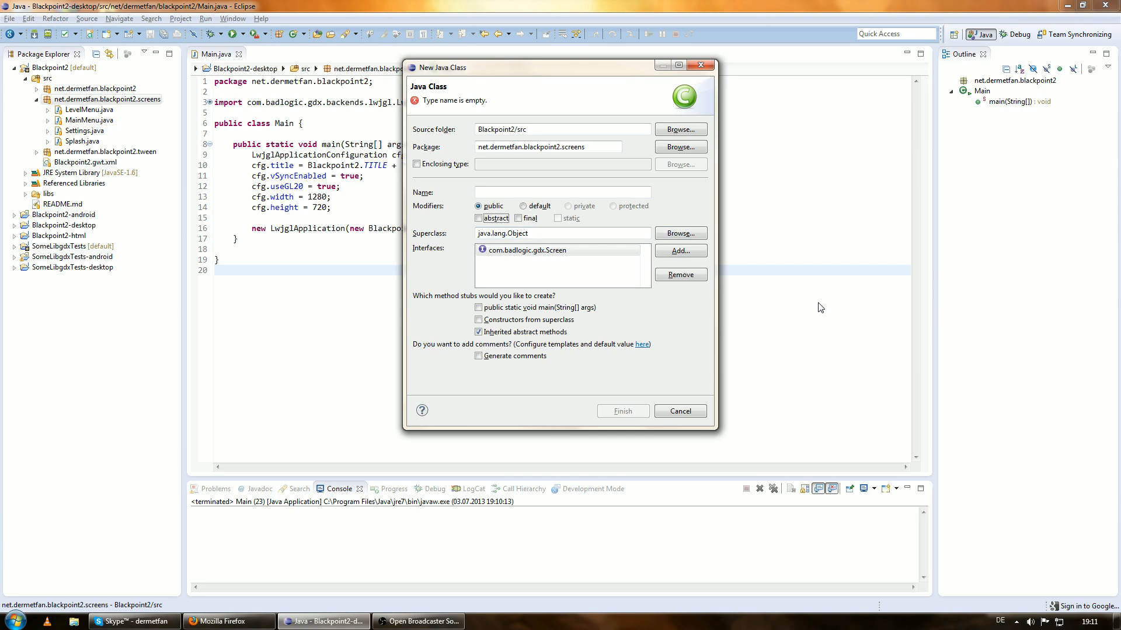
type("GAme")
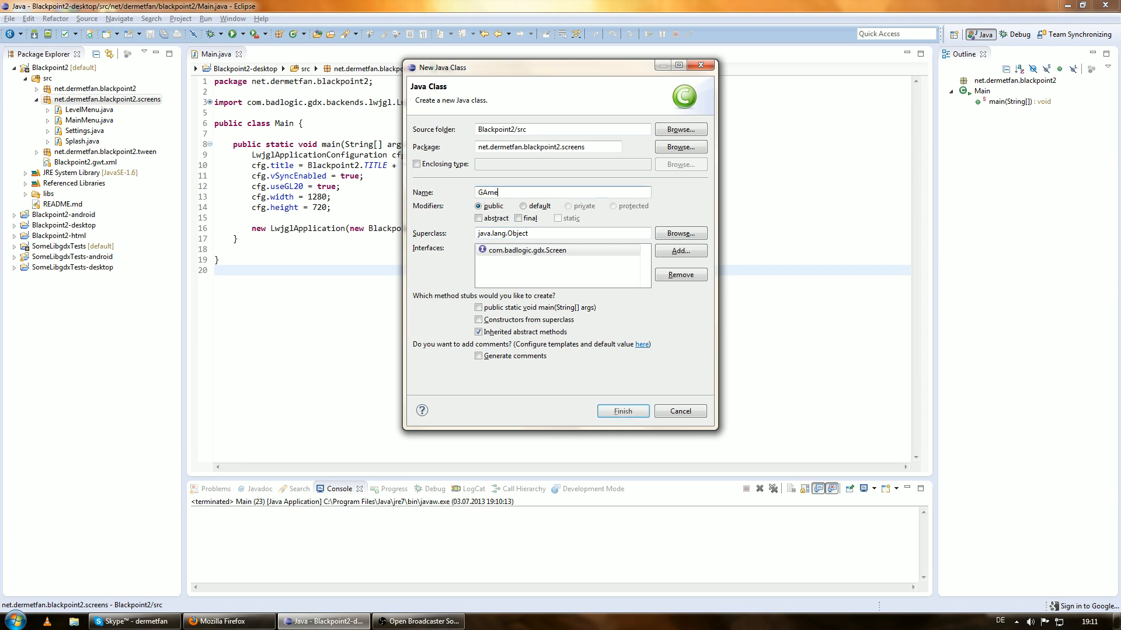
left_click(622, 411)
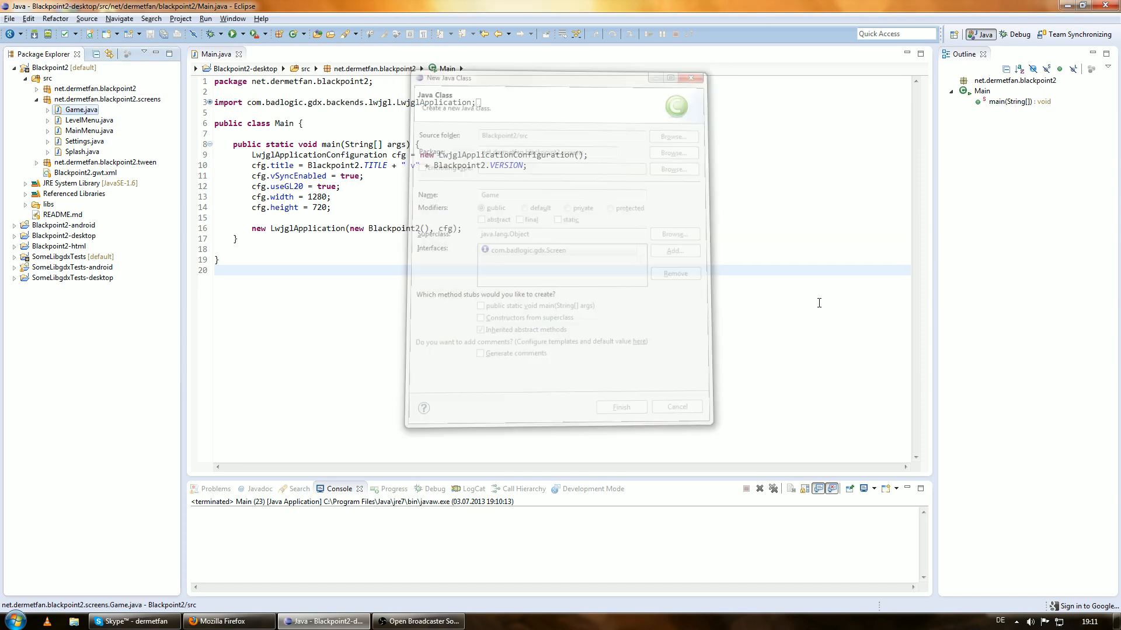
left_click(621, 407)
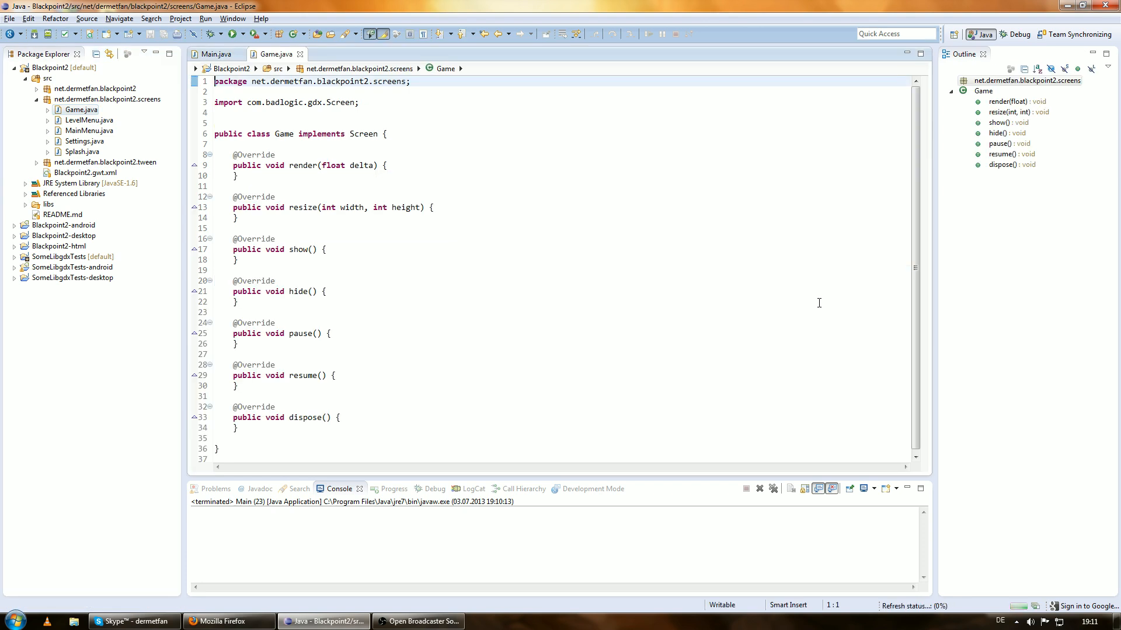
Step: Open LevelMenu.java in the editor
left_click(219, 54)
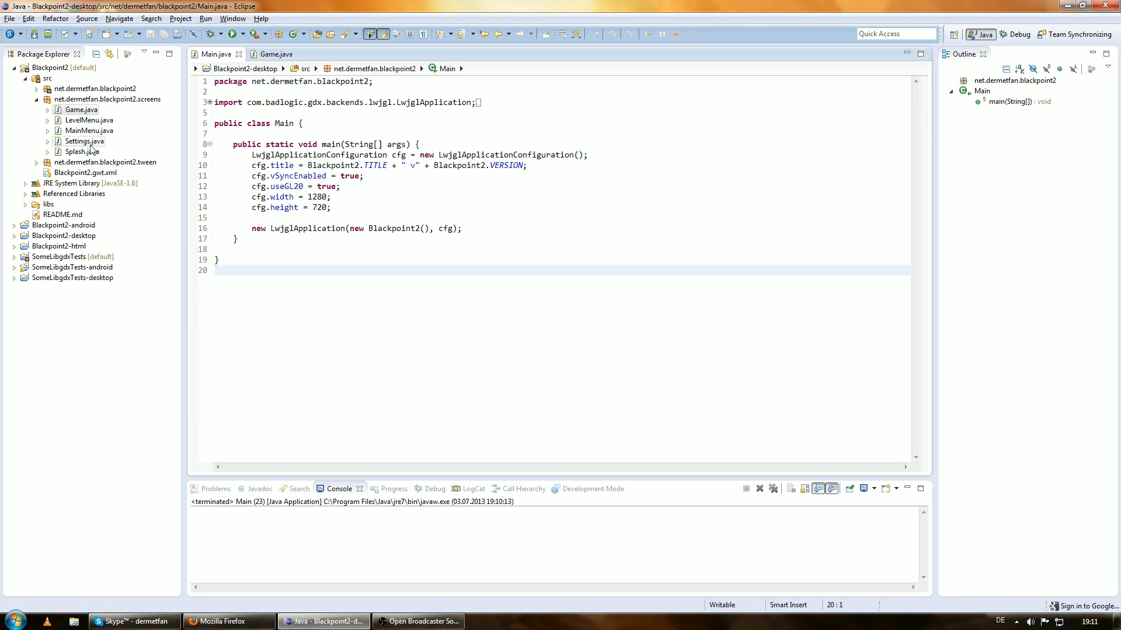
left_click(87, 121)
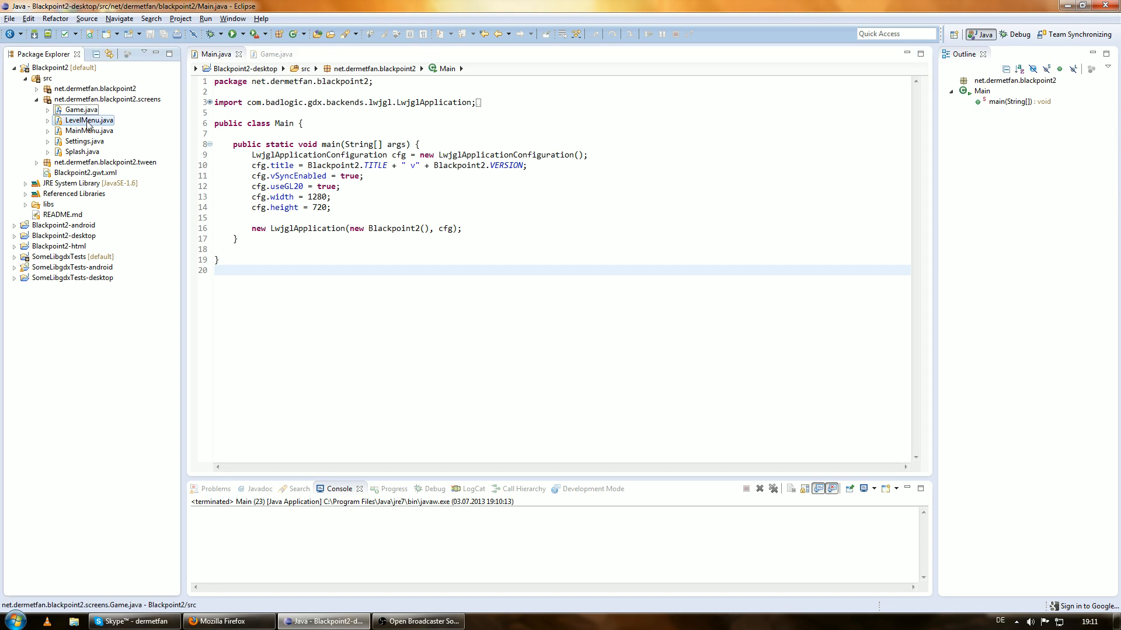
double_click(87, 120)
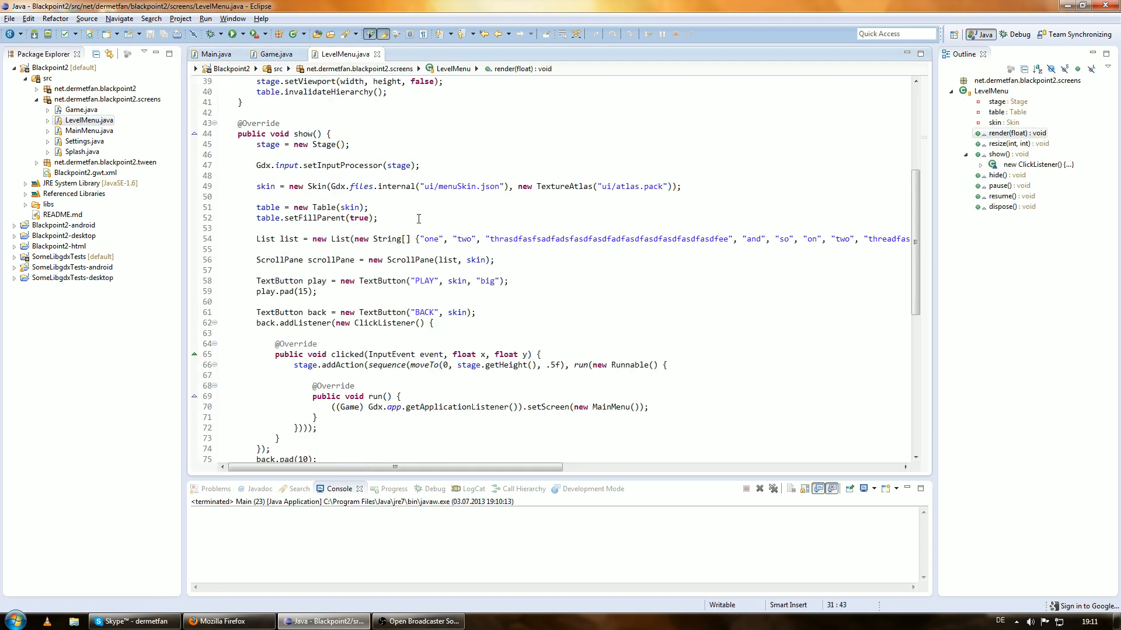
scroll("down", 3)
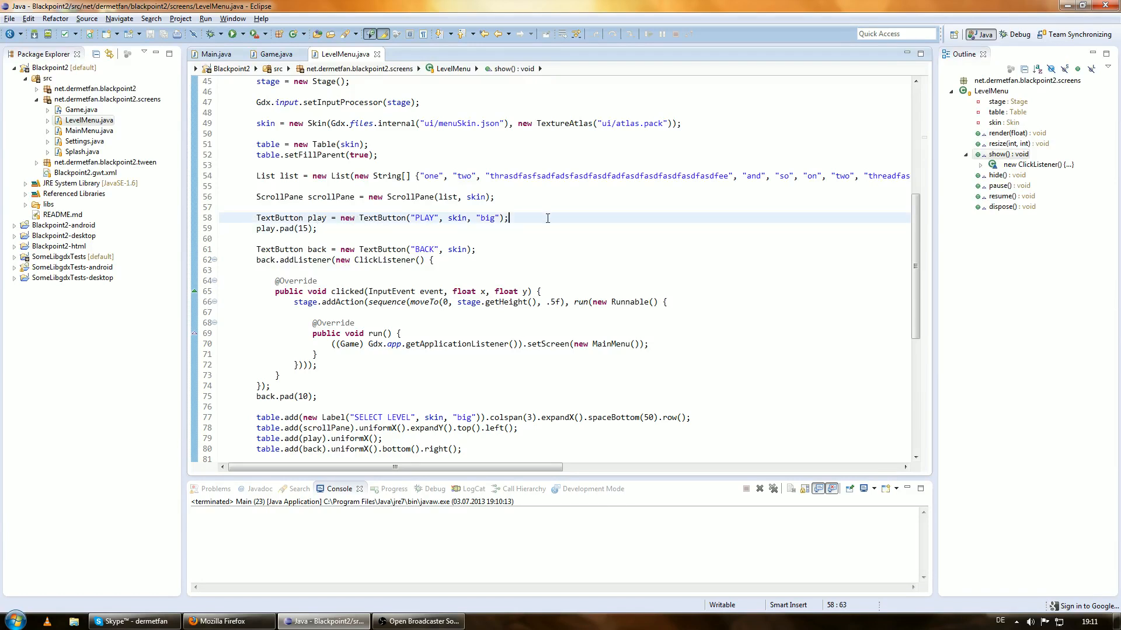
Step: Give the play button a ClickListener calling setScreen(new Game()) and save
type("play")
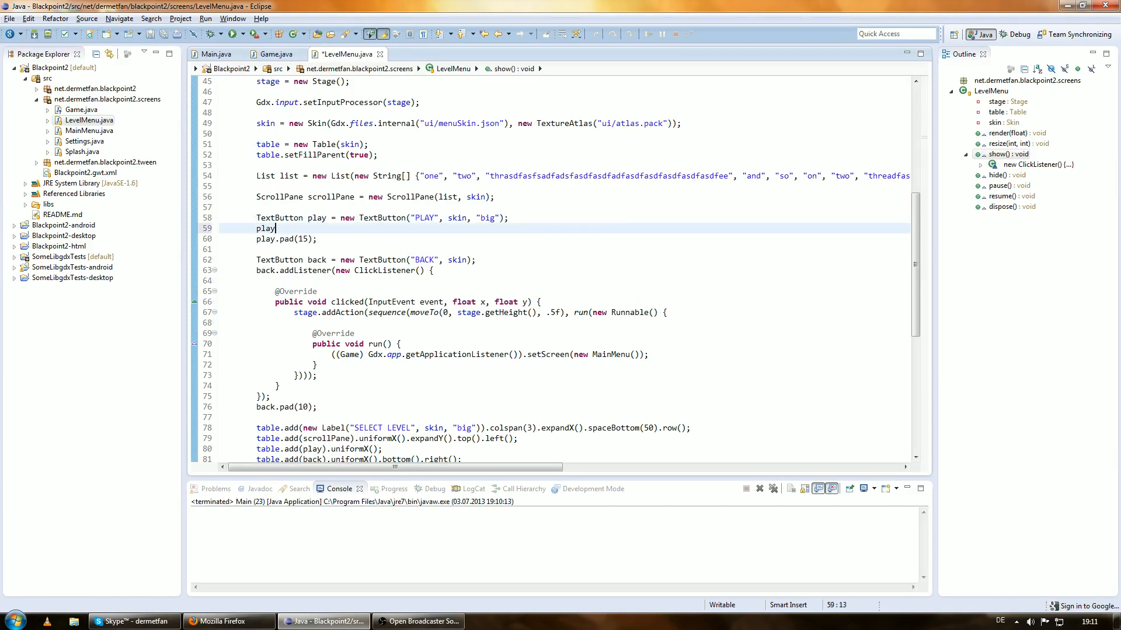
type(".addListener(new ClickLi")
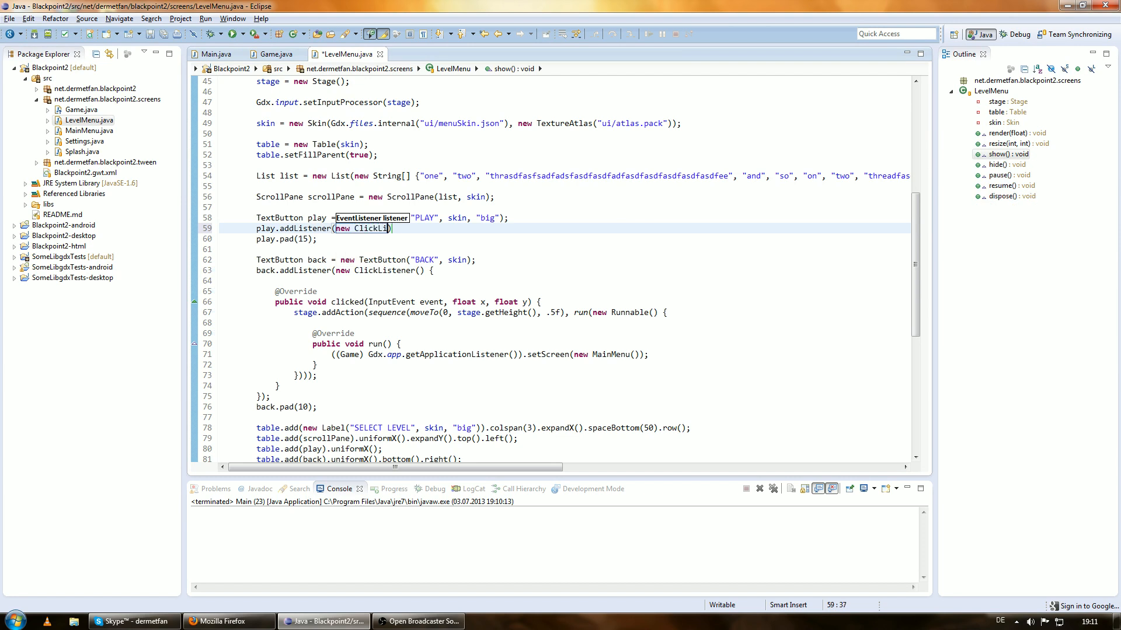
type("stener")
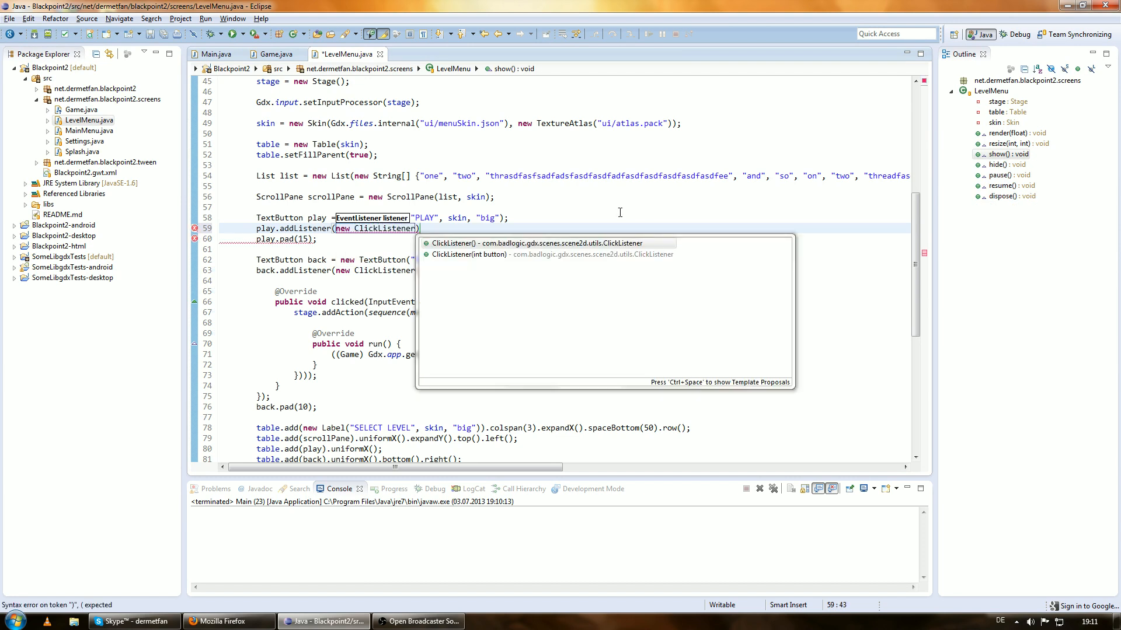
left_click(453, 242)
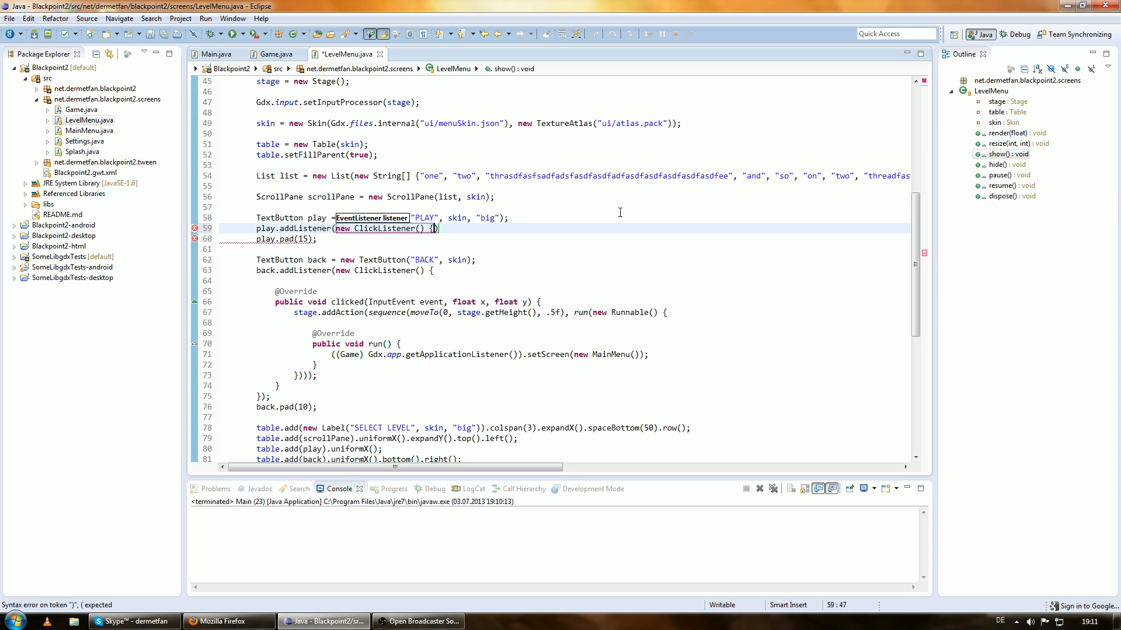
type("clicked(InputEvent event, float x, float y) {")
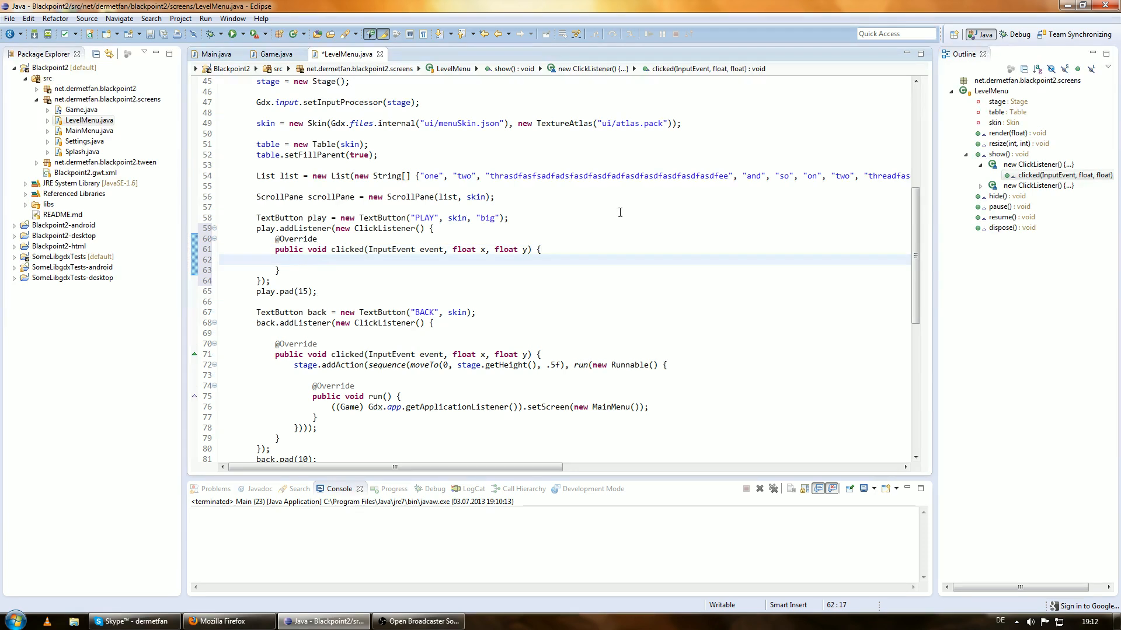
type("((Game))")
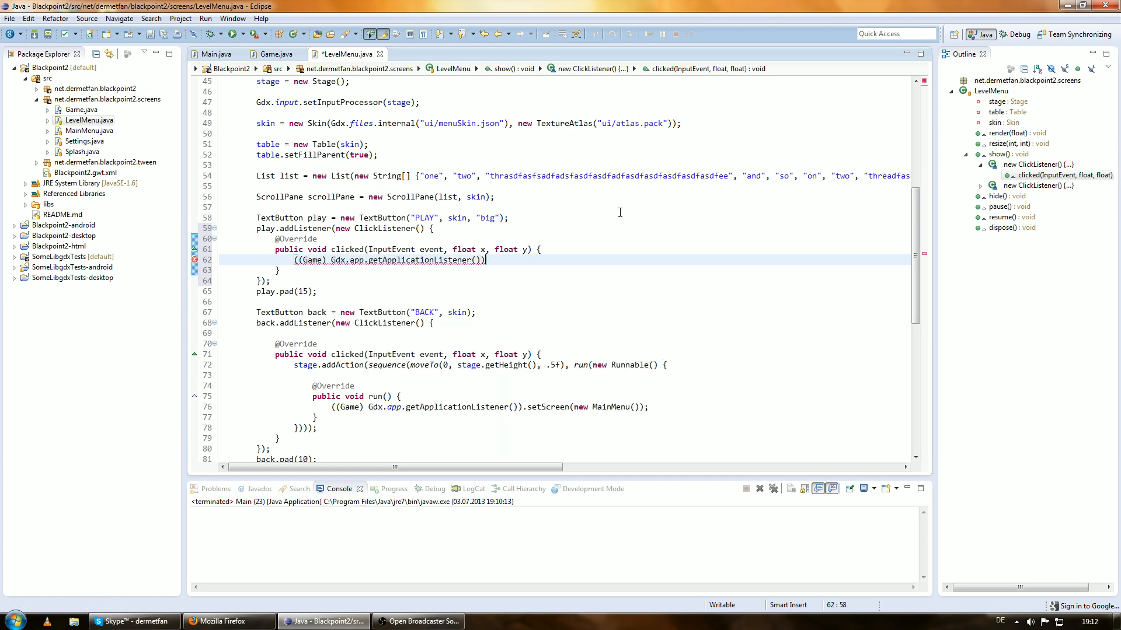
type(".setScreen(new")
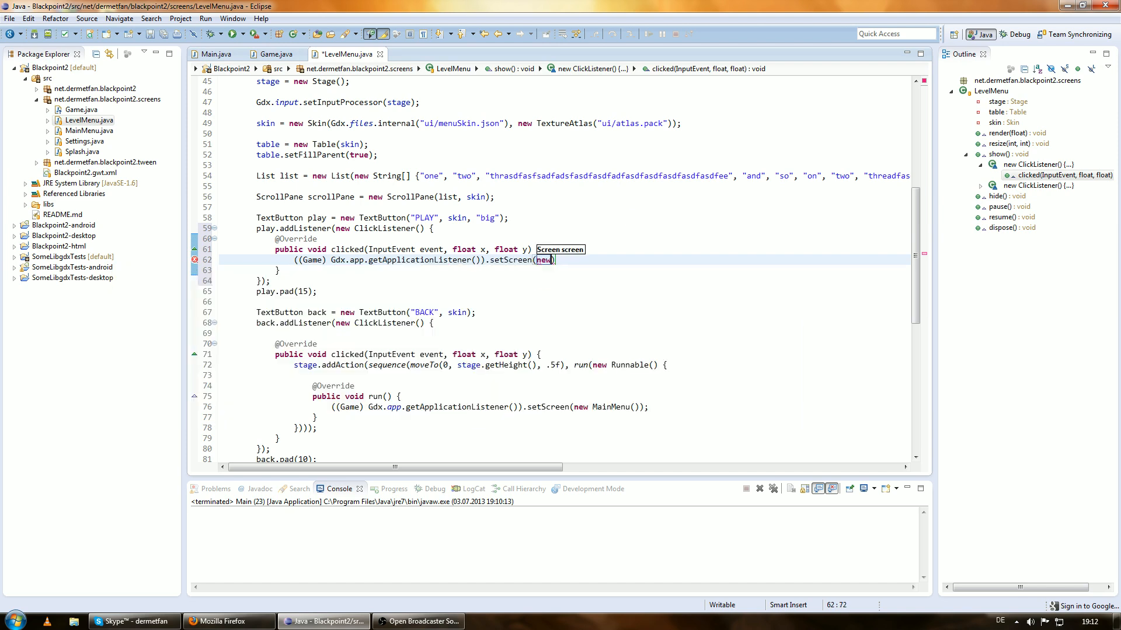
type("Game()")
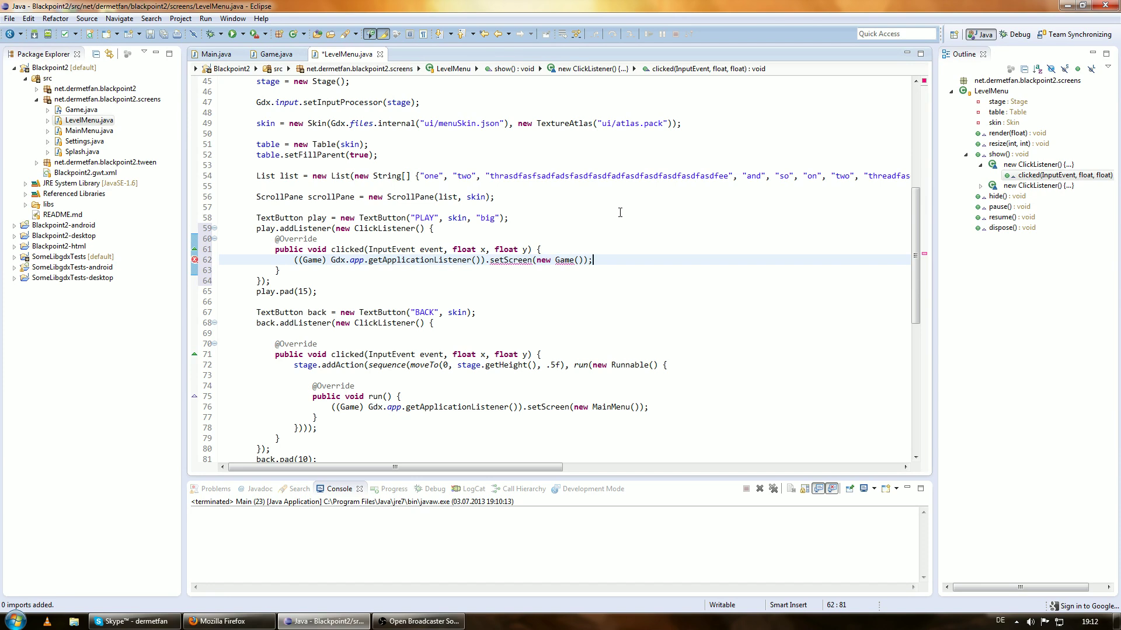
key("ctrl+s")
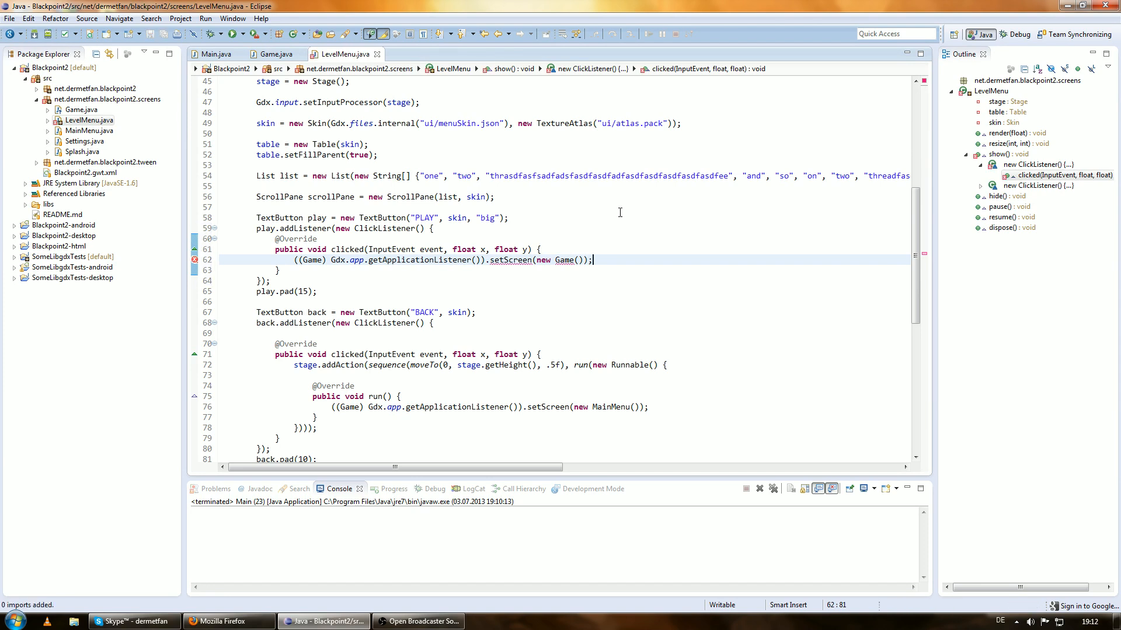
mouse_move(564, 260)
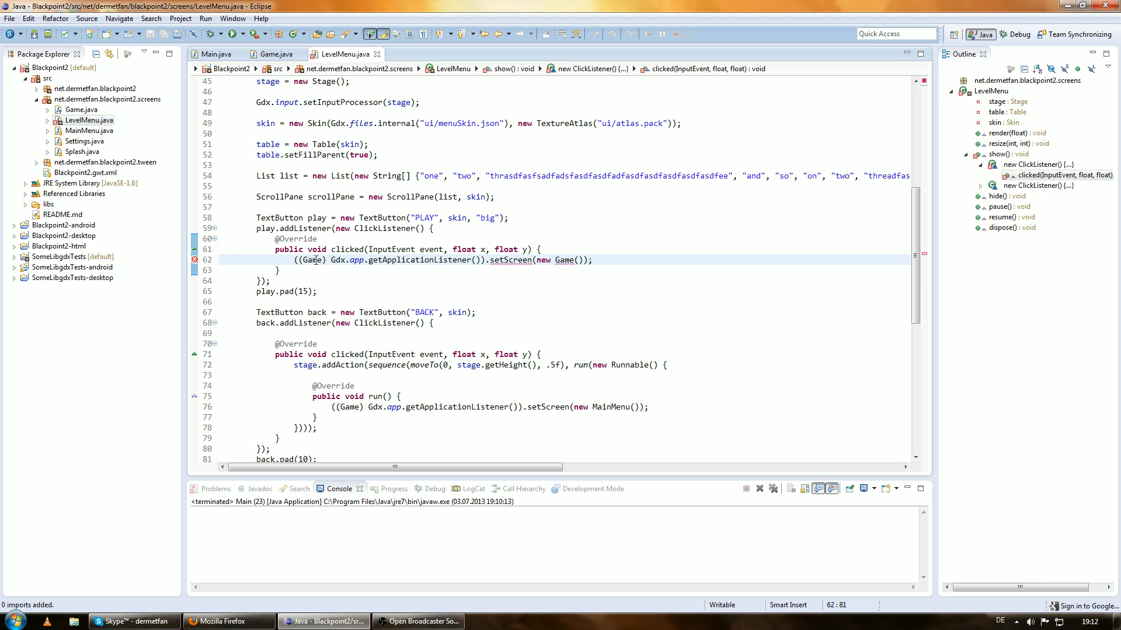
double_click(563, 260)
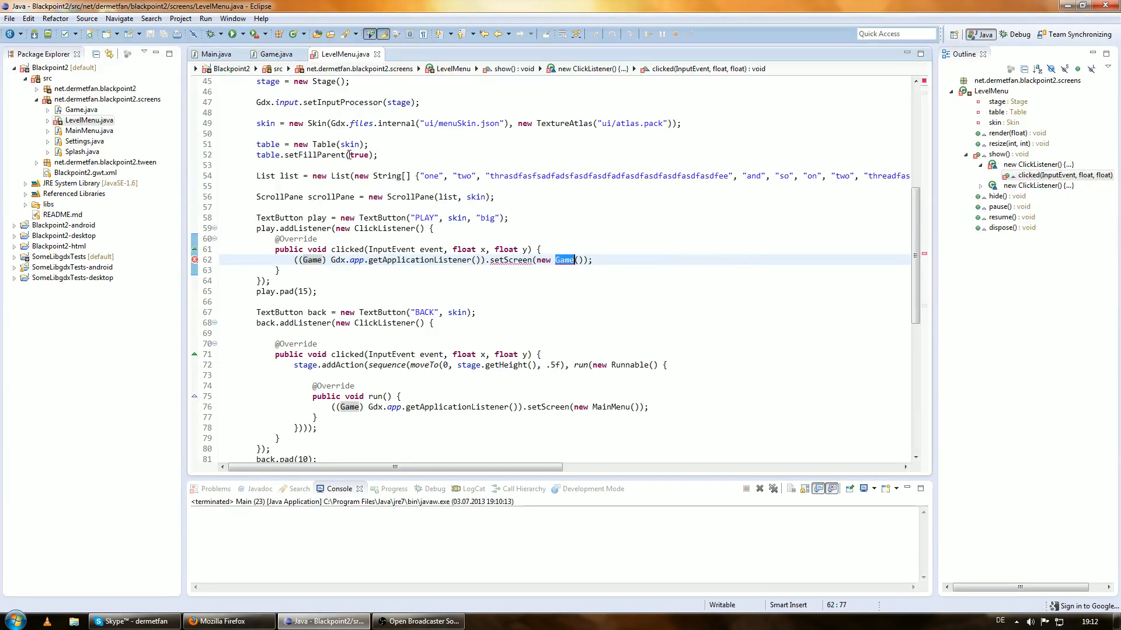
Step: Rename the Game class to Play, change LevelMenu to new Play(), and close LevelMenu
left_click(276, 53)
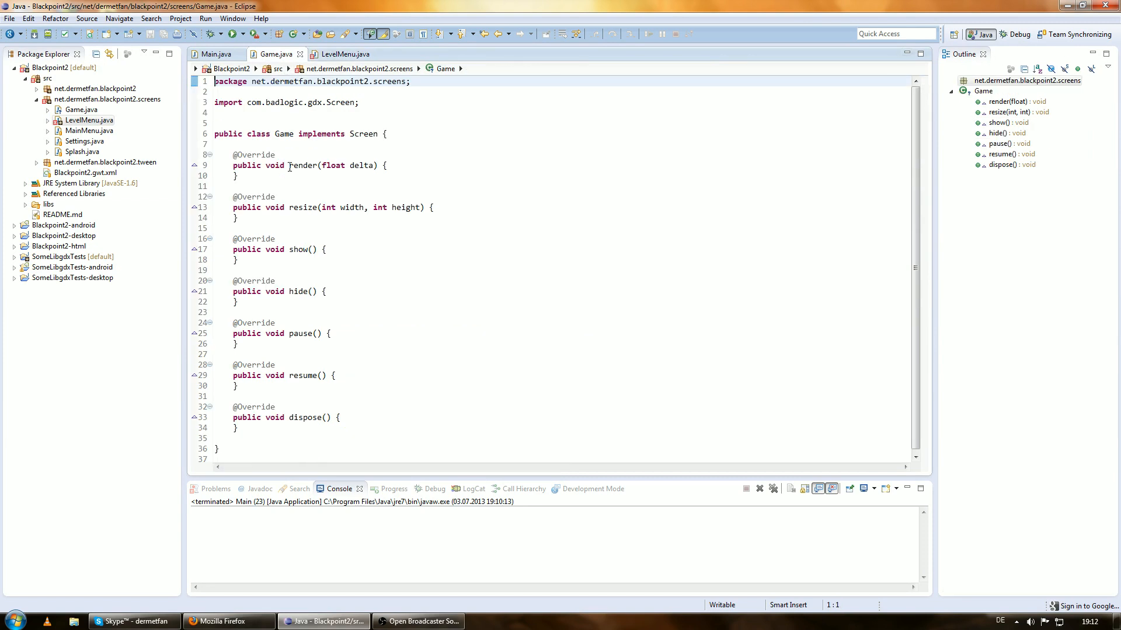
double_click(283, 134)
type("Play")
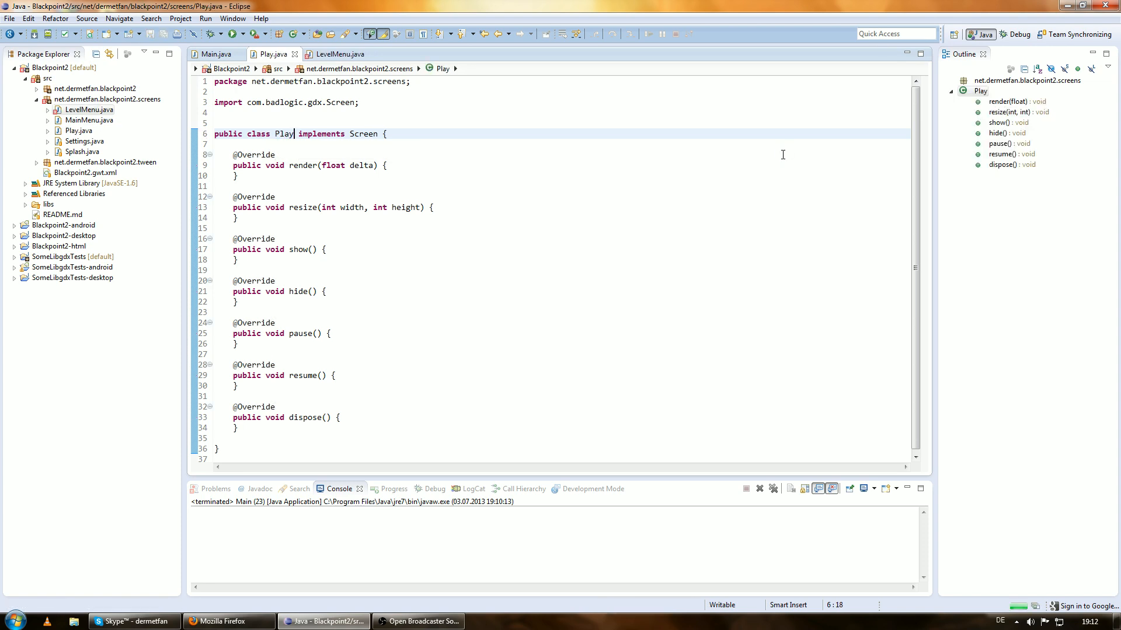
left_click(339, 54)
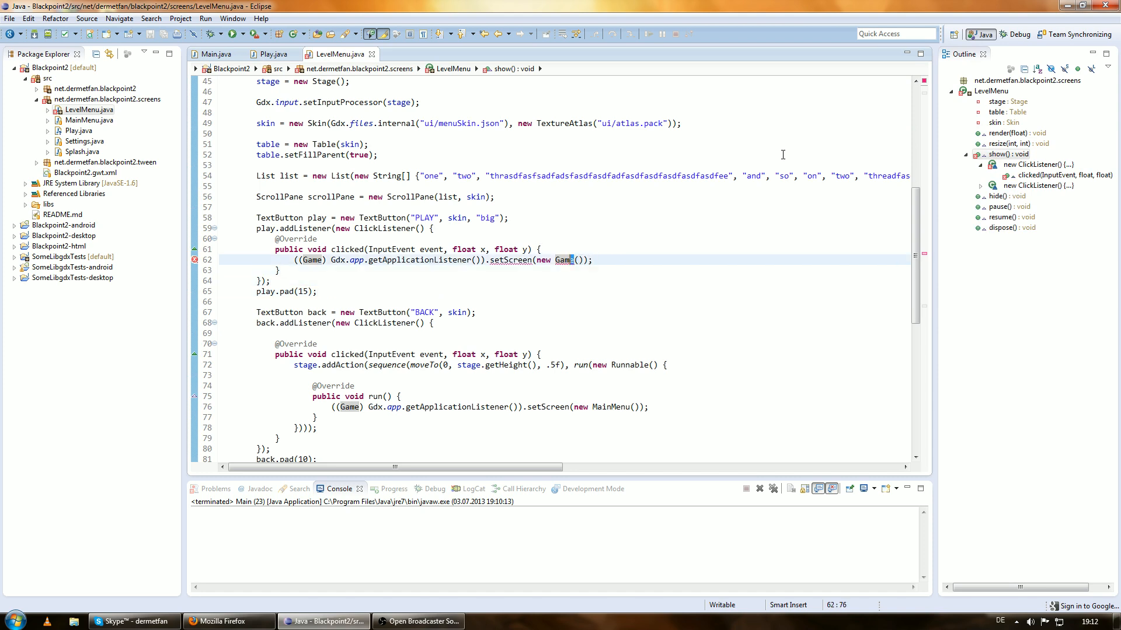
type("Play")
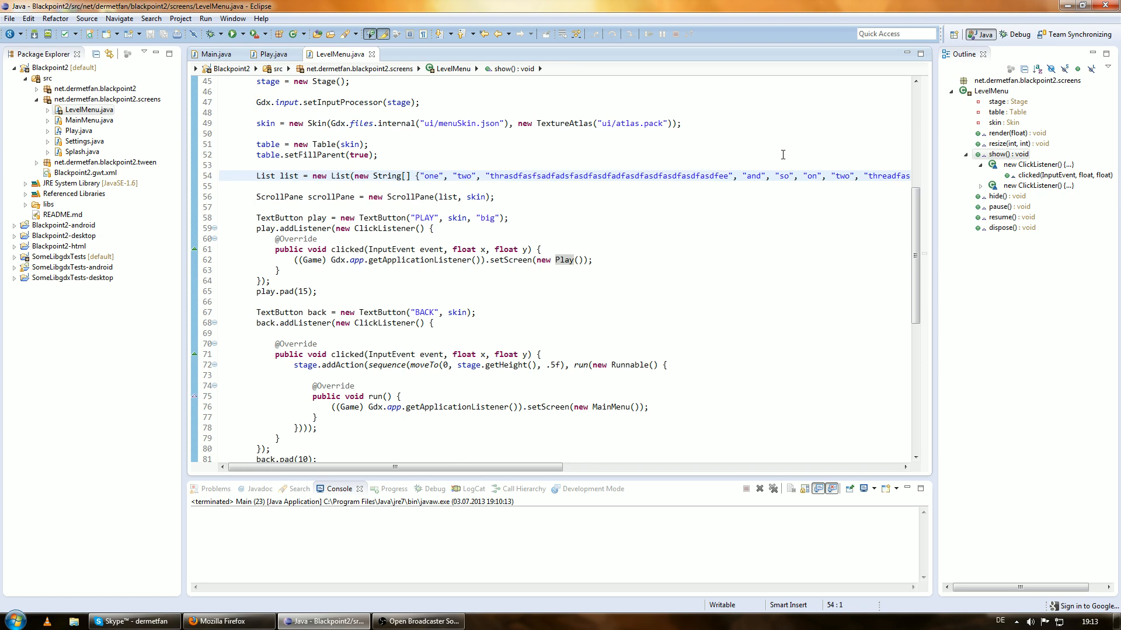
left_click(272, 54)
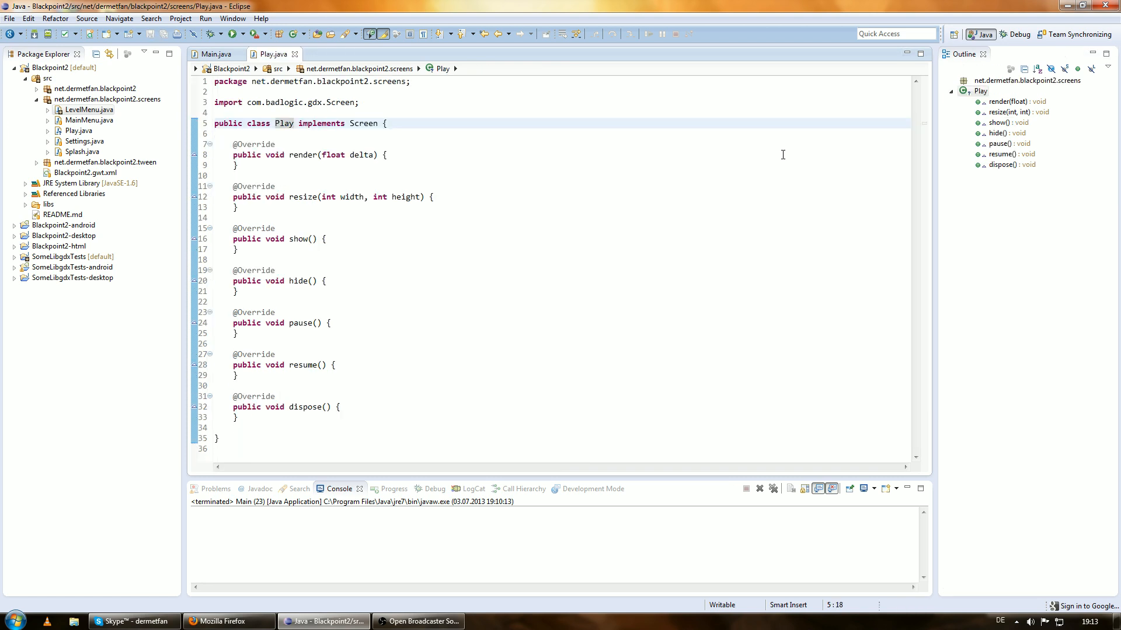
Step: Declare a private World world field in Play with its Box2D import
key("Enter")
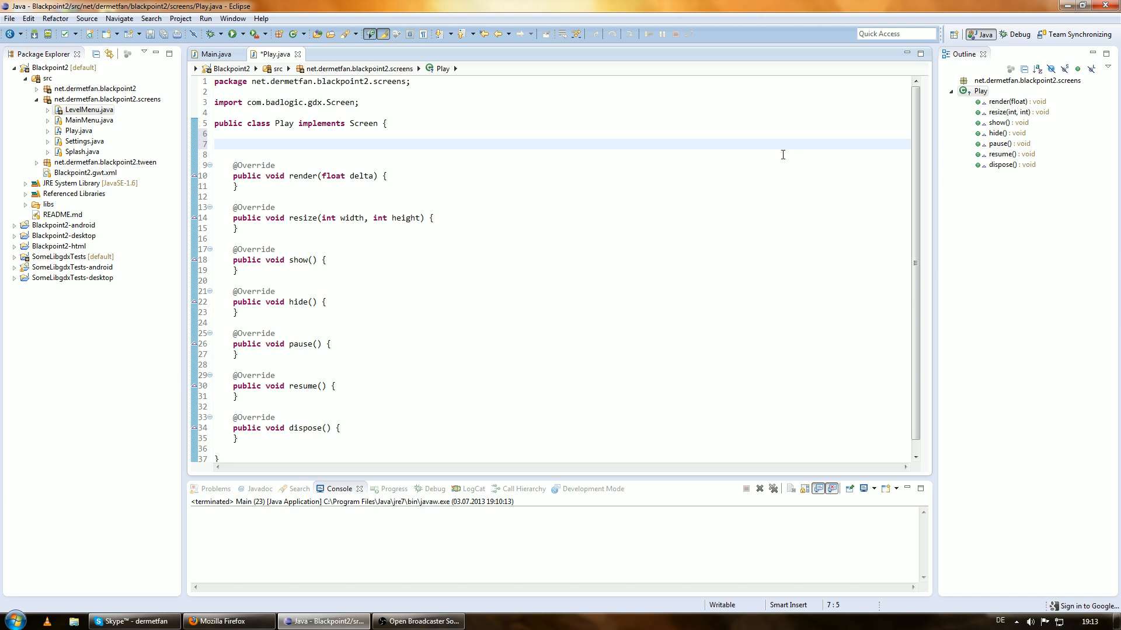
left_click(234, 144)
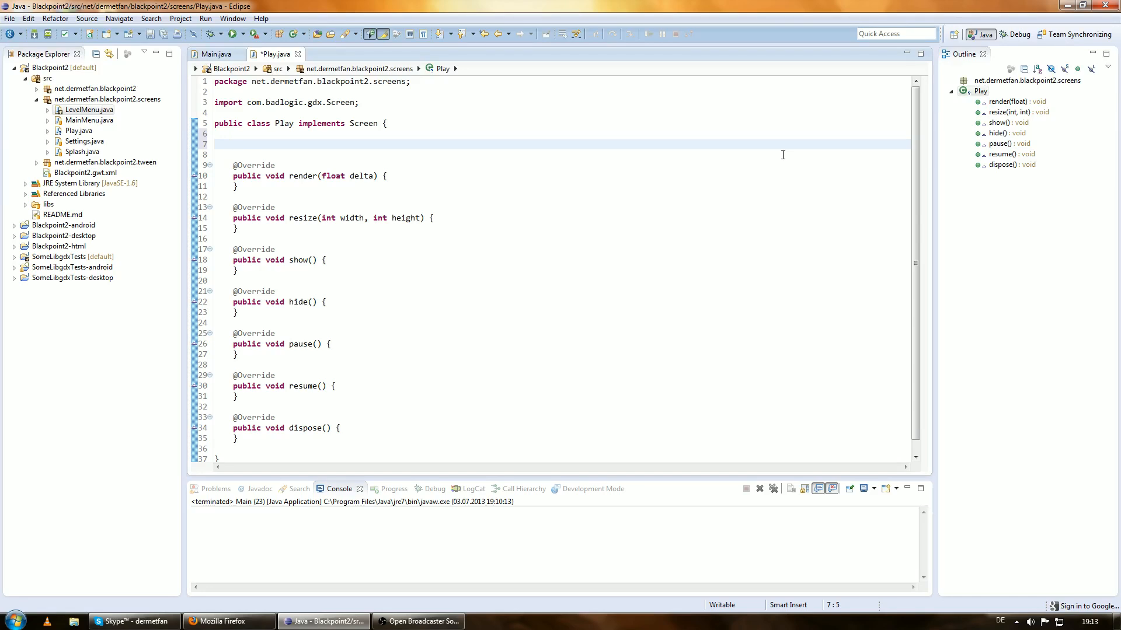
type("private")
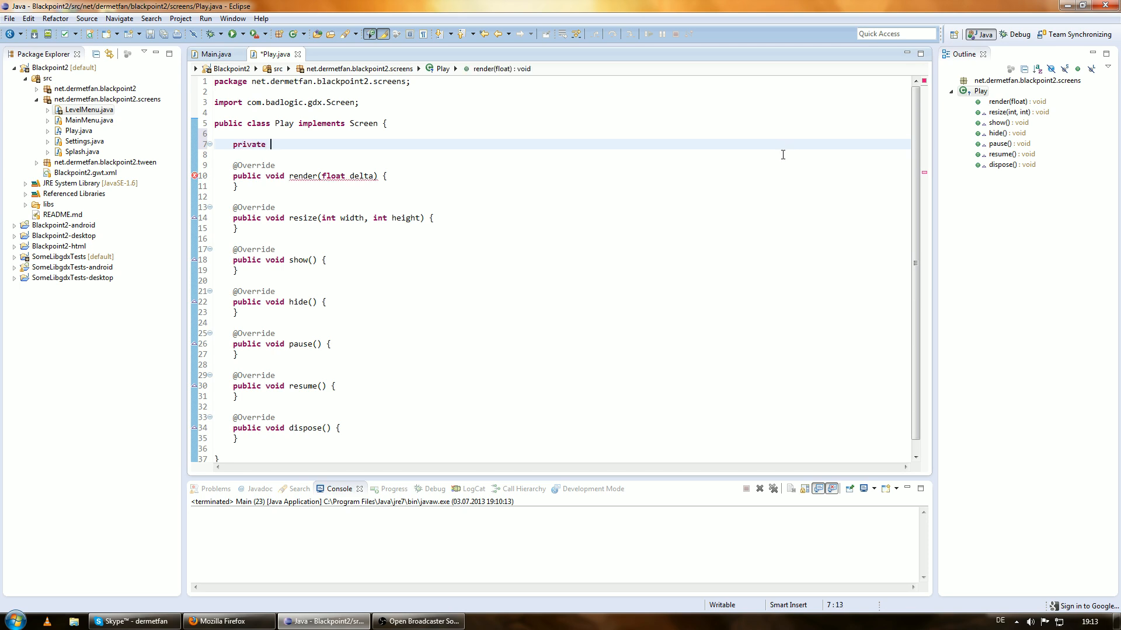
type("World worldK;")
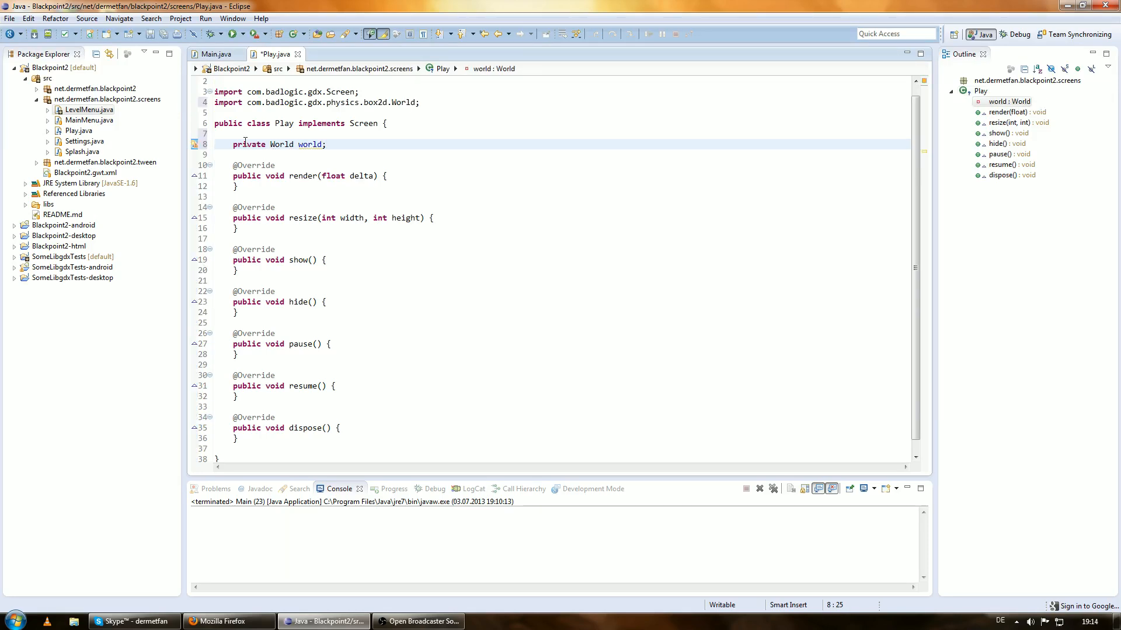
double_click(292, 103)
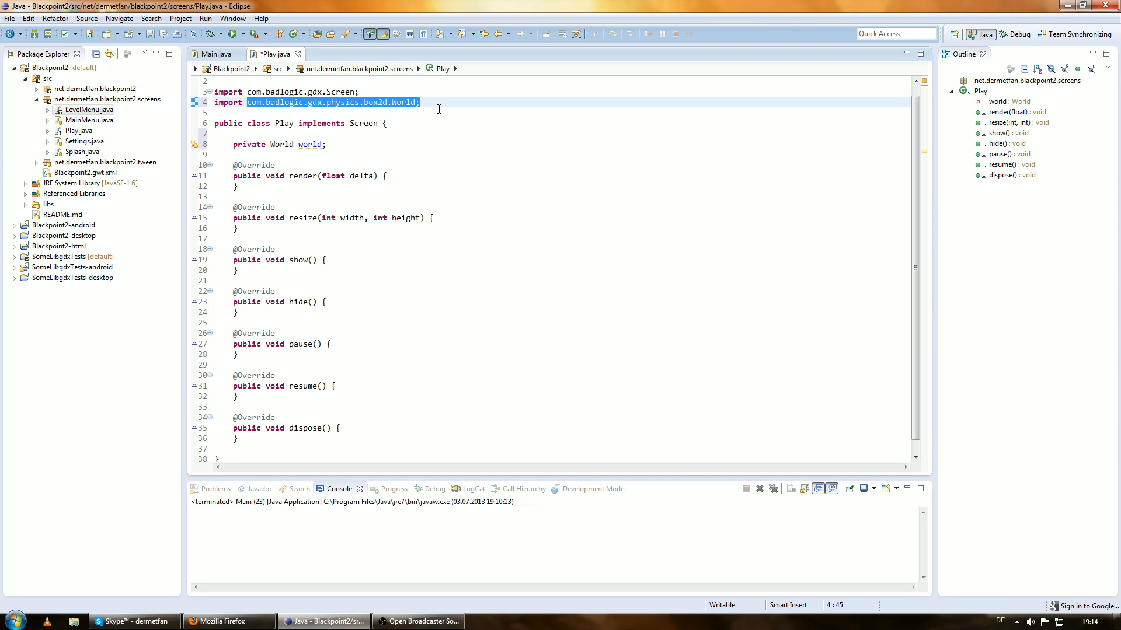
left_click(326, 144)
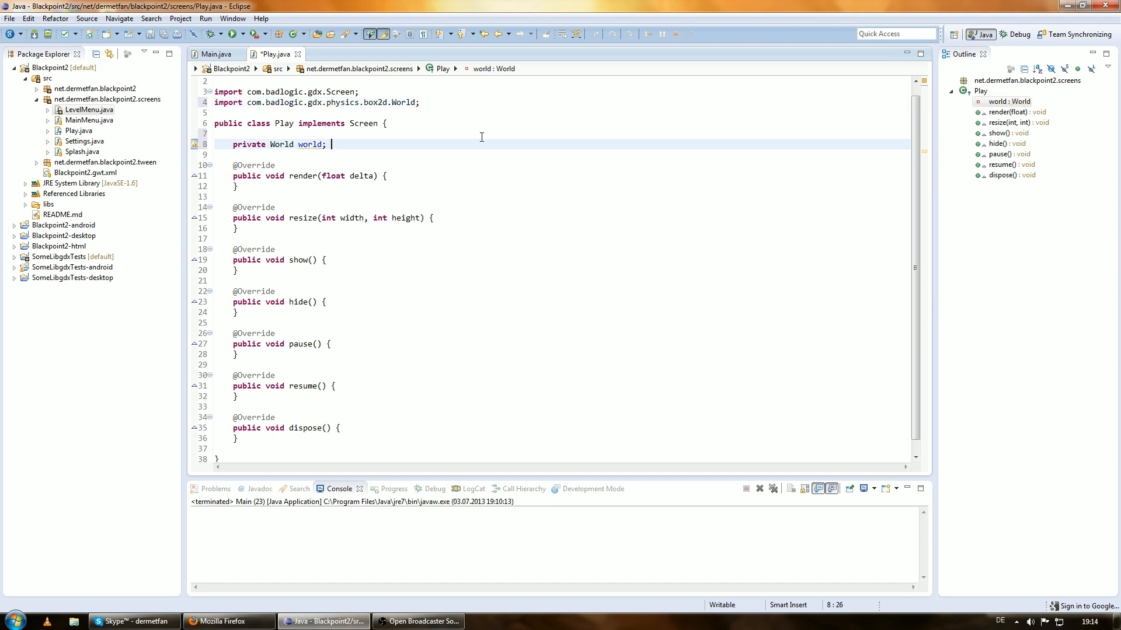
type("b2")
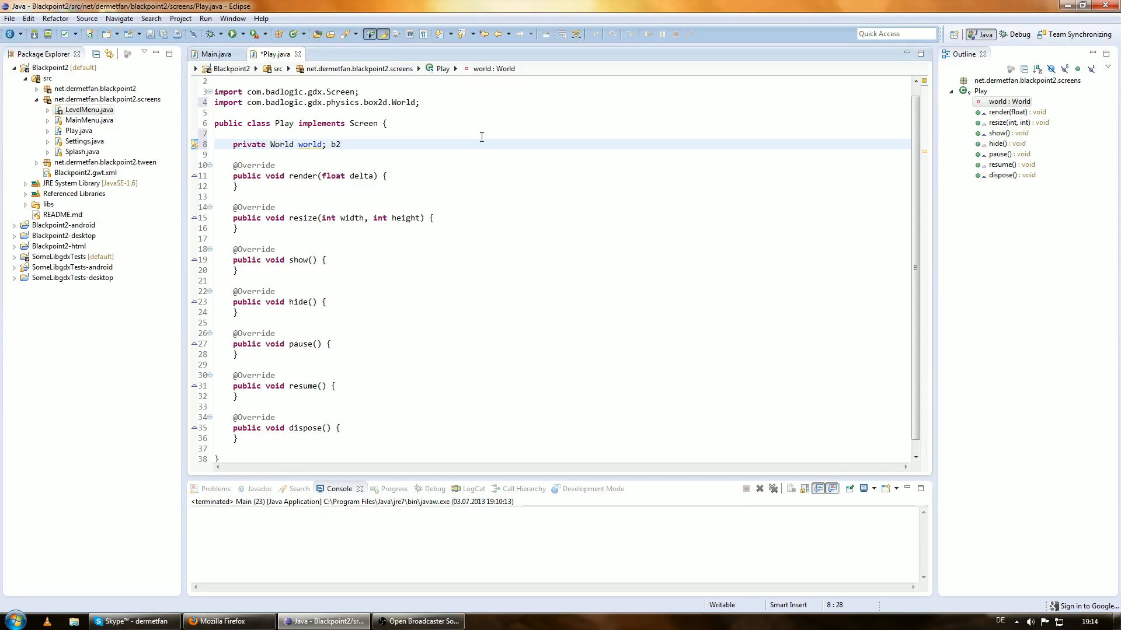
type("World")
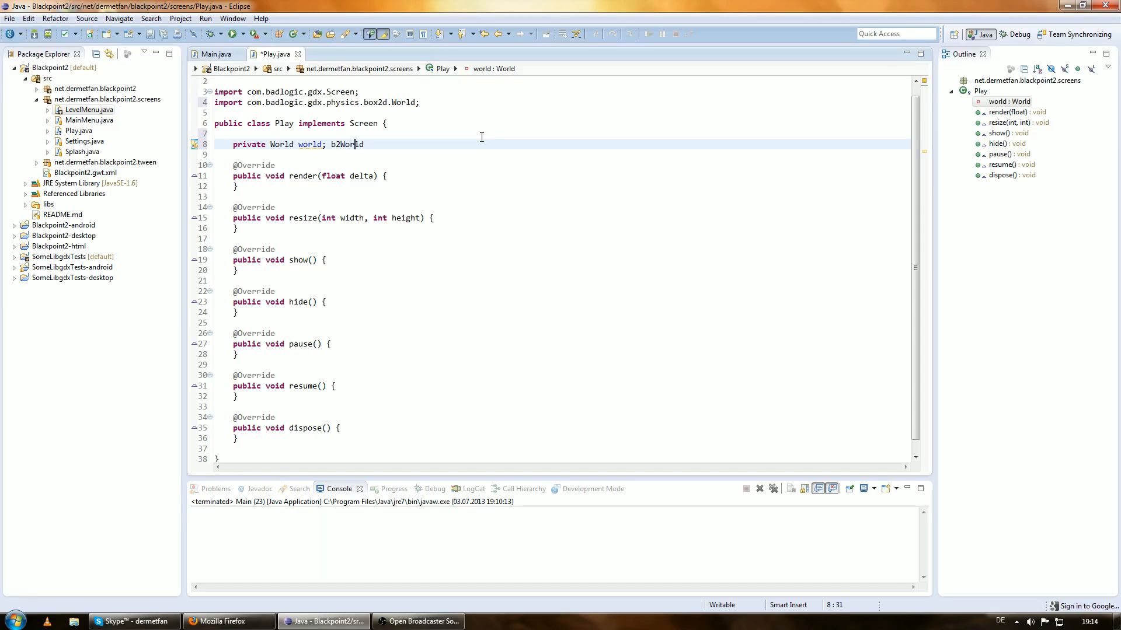
double_click(347, 145)
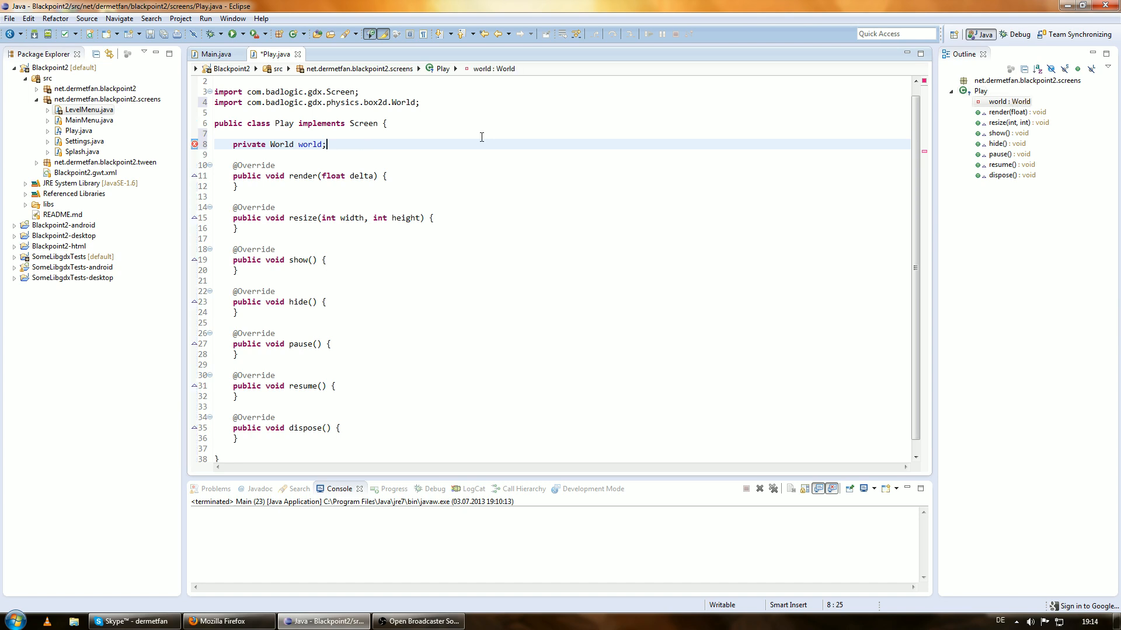
key("ctrl+s")
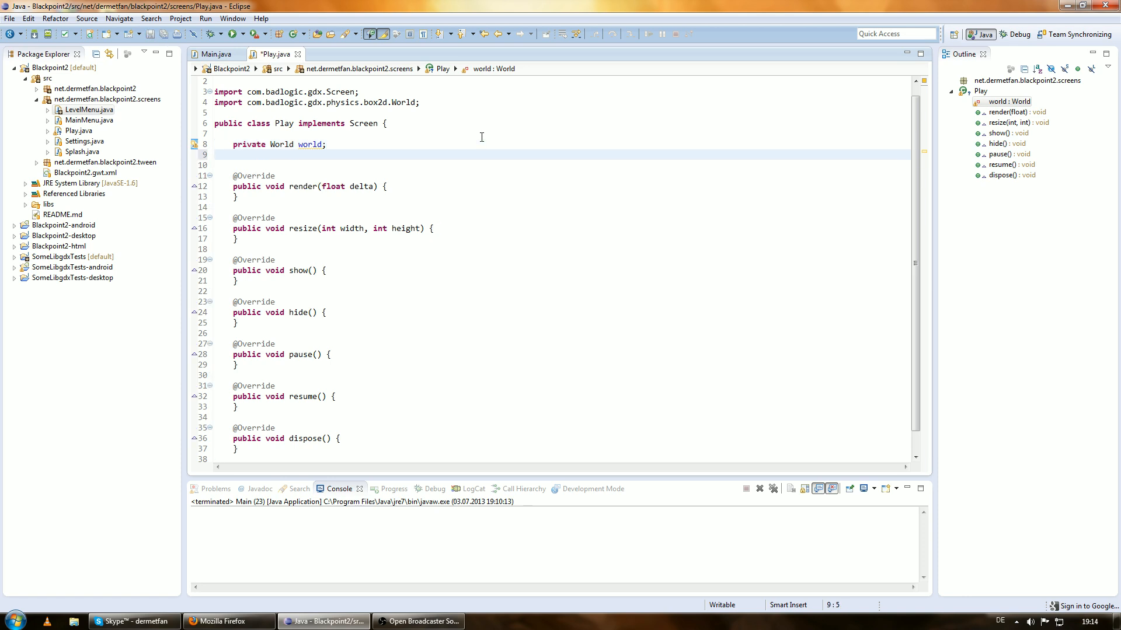
Step: Declare a private Box2DDebugRenderer debugRenderer field
type("private")
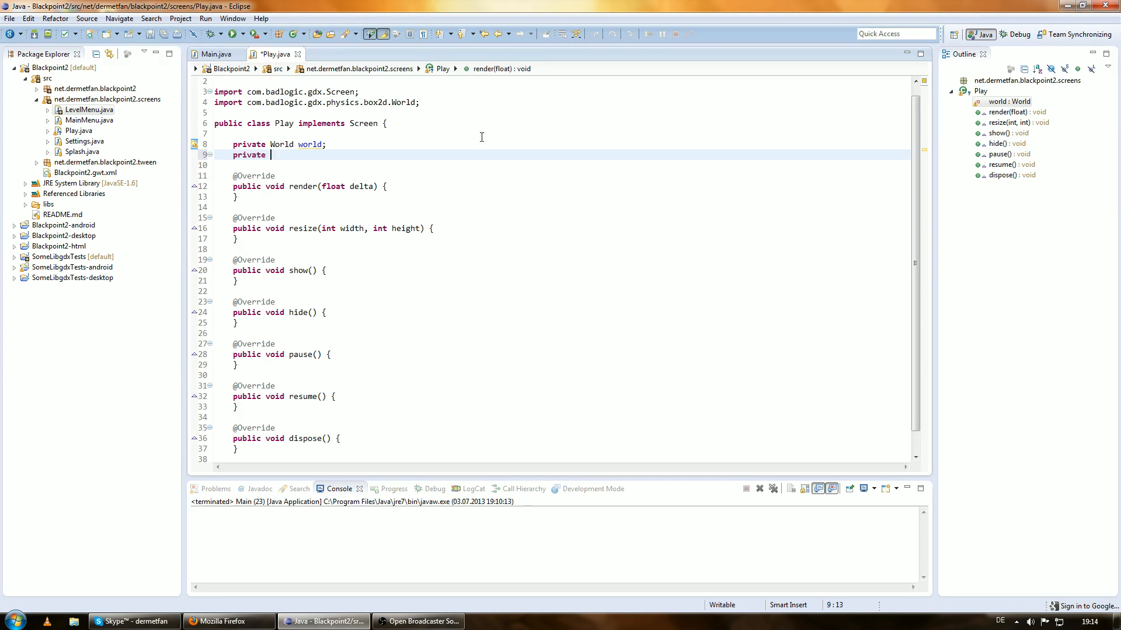
type("Box2DDeb")
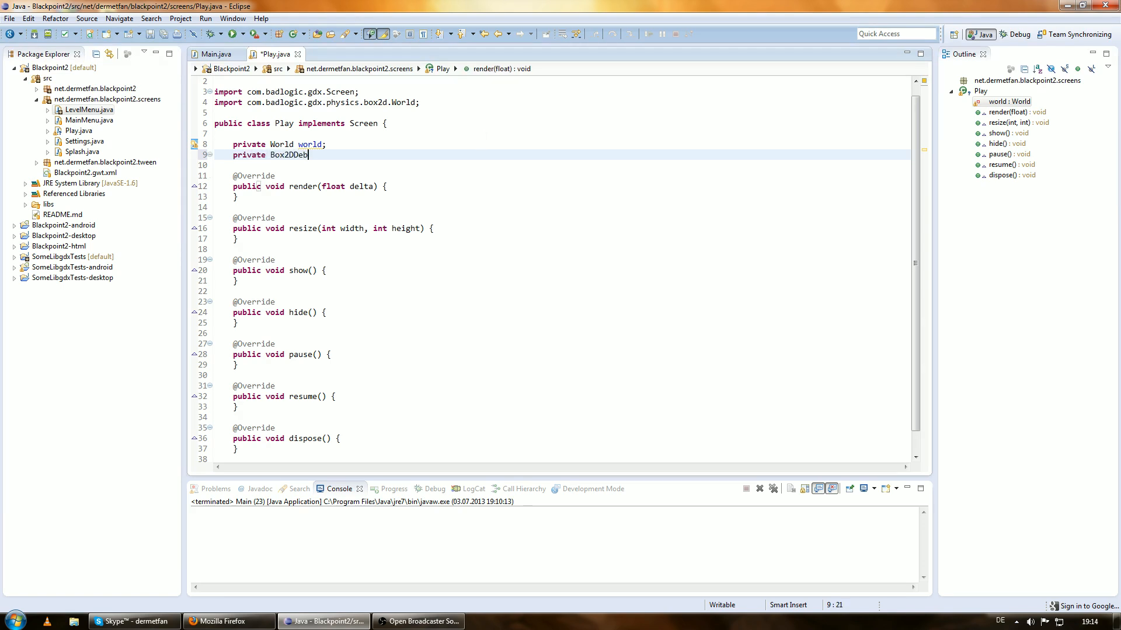
type("ugRenderer")
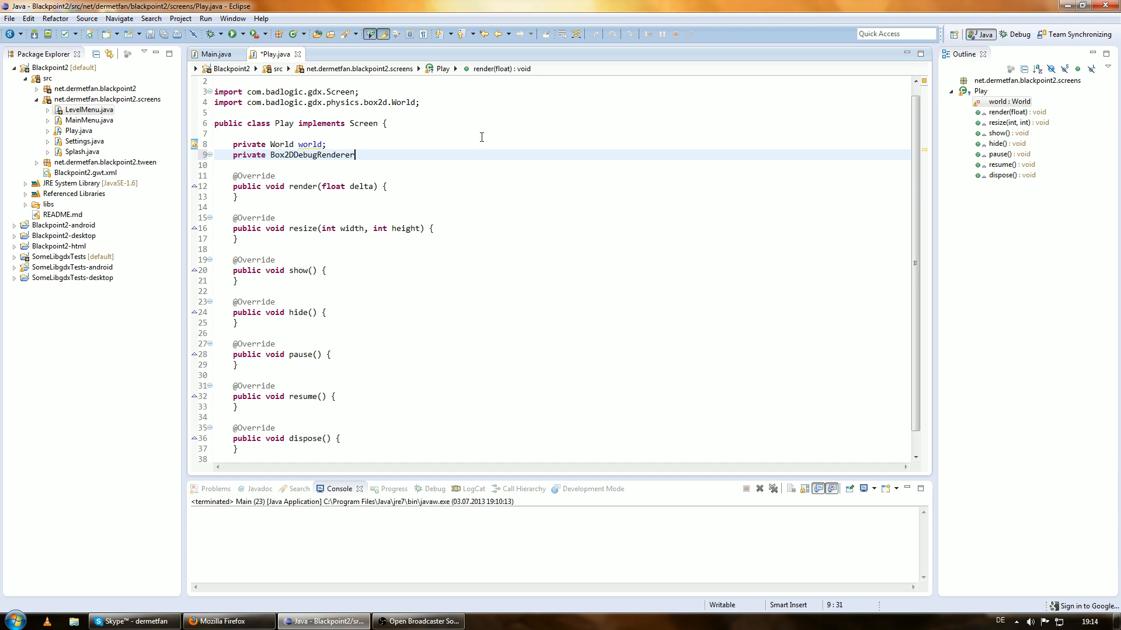
type("debugRen")
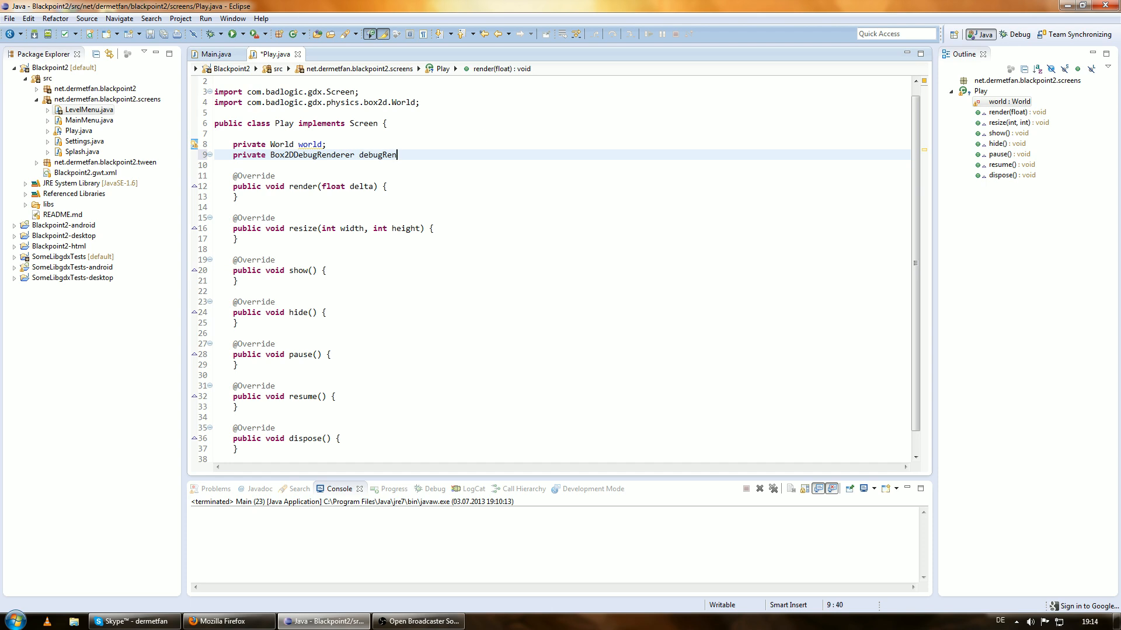
type("derer;")
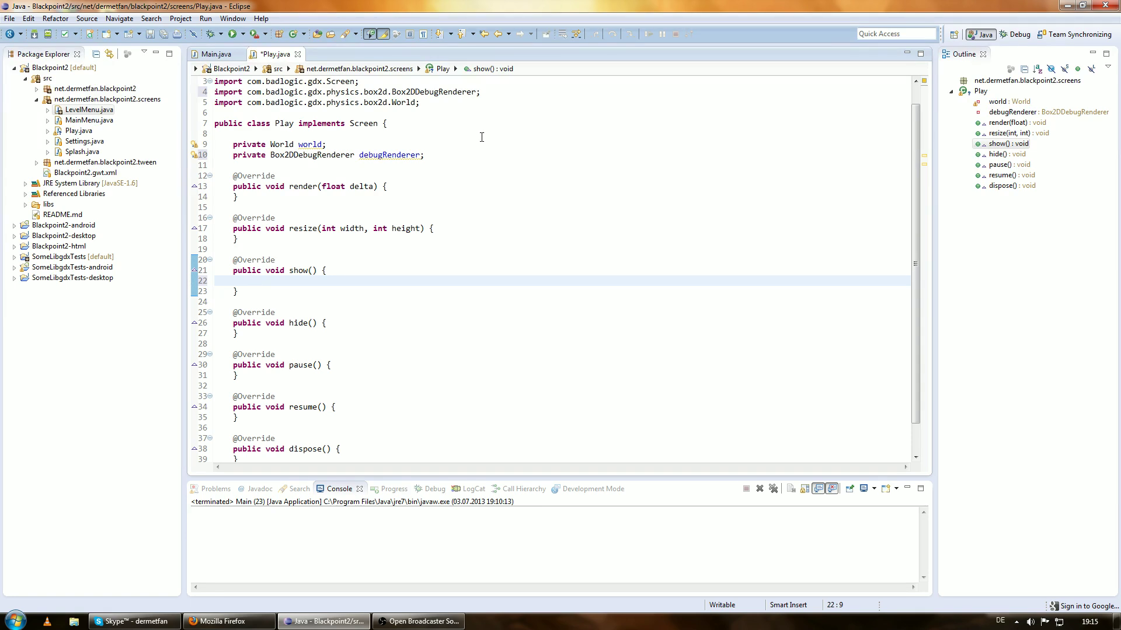
left_click(253, 280)
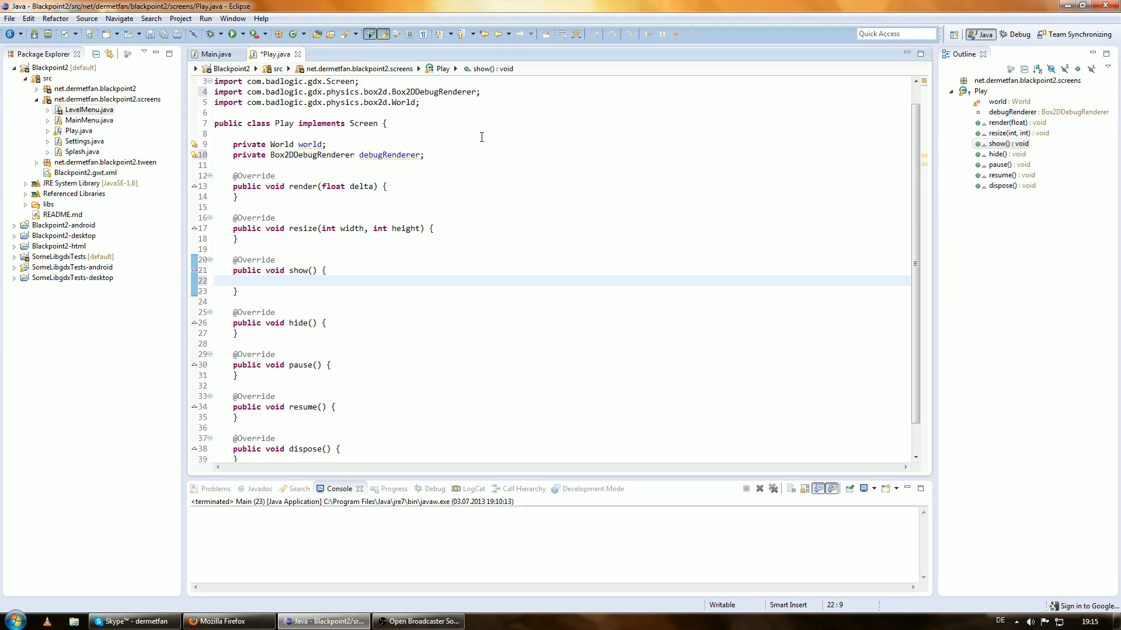
Step: In show(), assign world = new World(new Vector2(0, -9.81f), true), importing Vector2
left_click(252, 281)
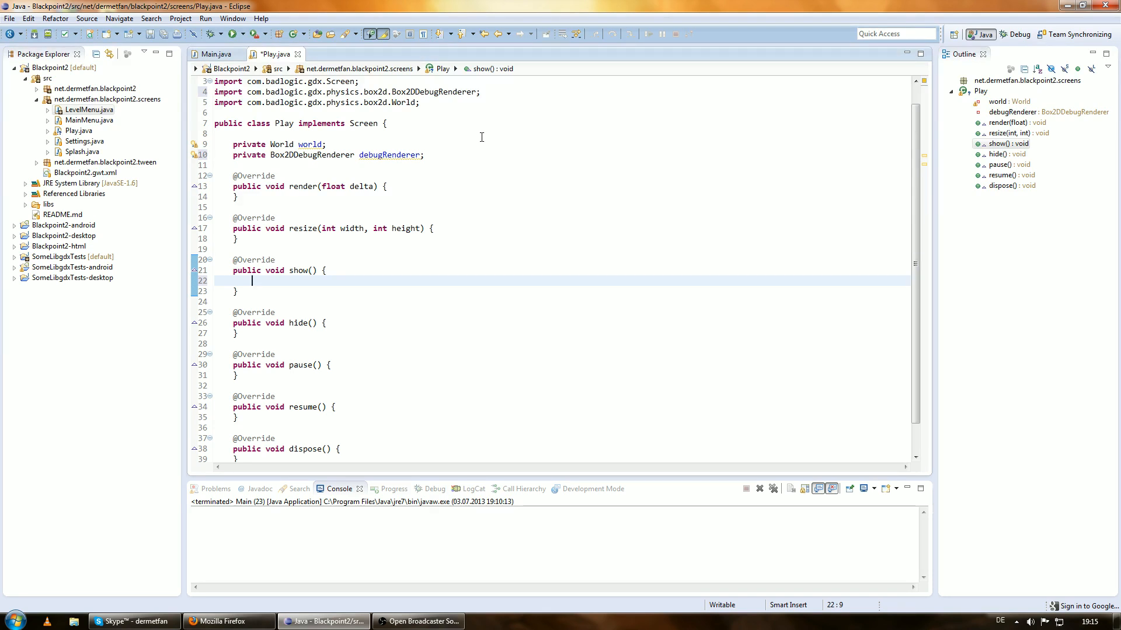
type("world =")
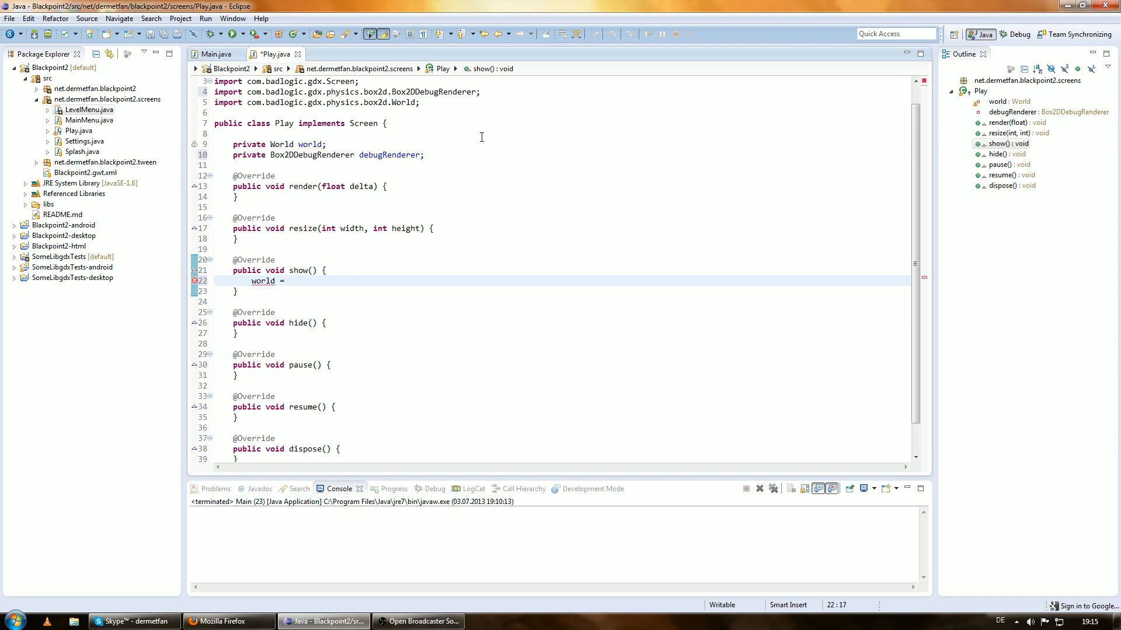
type("new World")
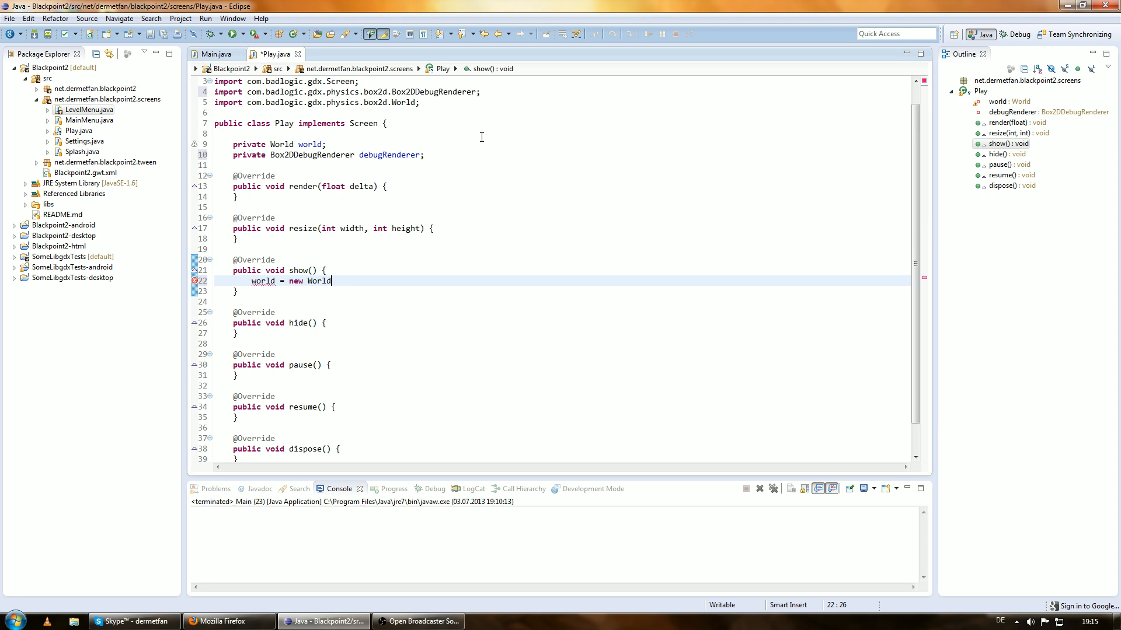
type("(gravity, doSleep")
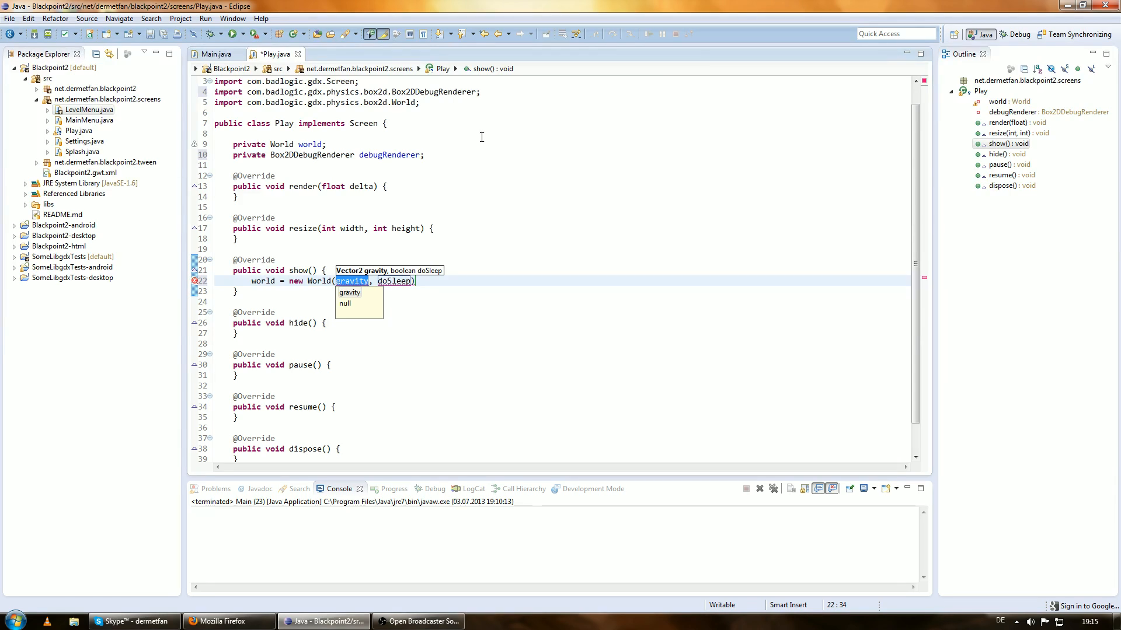
type("new Vector2(")
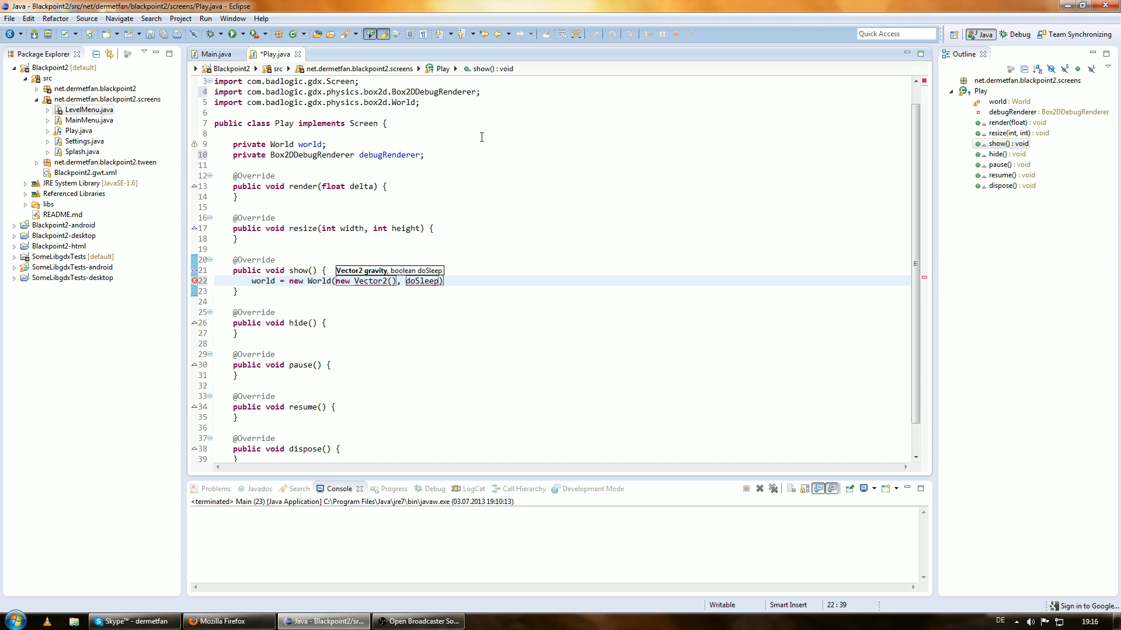
type("0")
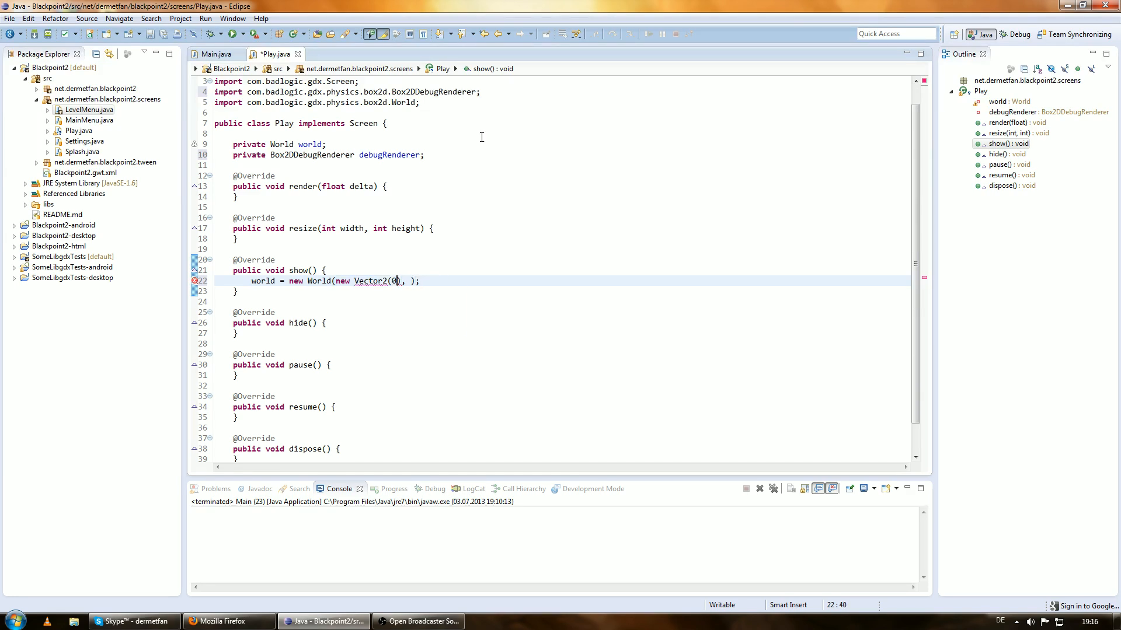
key("BackSpace")
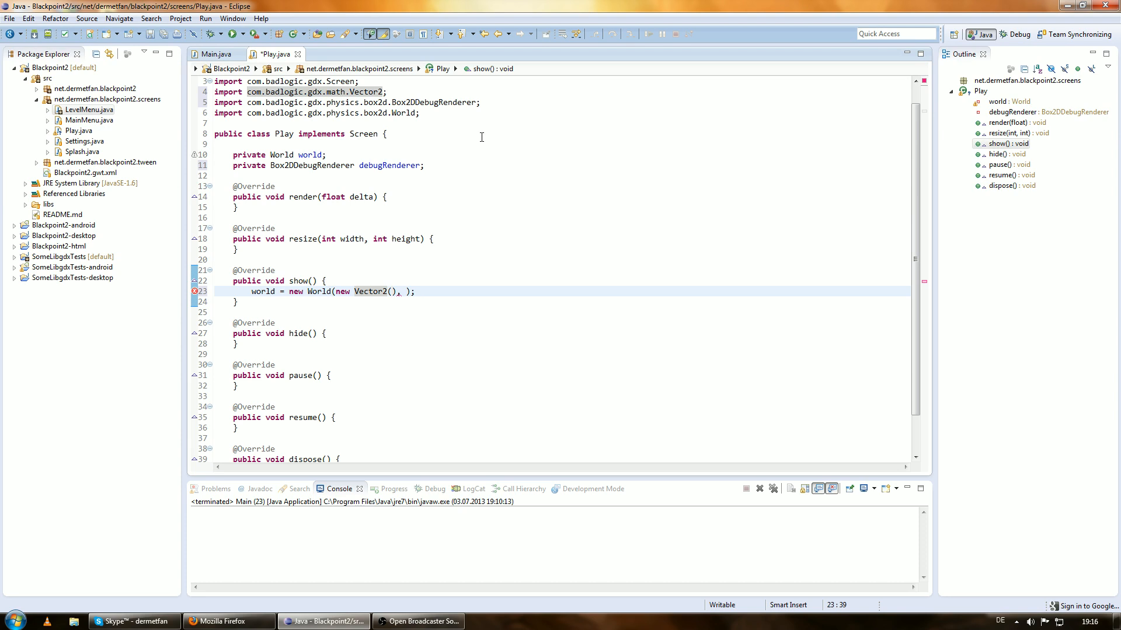
type("0, -")
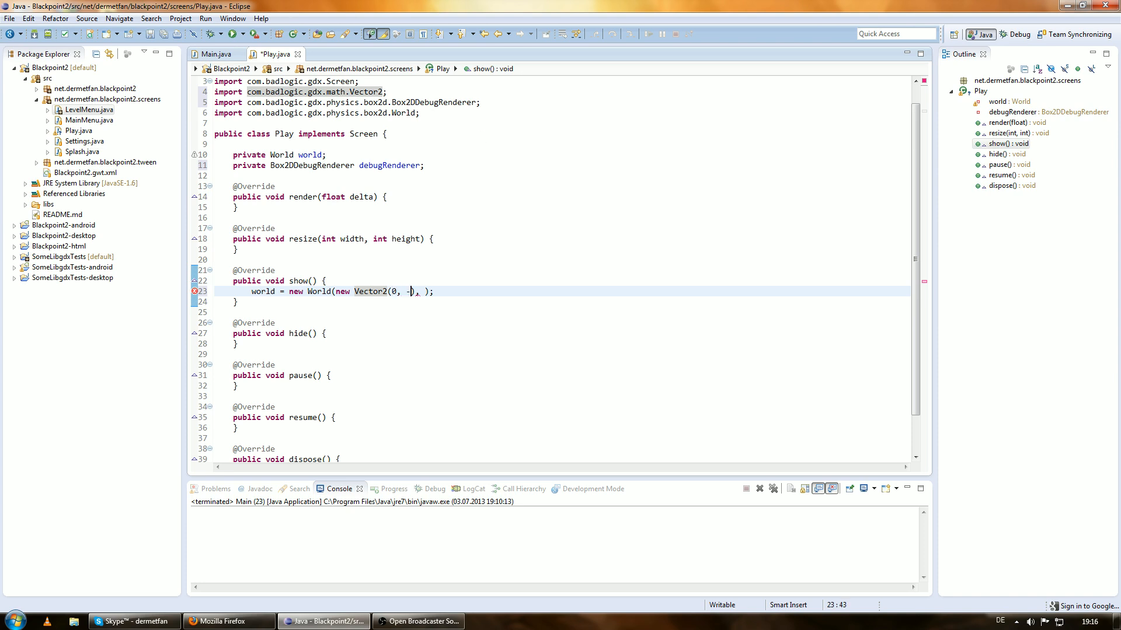
type("9.8")
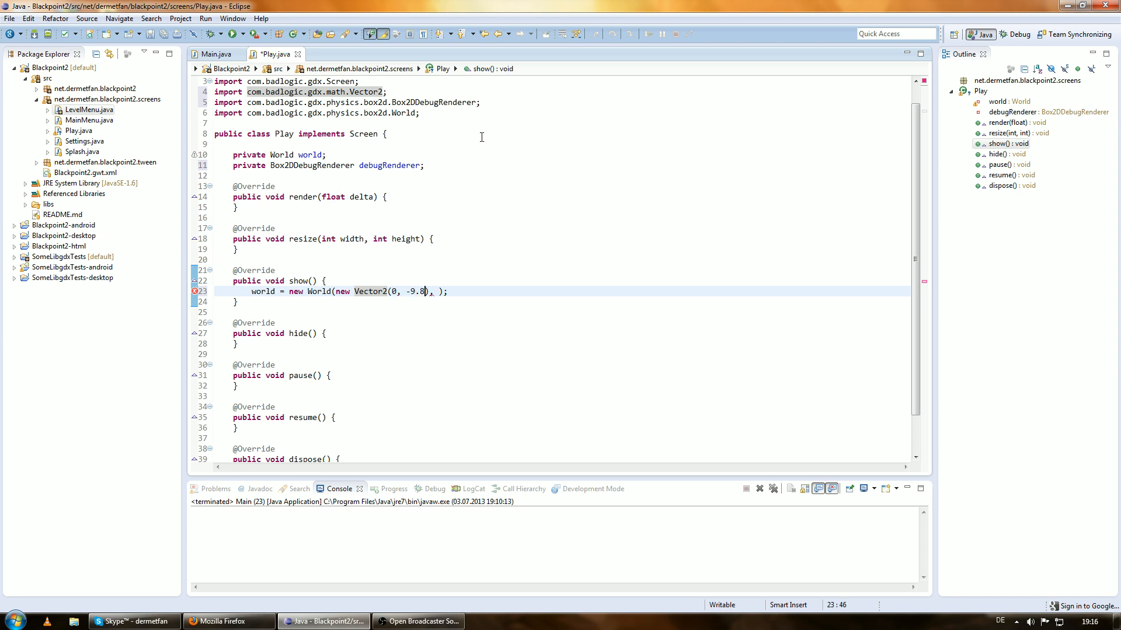
type("1f")
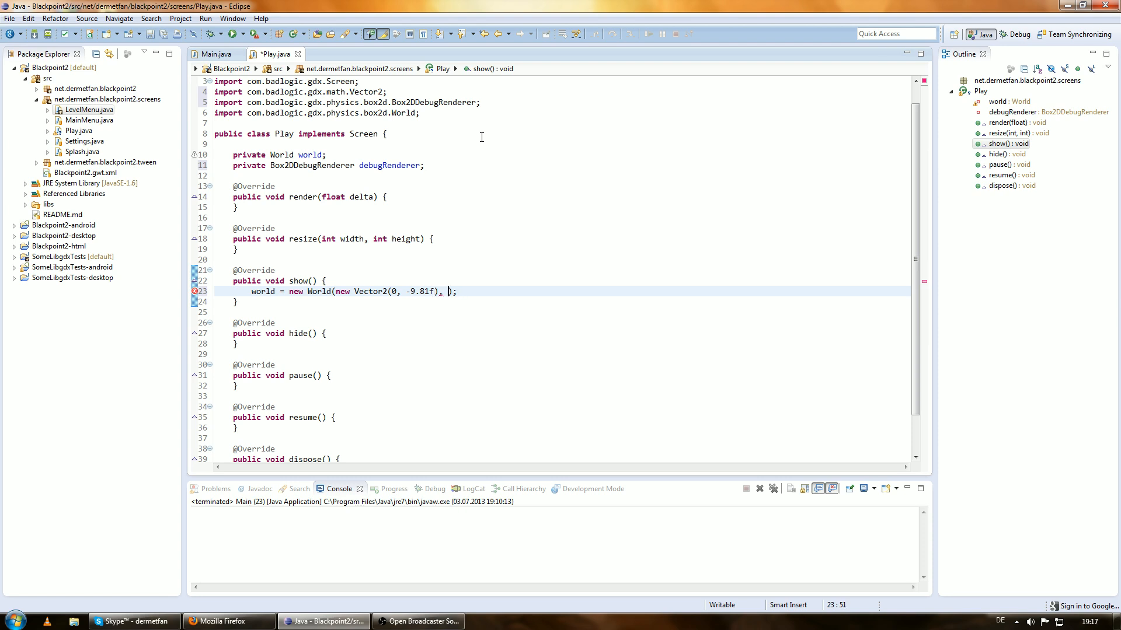
left_click(447, 291)
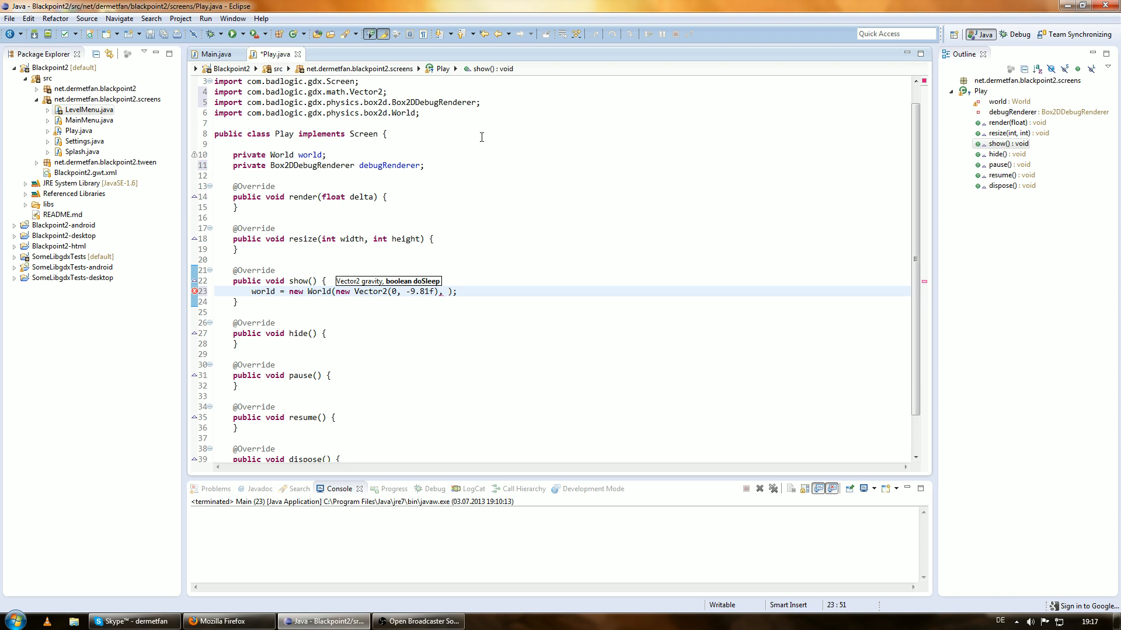
type("true")
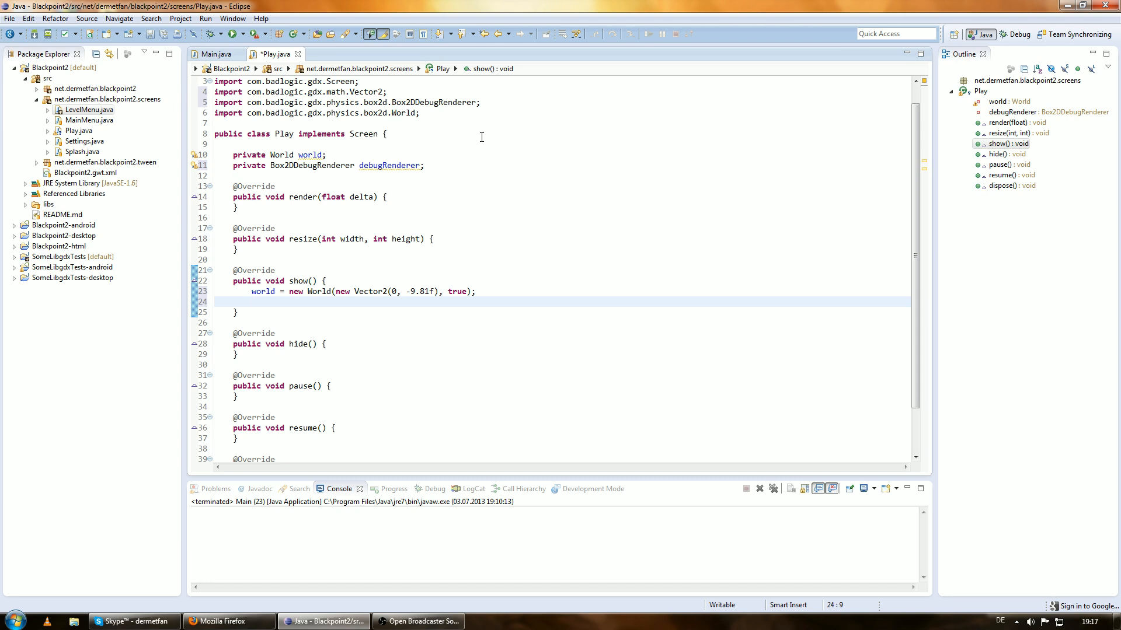
Step: Add debugRenderer = new Box2DDebugRenderer() in show() and save Play.java
type("debu")
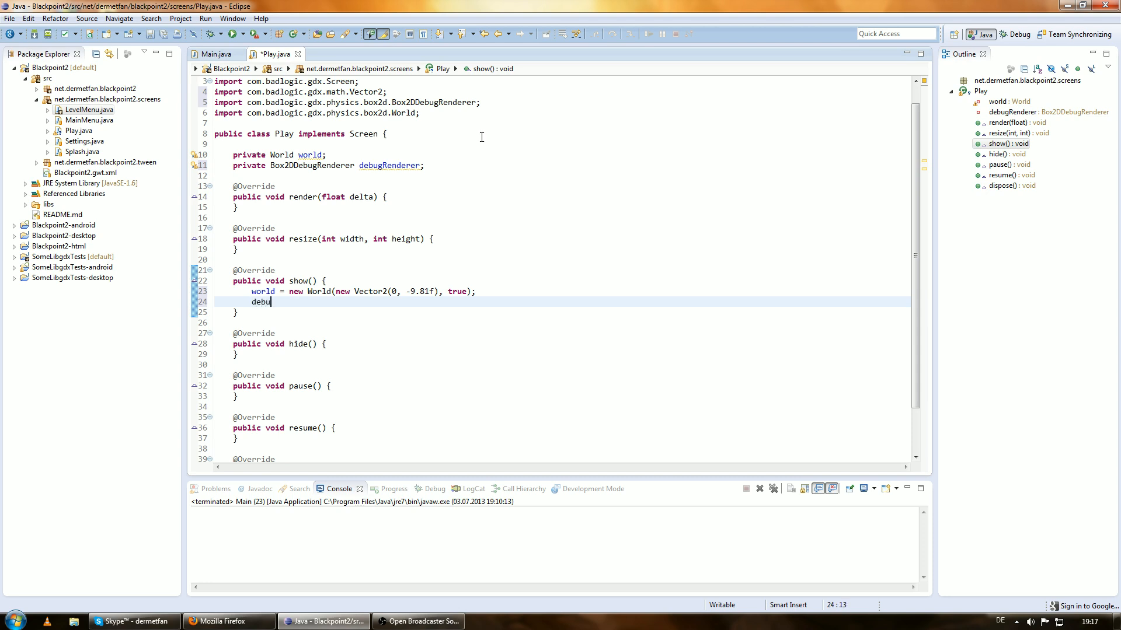
type("gRendere")
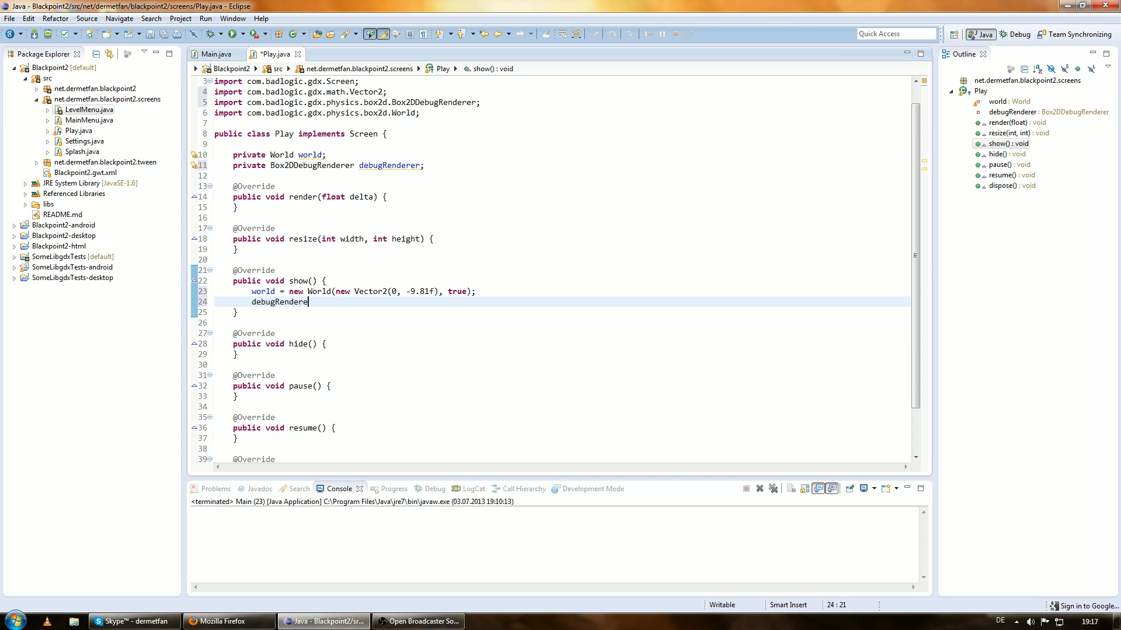
type("=")
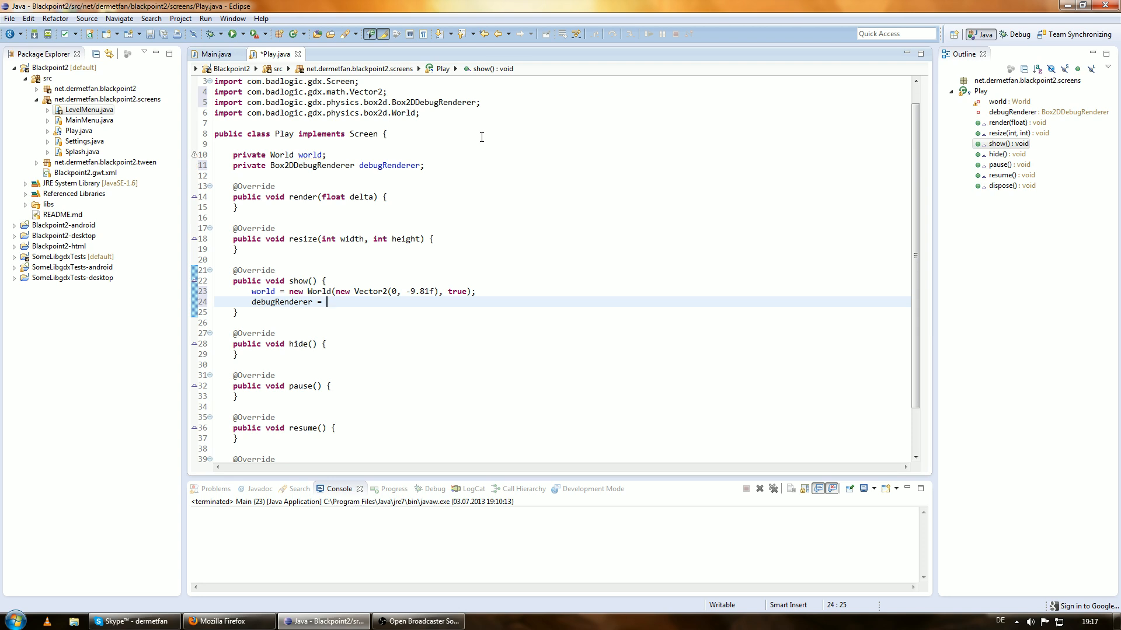
type("new Box2dD")
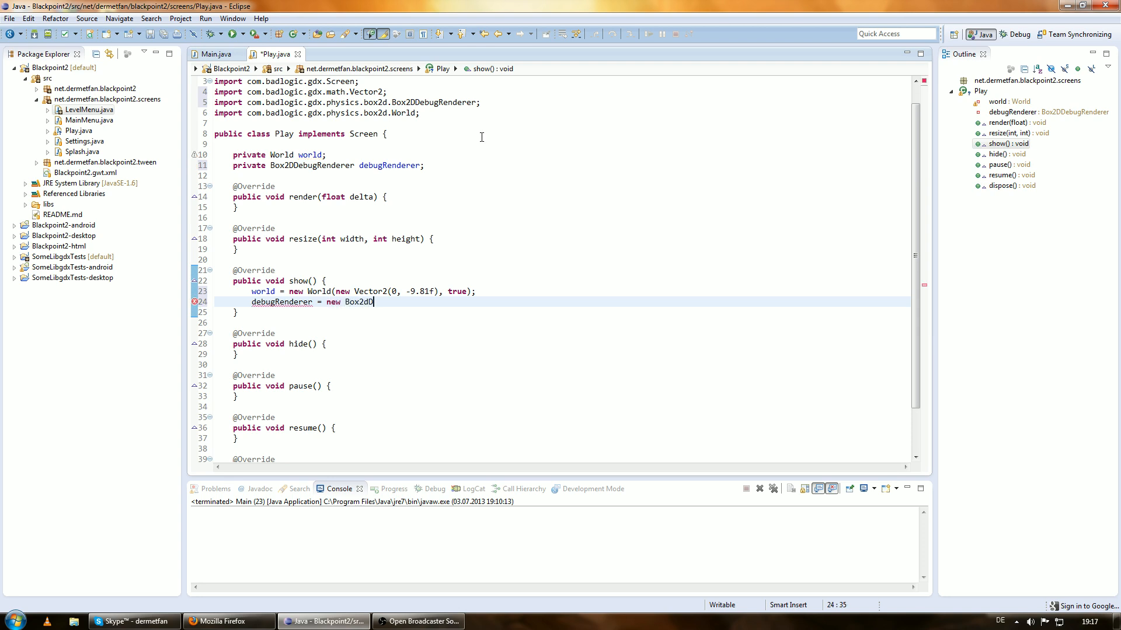
type("ebugRenderer();")
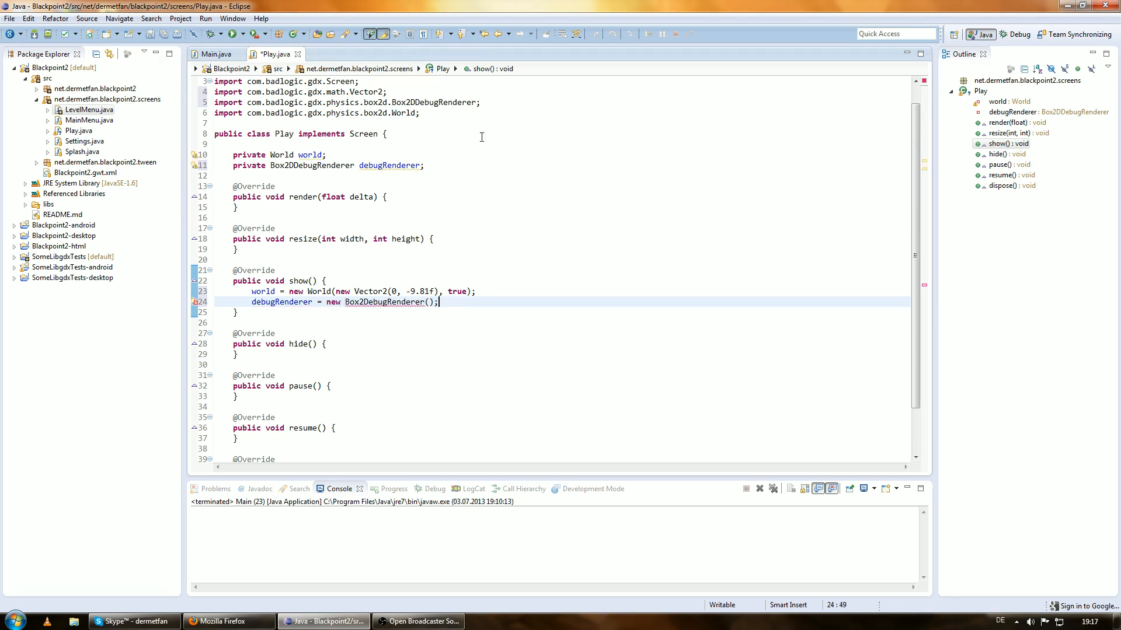
key("ctrl+s")
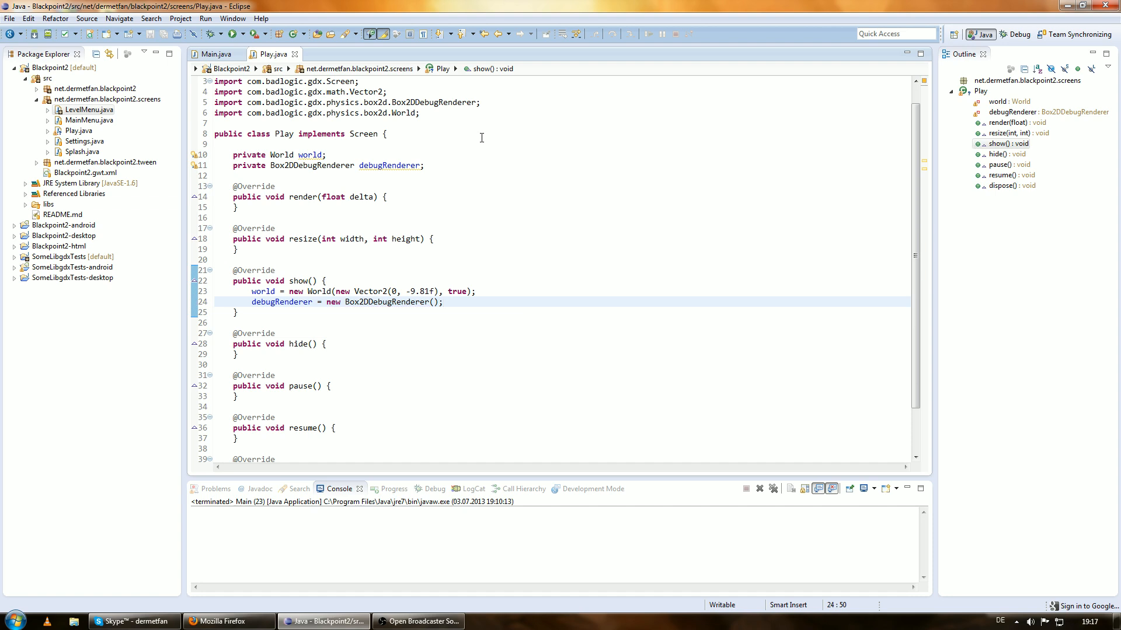
left_click(370, 291)
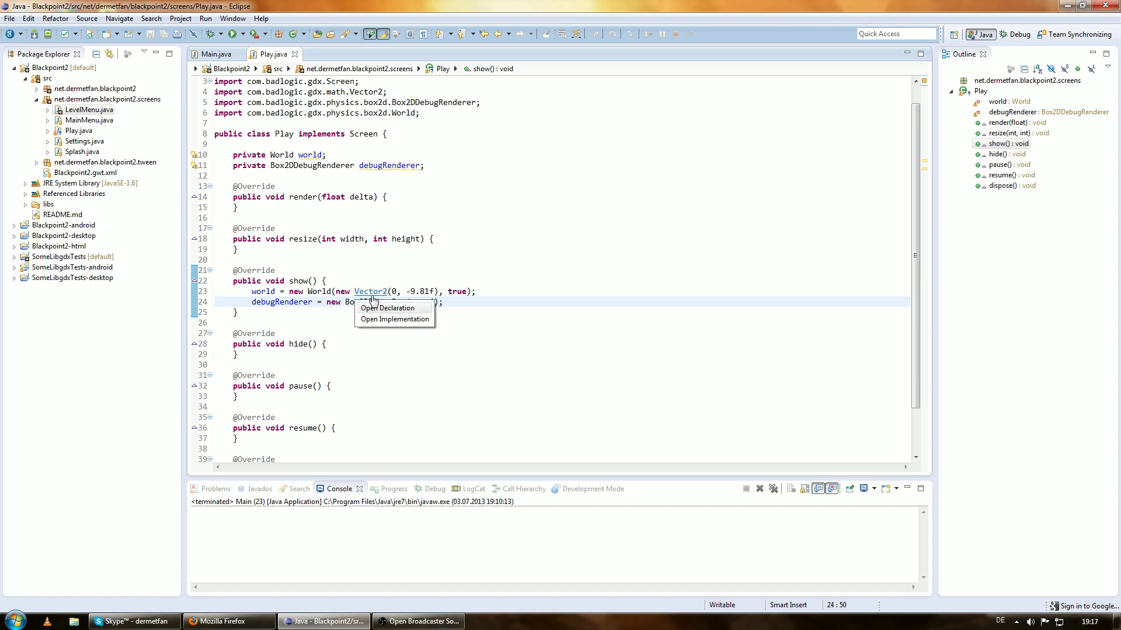
left_click(387, 308)
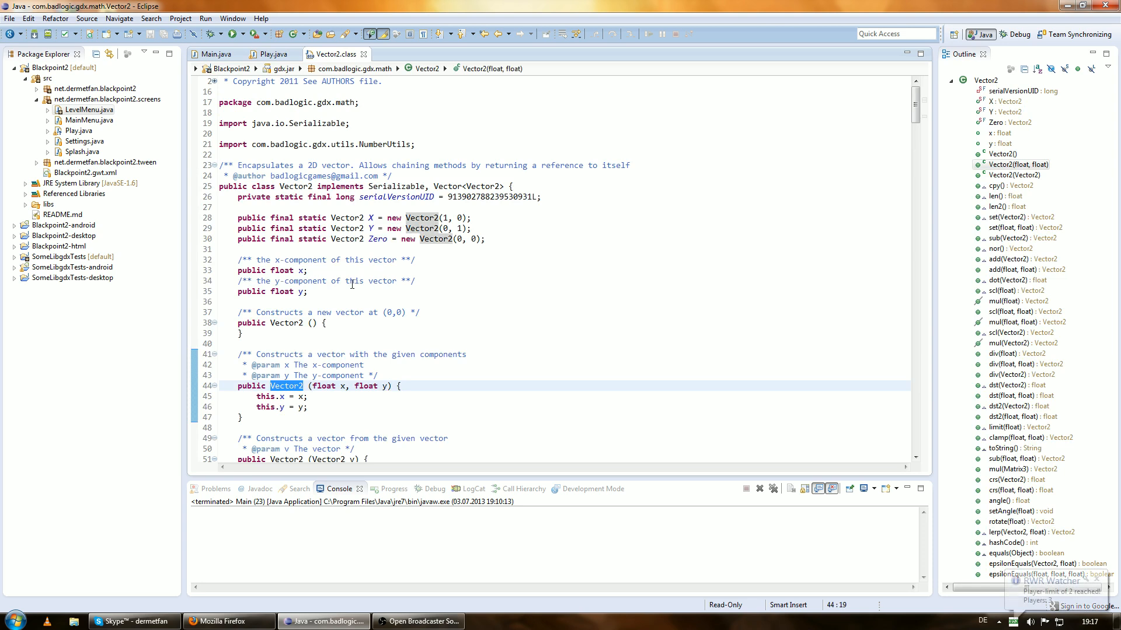
scroll("down", 3)
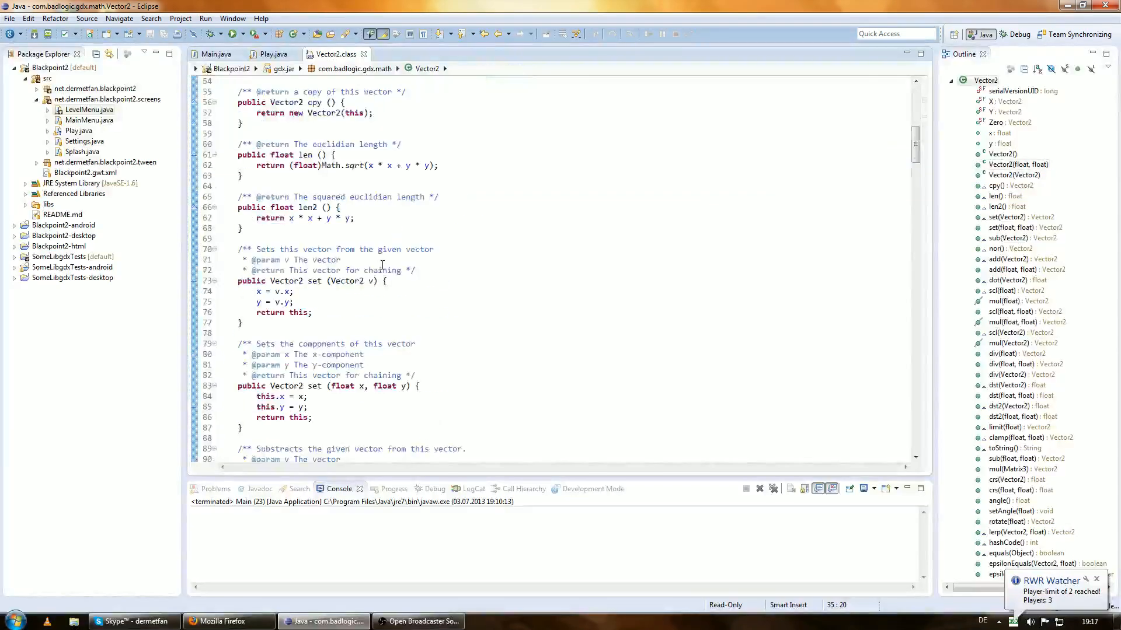
scroll("down", 3)
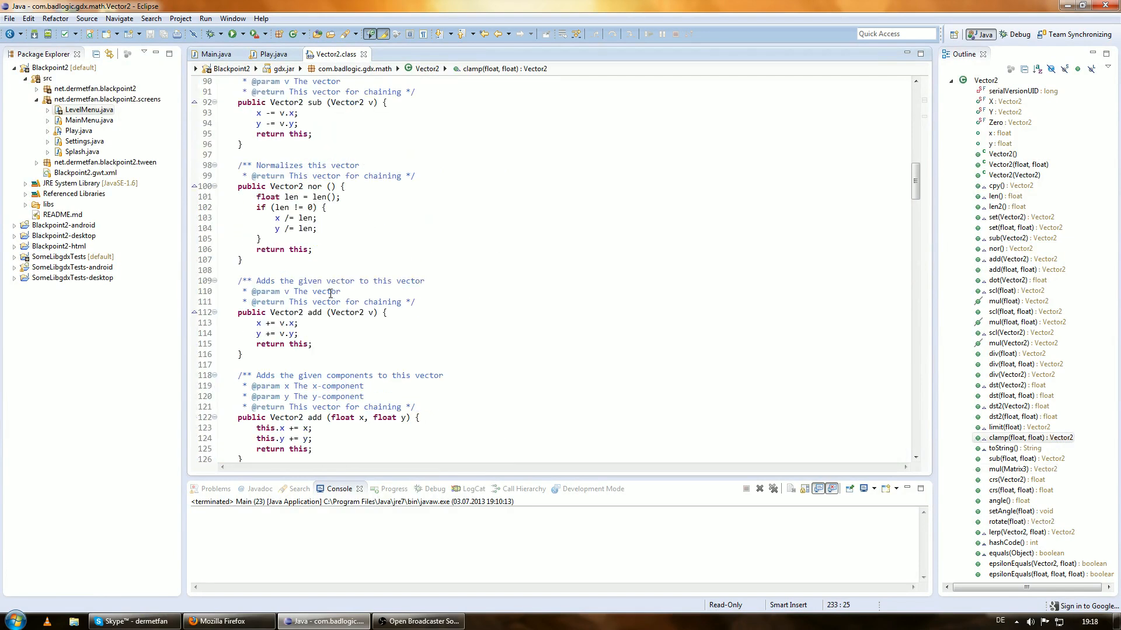
left_click(1017, 228)
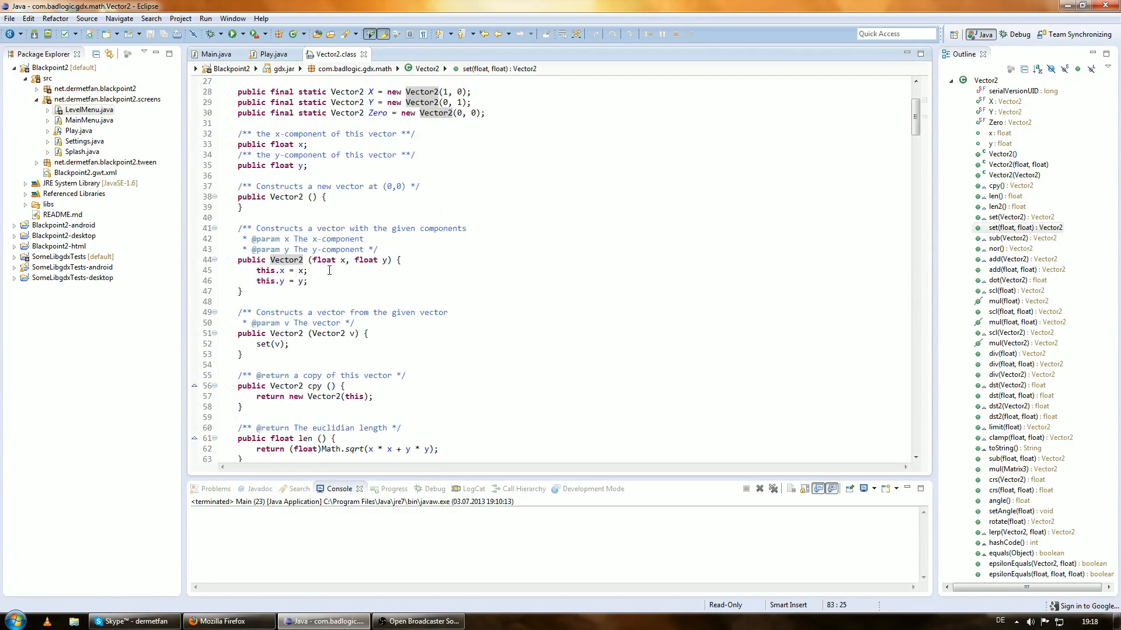
left_click(1014, 164)
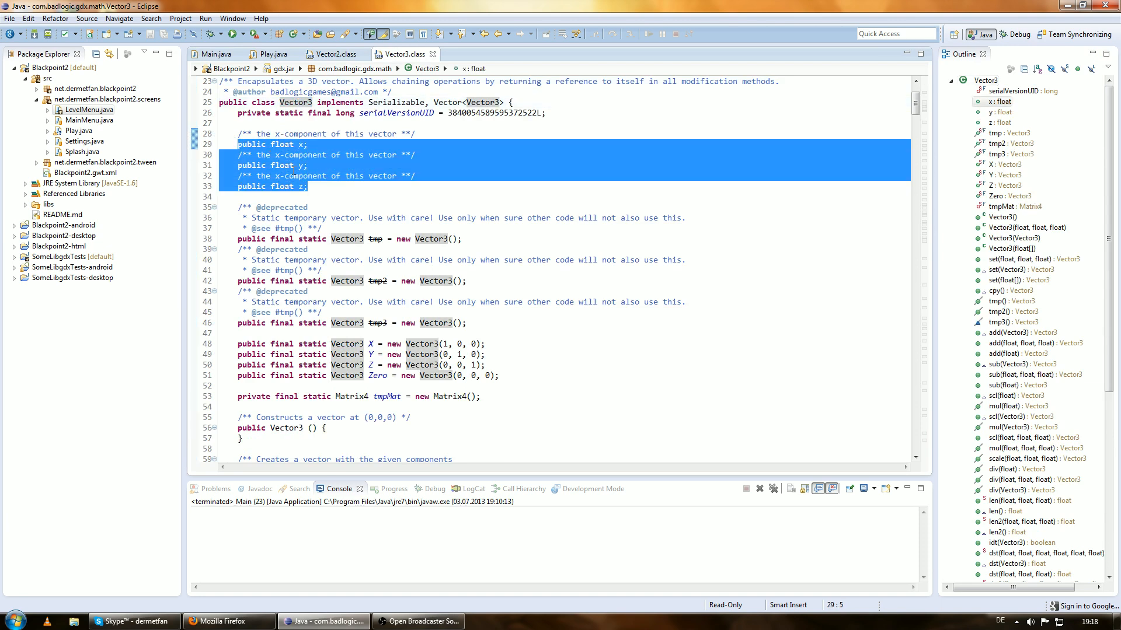
left_click(332, 54)
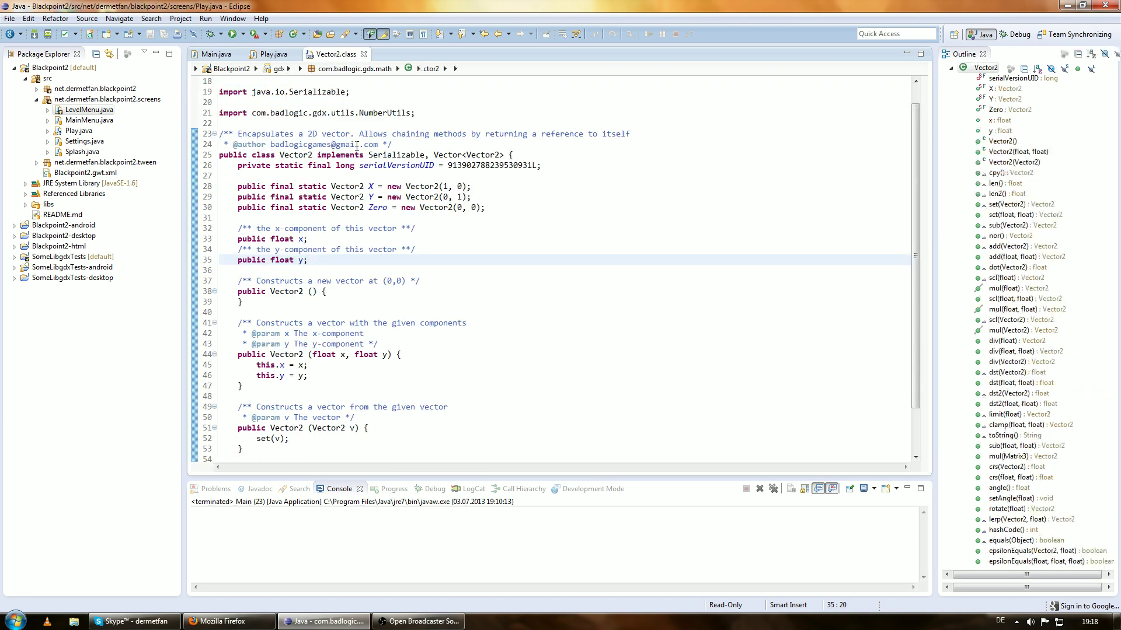
left_click(271, 54)
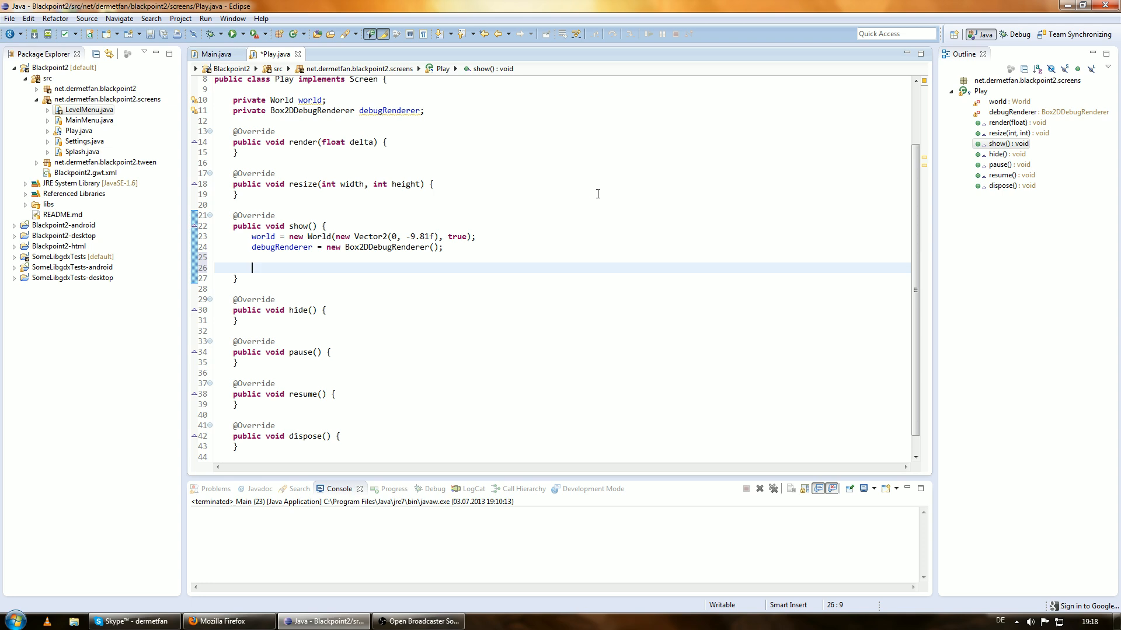
Step: Add a private OrthographicCamera camera field to Play
type("op")
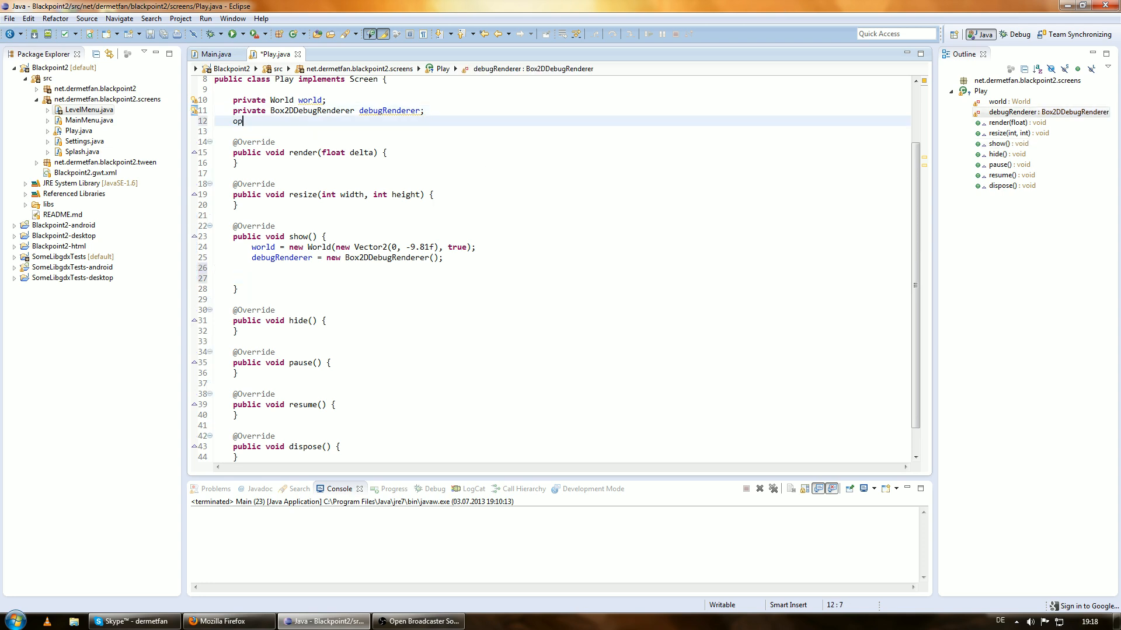
key("BackSpace")
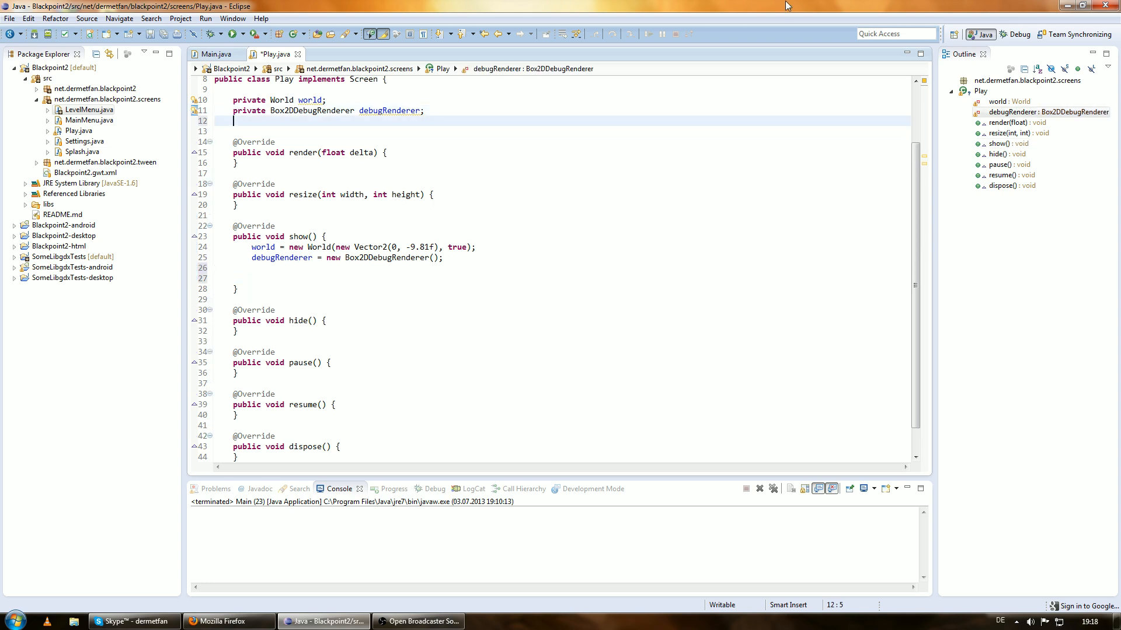
type("private")
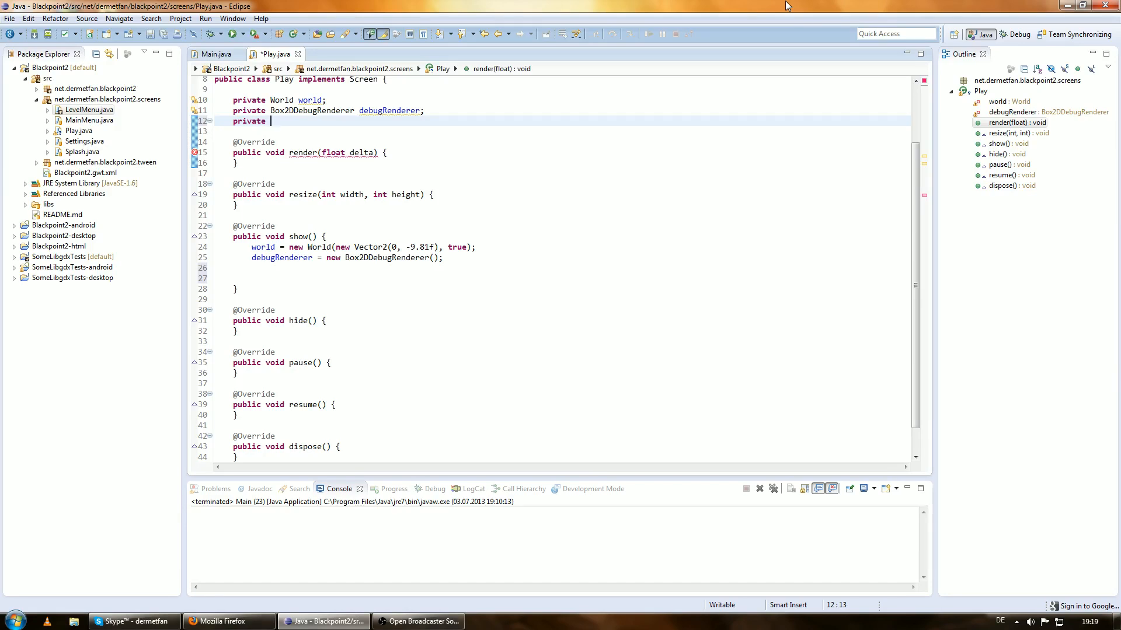
type("Ortho")
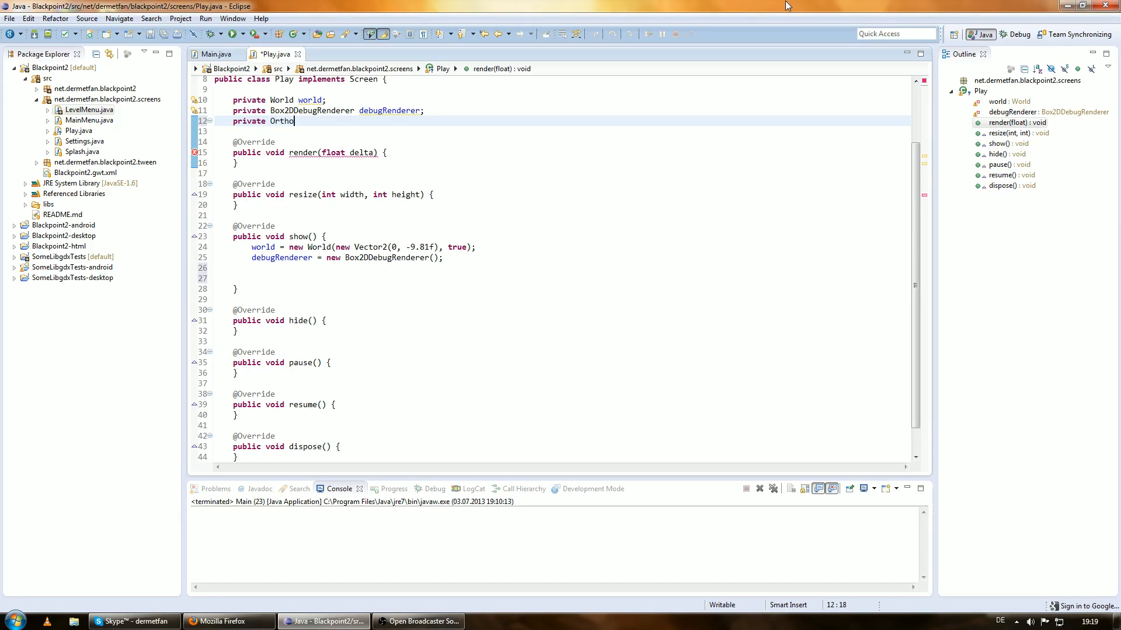
type("graphic")
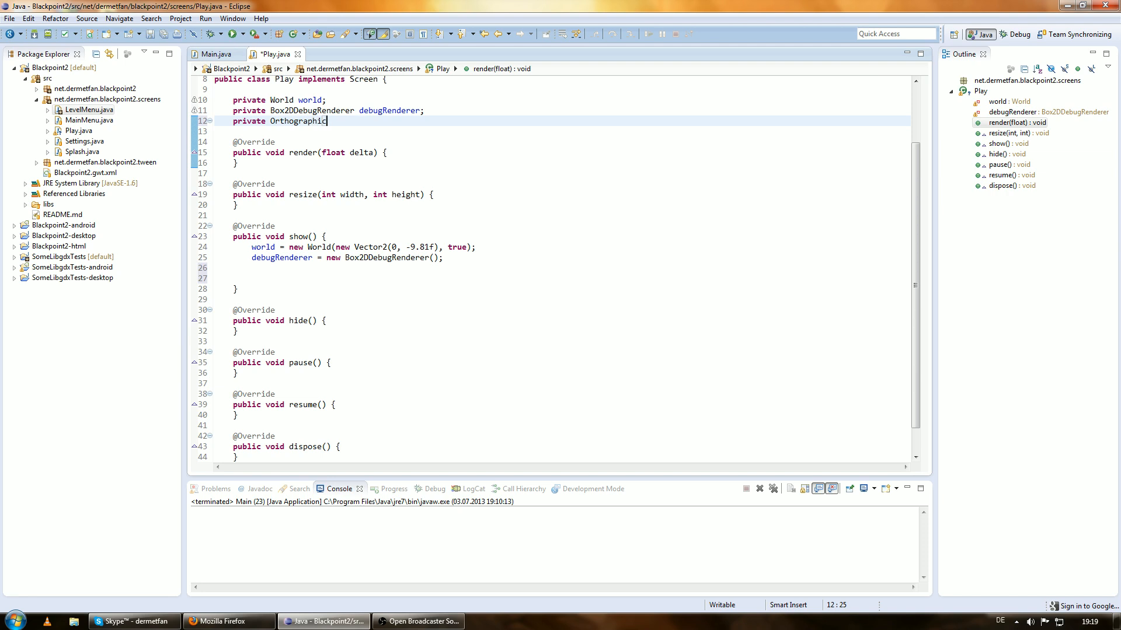
type("Camera")
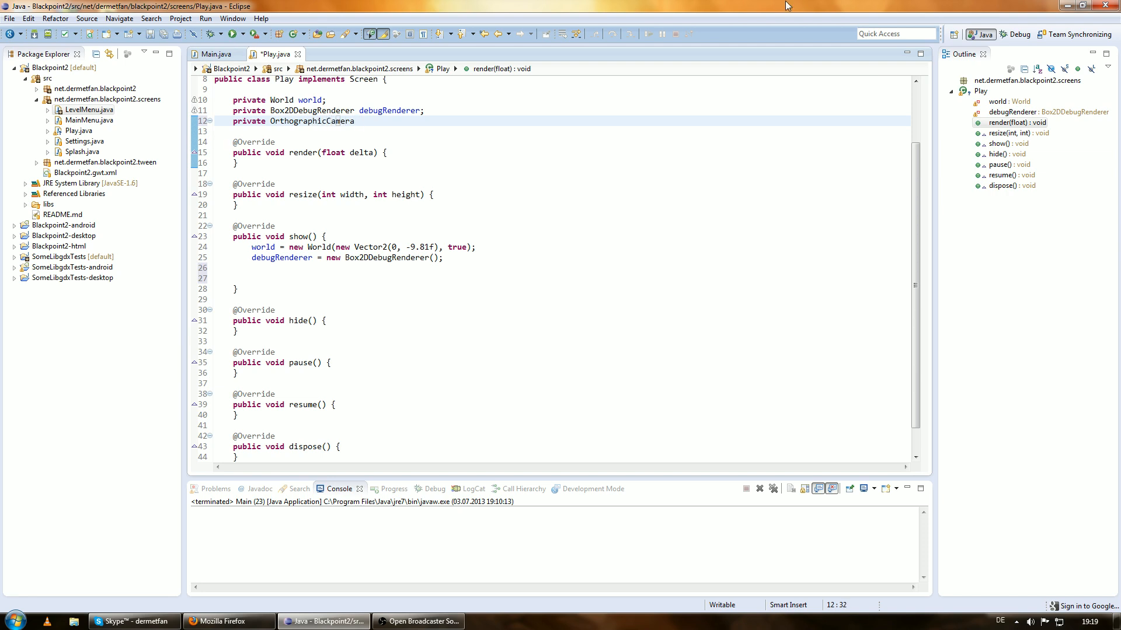
type("camera;")
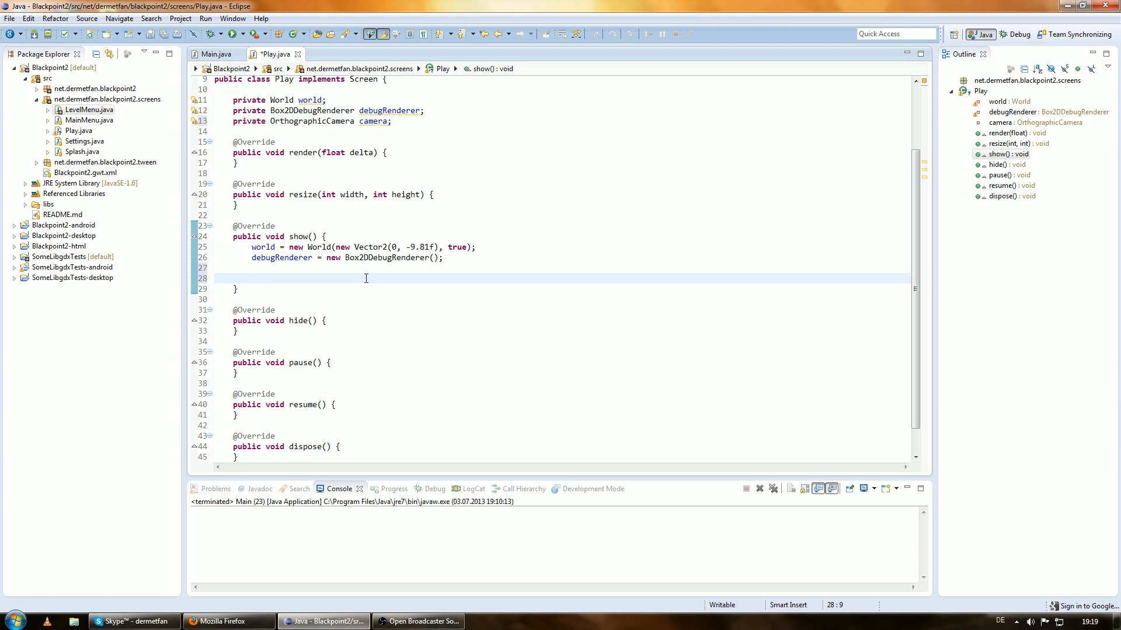
Step: In show(), set camera = new OrthographicCamera(Gdx.graphics.getWidth(), Gdx.graphics.getHeight())
left_click(253, 278)
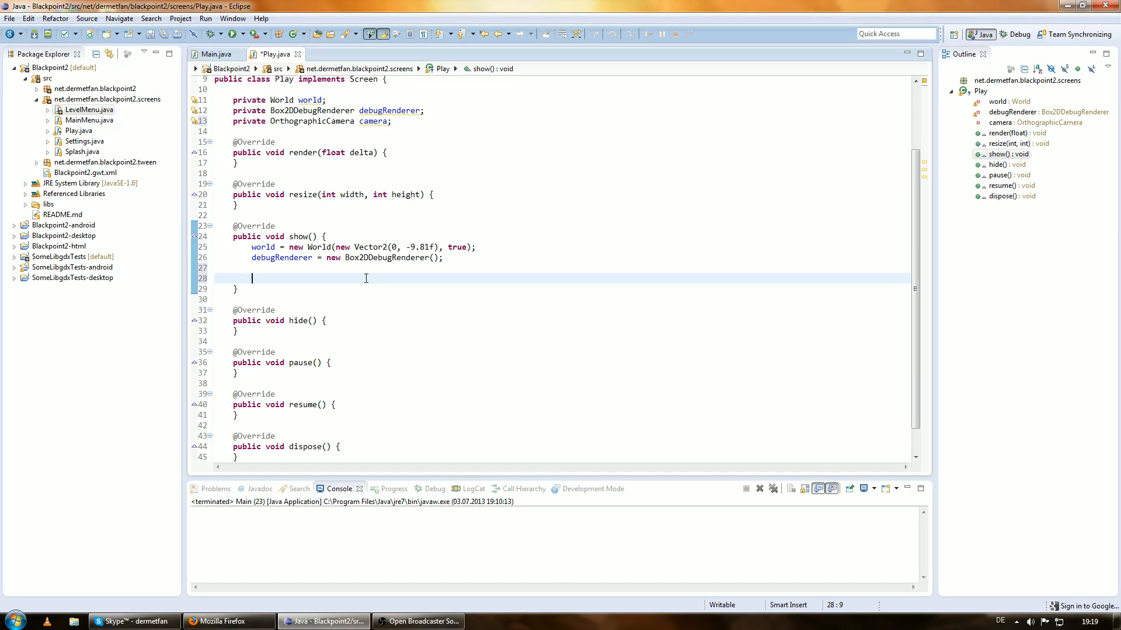
type("camera = new Orhto")
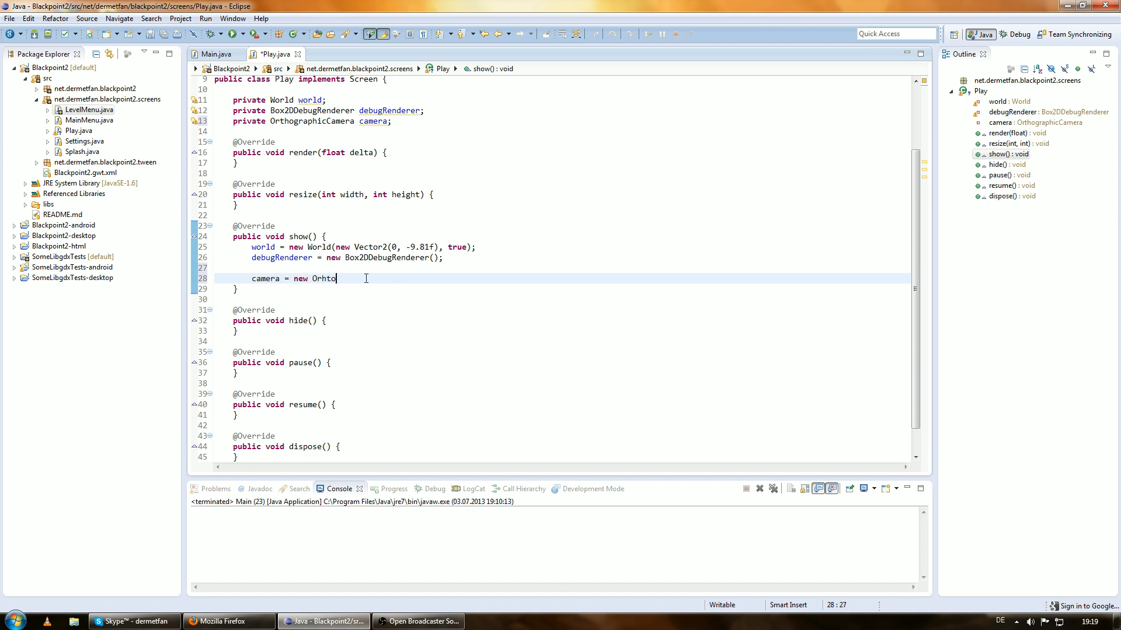
key("BackSpace")
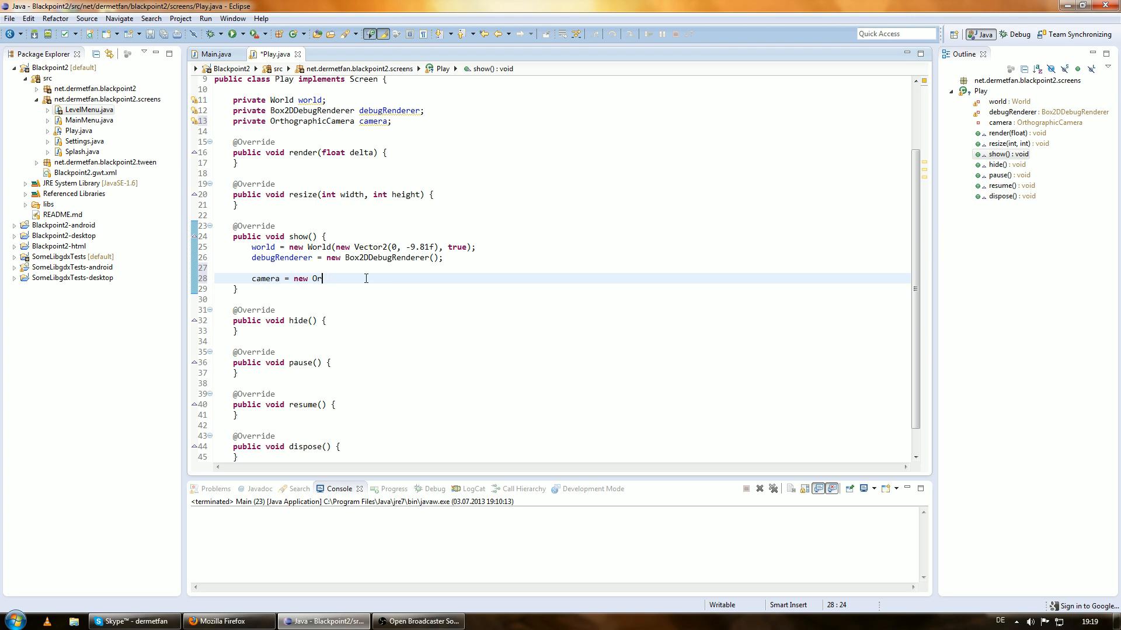
type("thographicC")
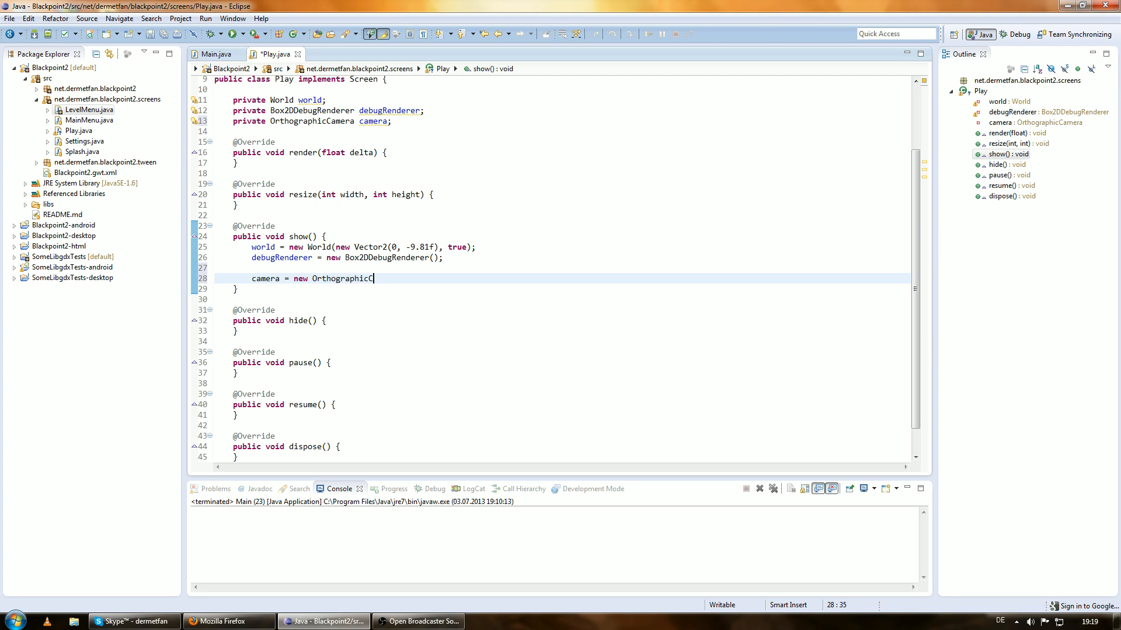
type("amera(viewportWidth, viewportHeight")
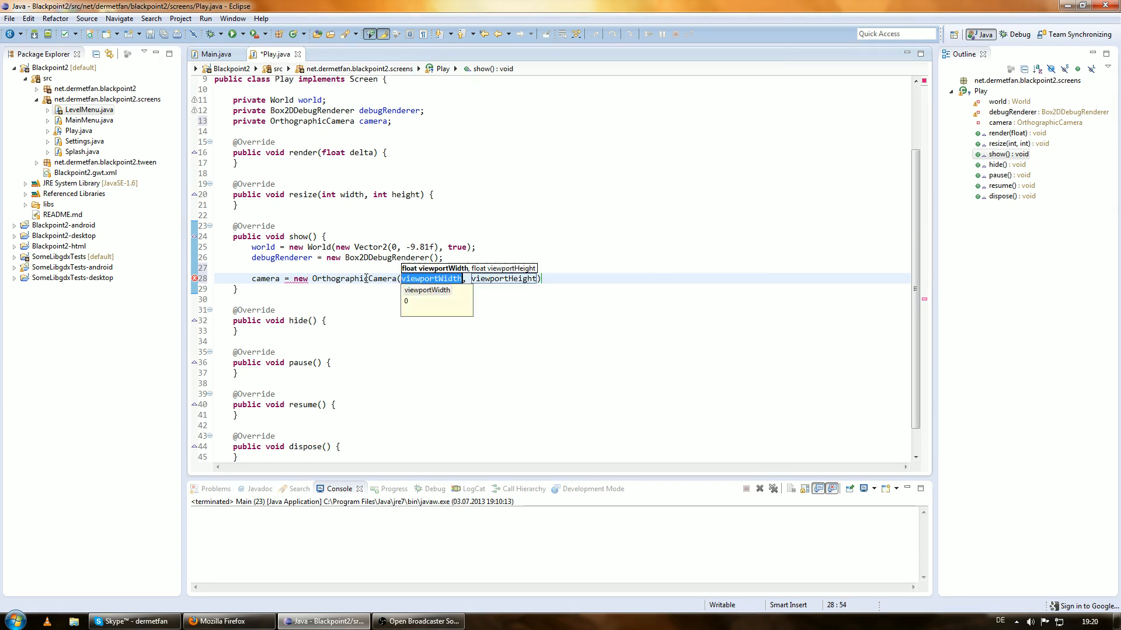
type("Gdx.graphics.g")
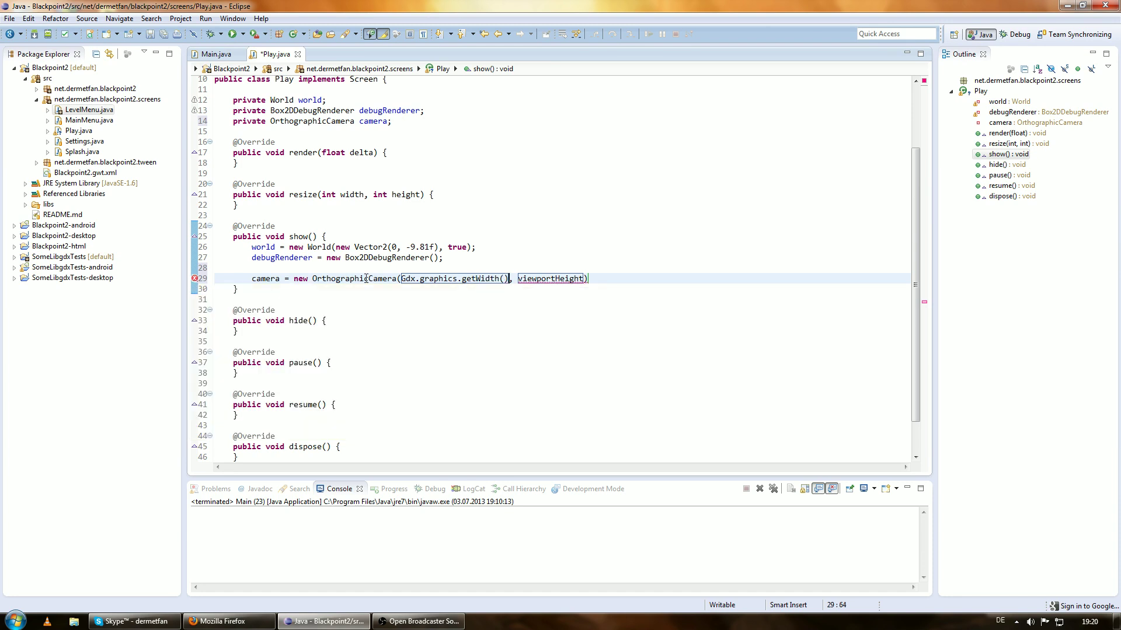
type("Gdx.gra")
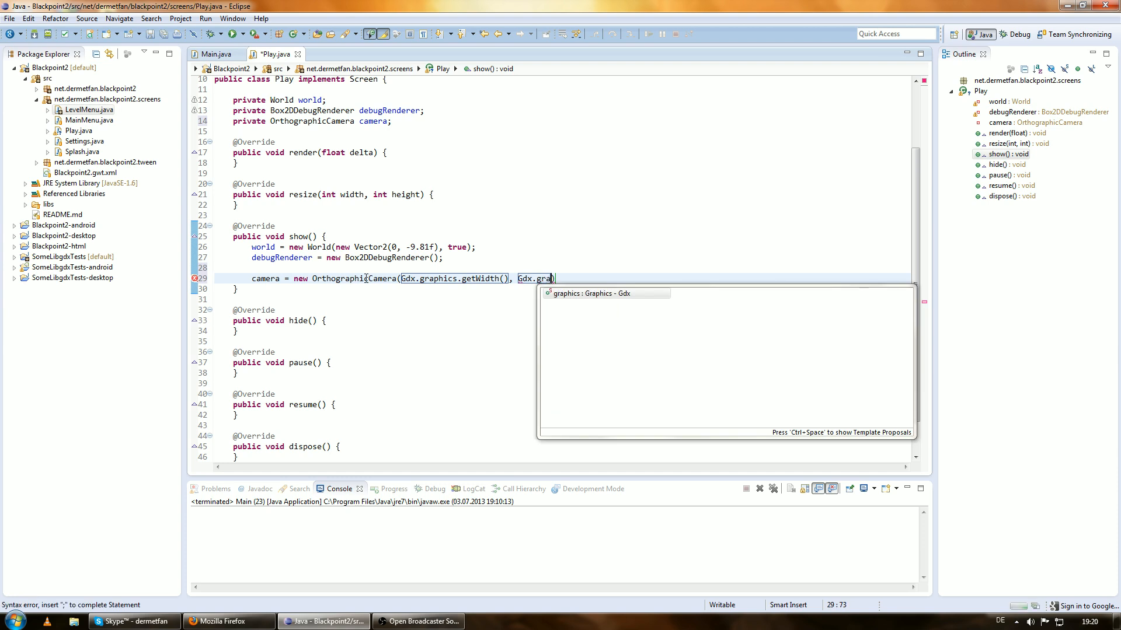
type("phics.getHeight());")
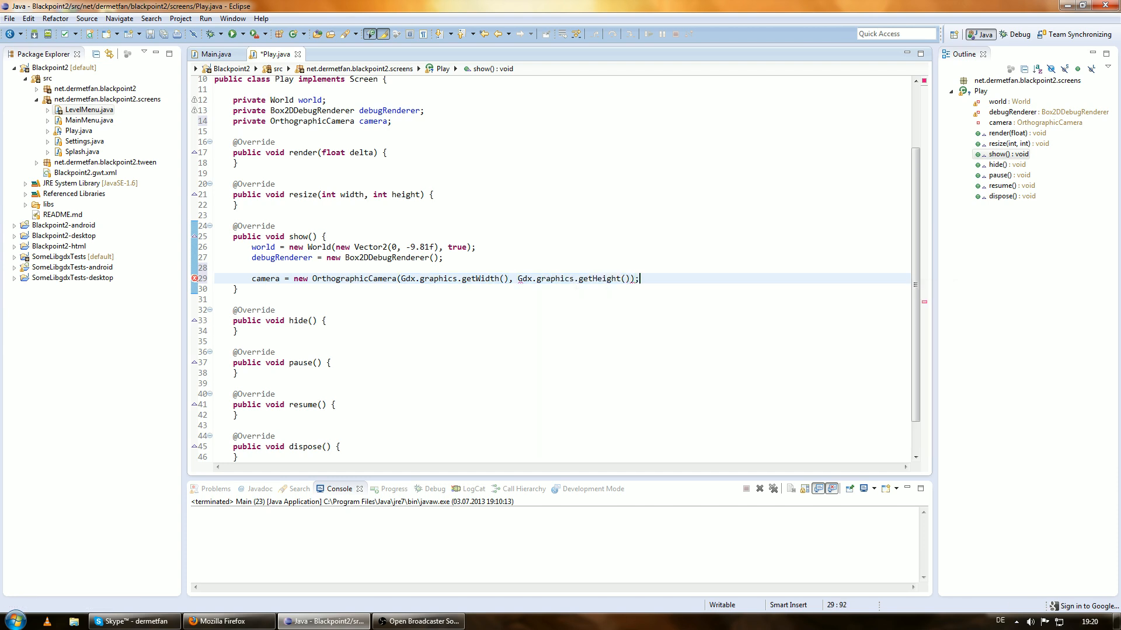
key("Ctrl+s")
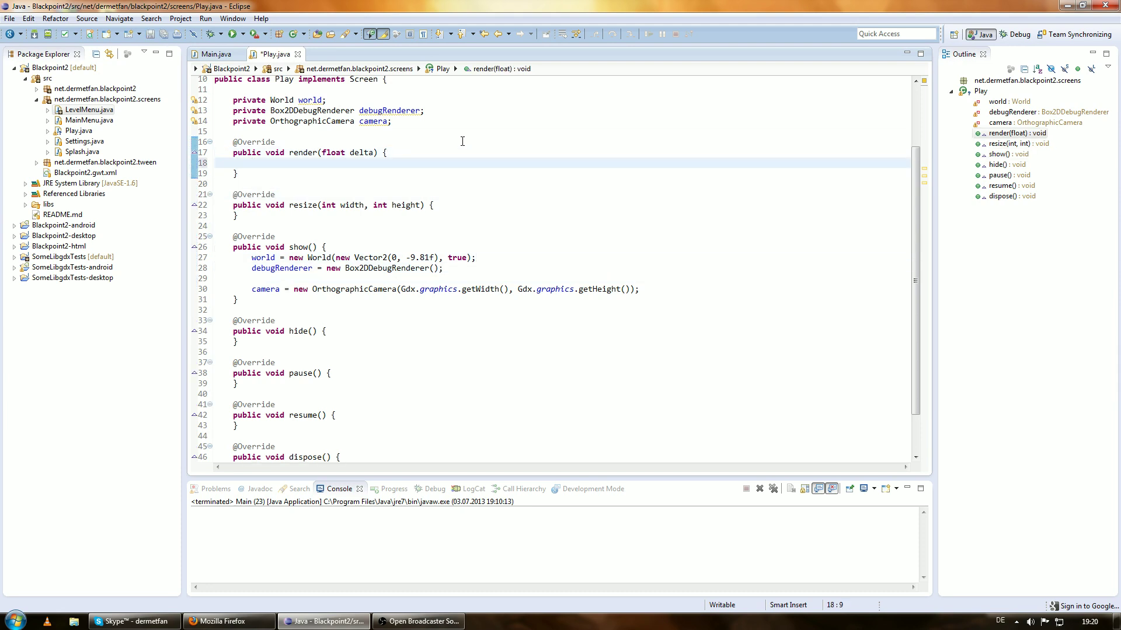
Step: Add Gdx.gl.glClearColor(0, 0, 0, 1) and glClear(GL20.GL_COLOR_BUFFER_BIT) calls to render()
type("Gdx.")
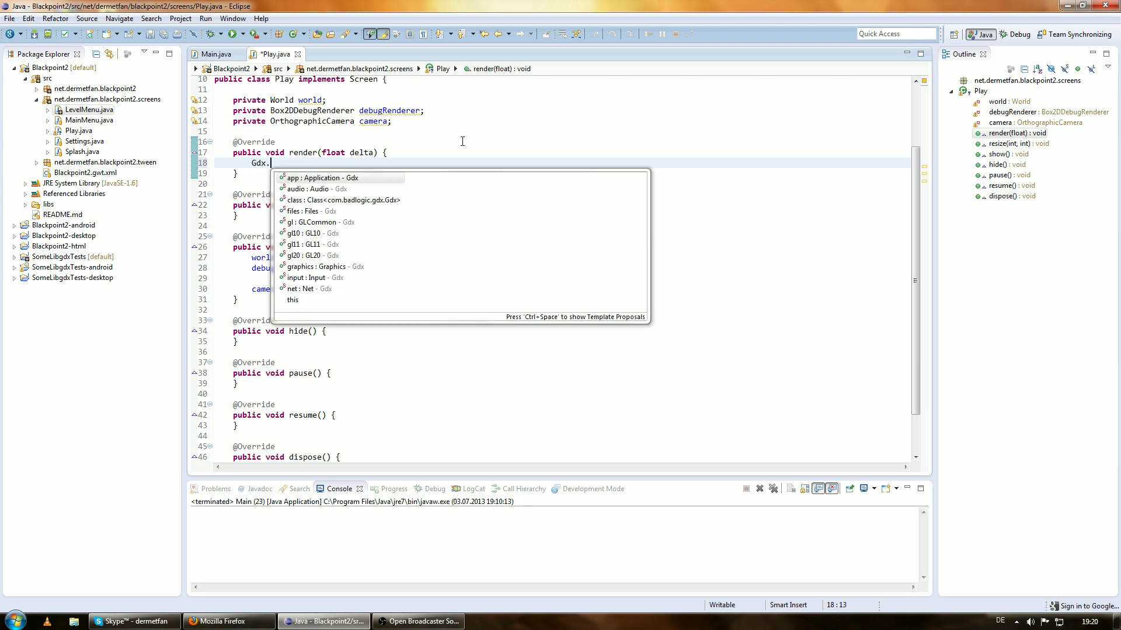
type("gl.glClearColor(0, 0, 0, 1);")
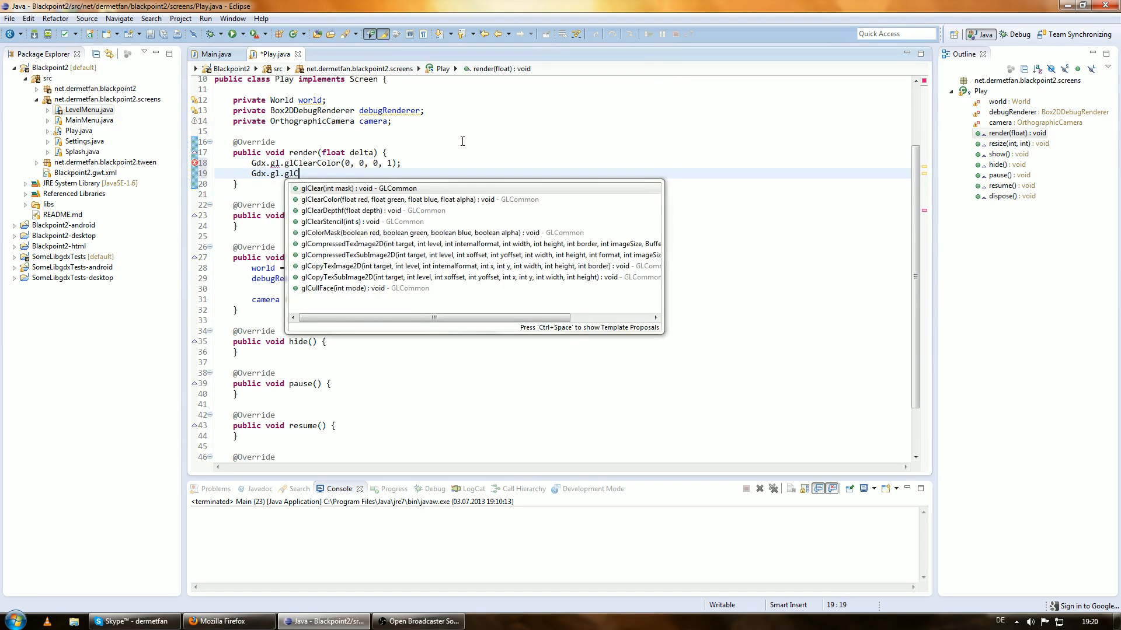
left_click(336, 188)
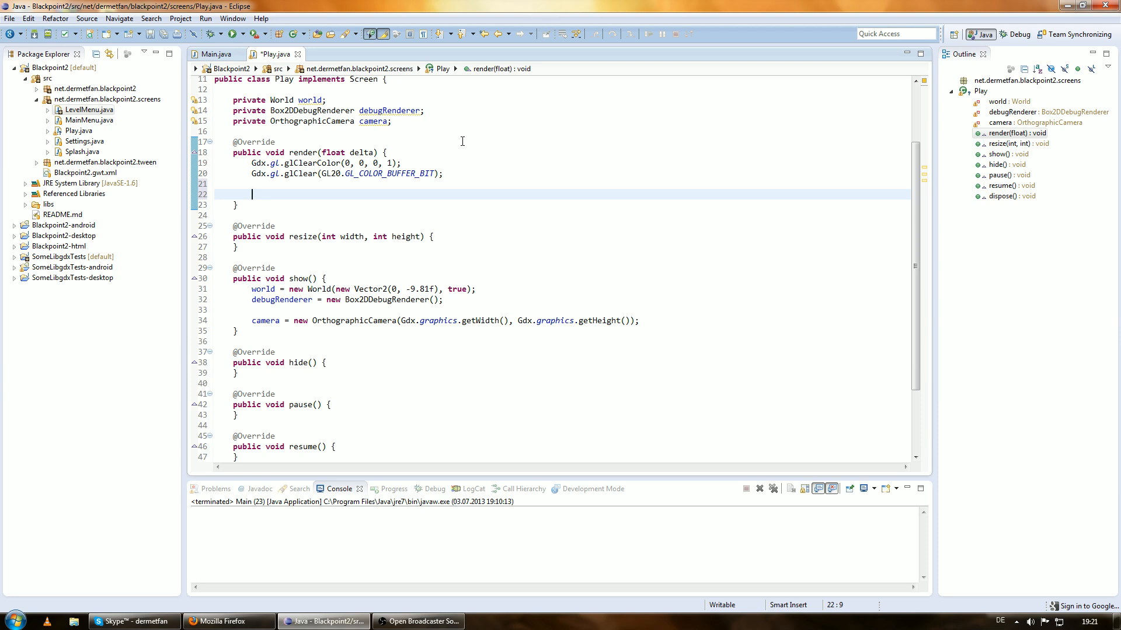
Step: Write debugRenderer.render(world, camera.combined); in render()
type("debugR")
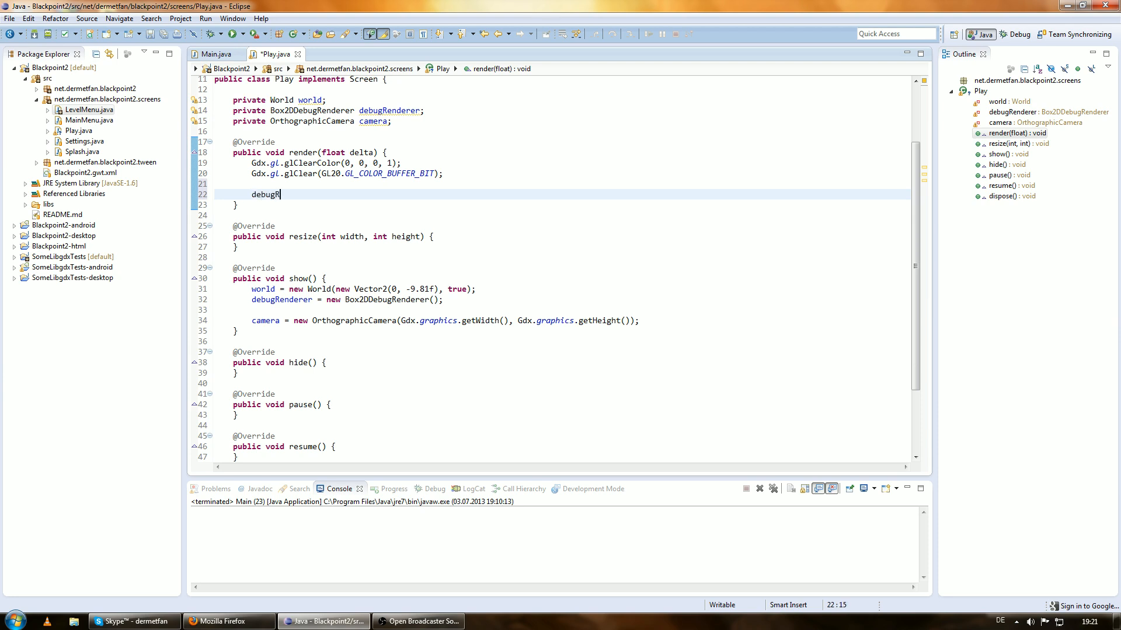
type("enderer.render(world, projMatrix")
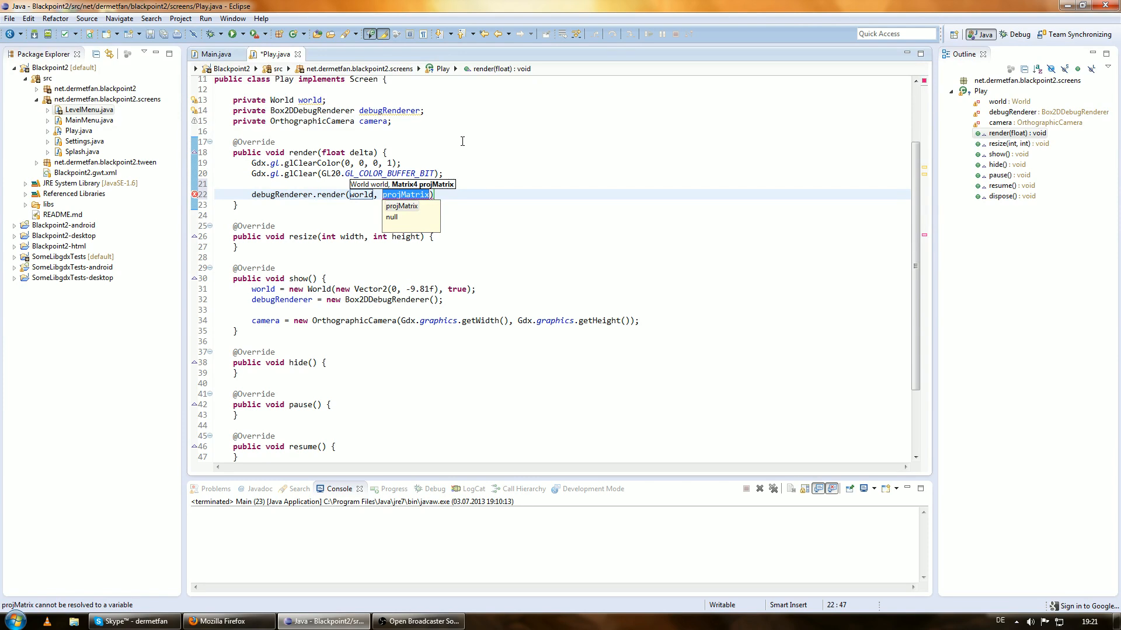
type("camera")
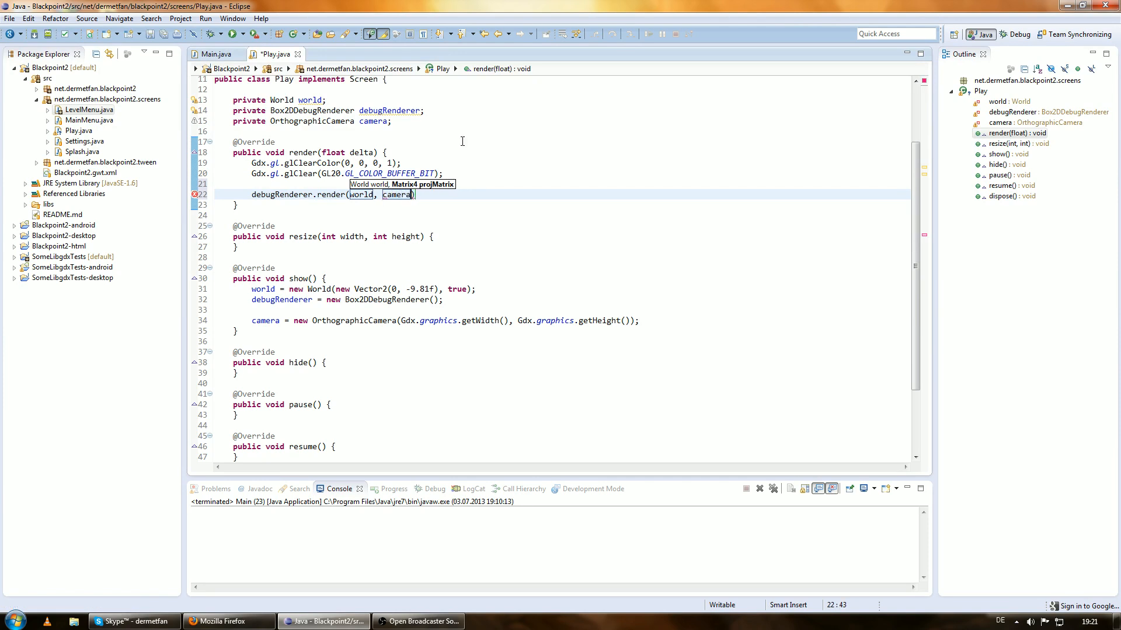
type(".")
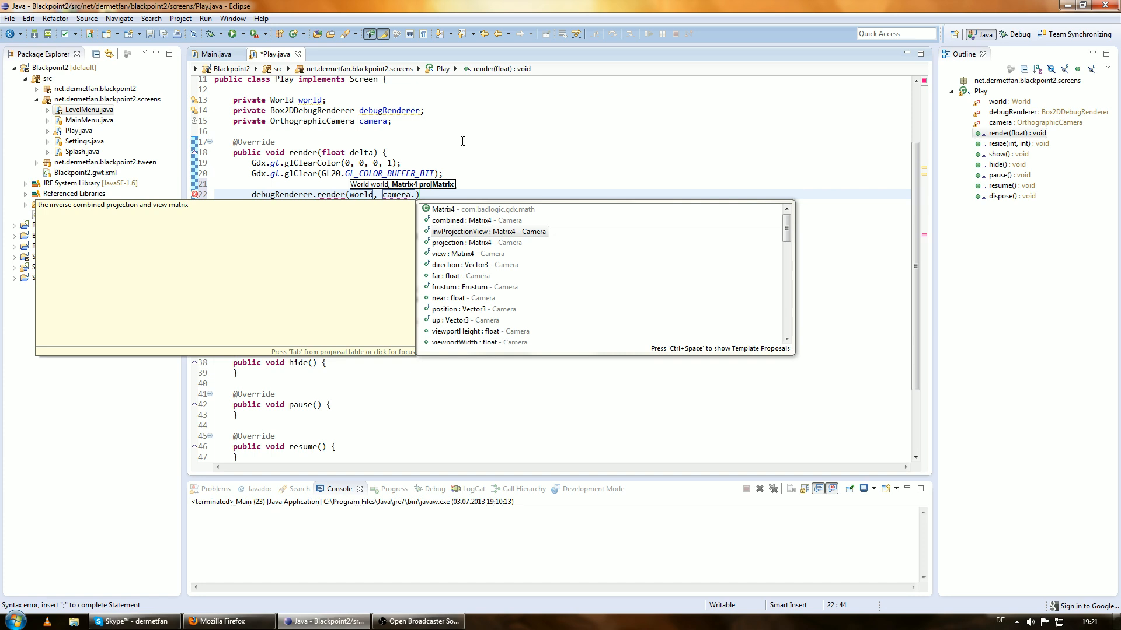
left_click(471, 242)
type("combined")
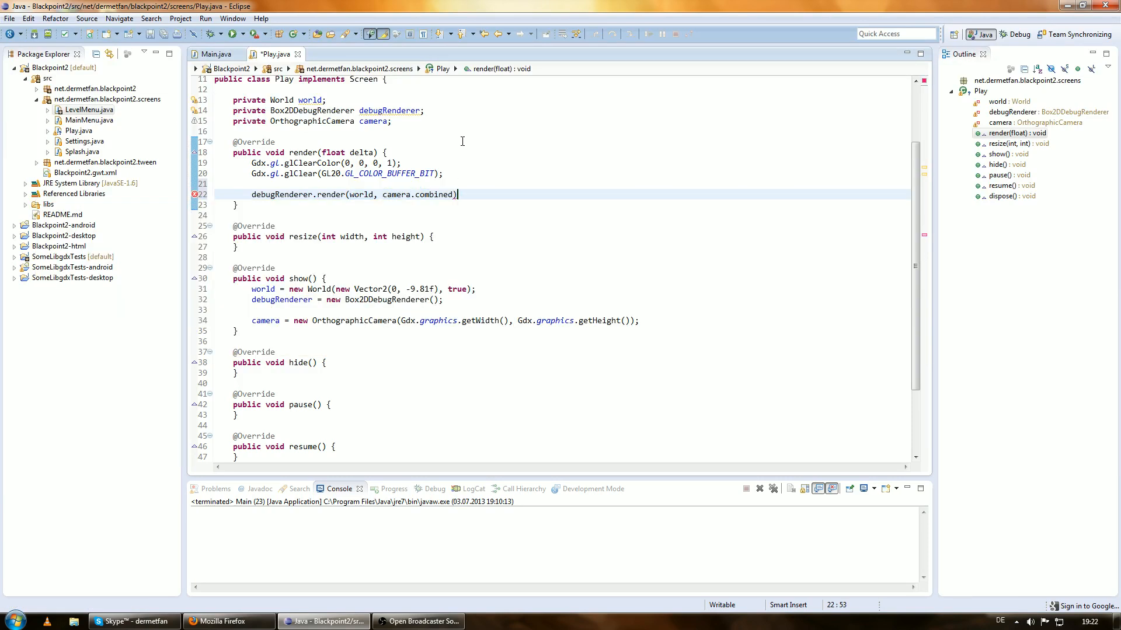
type(";")
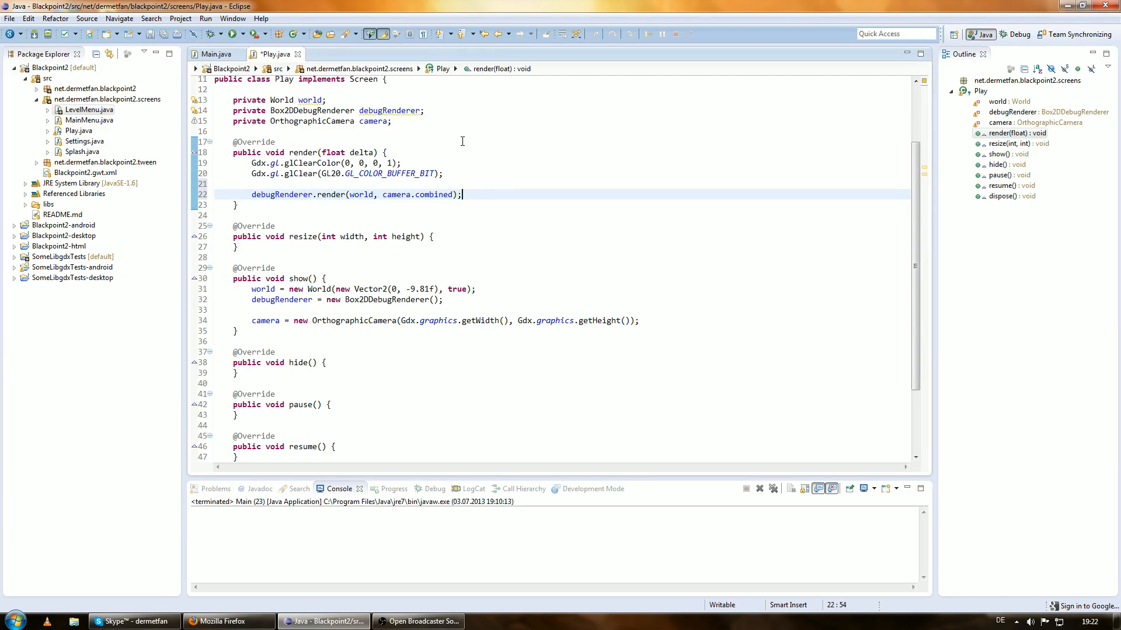
mouse_move(513, 233)
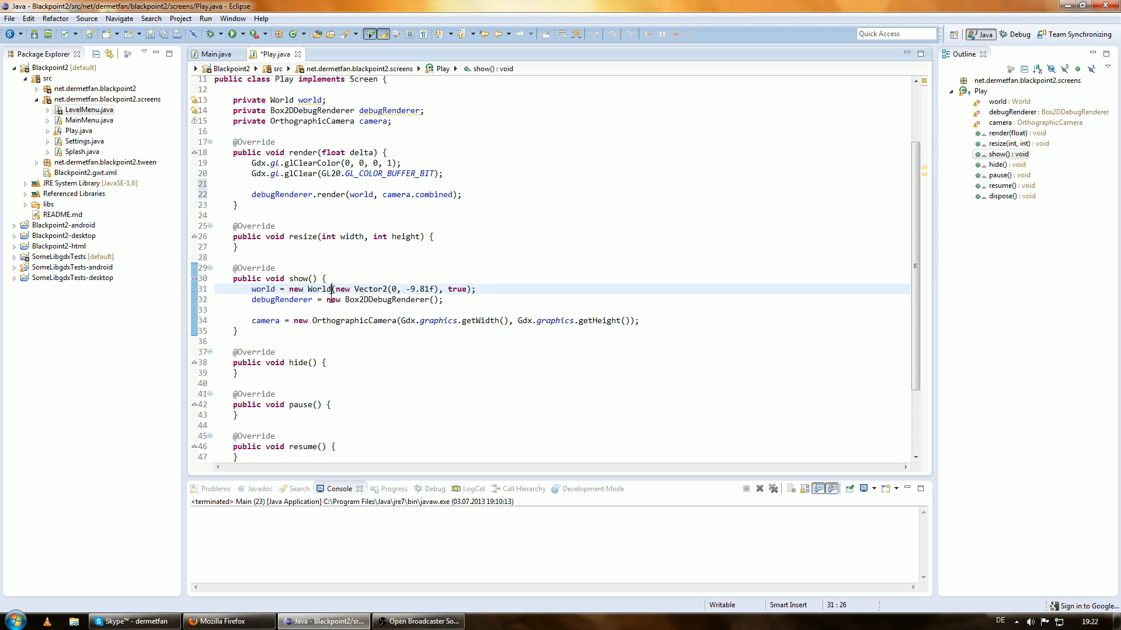
Step: Edit the World constructor's gravity value to -9.81f and check its true argument
left_click_drag(334, 289, 441, 289)
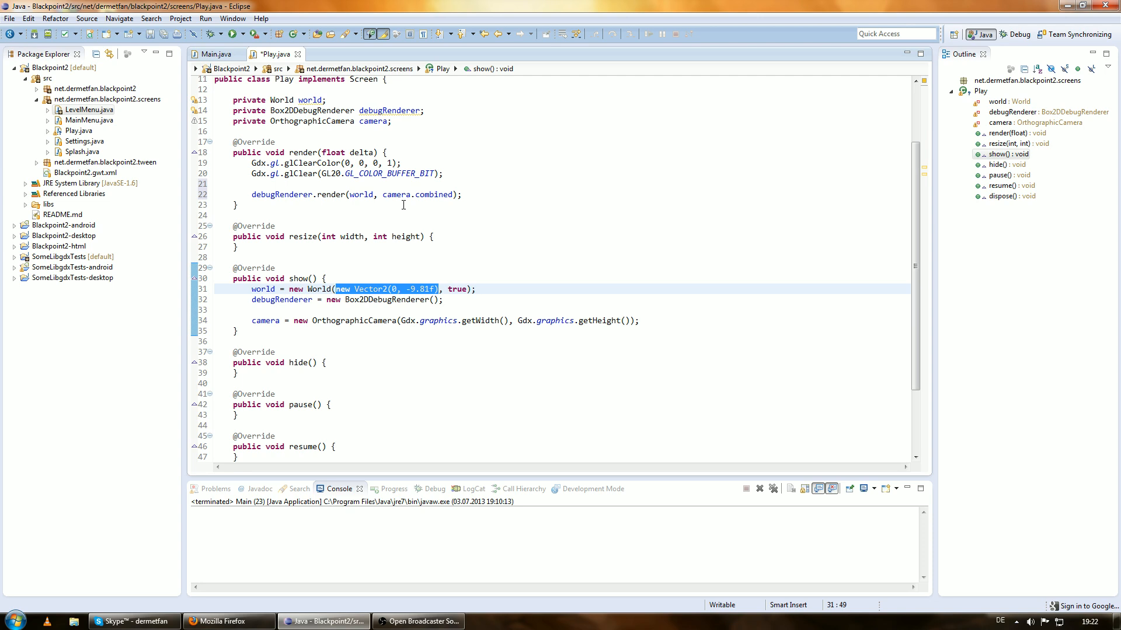
left_click(392, 288)
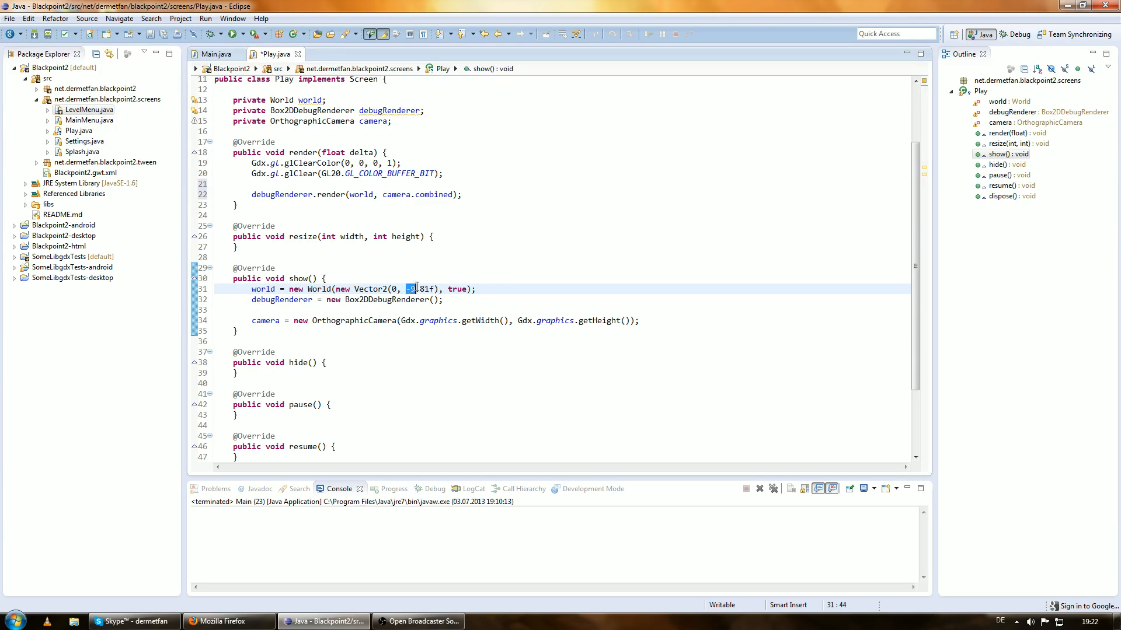
type("-9.81f")
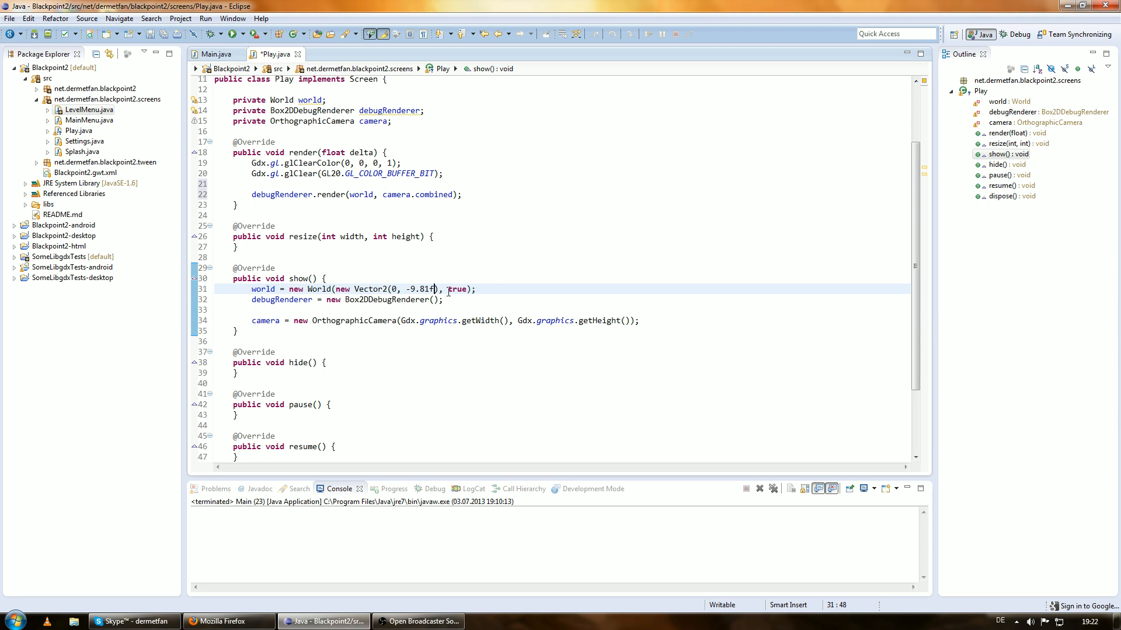
double_click(457, 289)
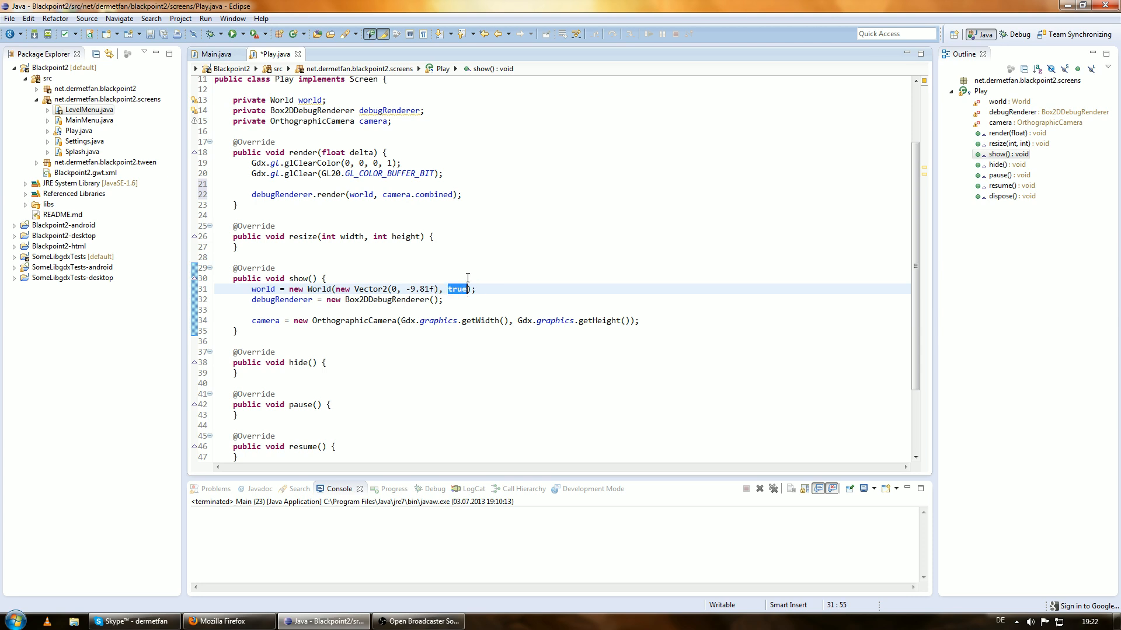
mouse_move(488, 289)
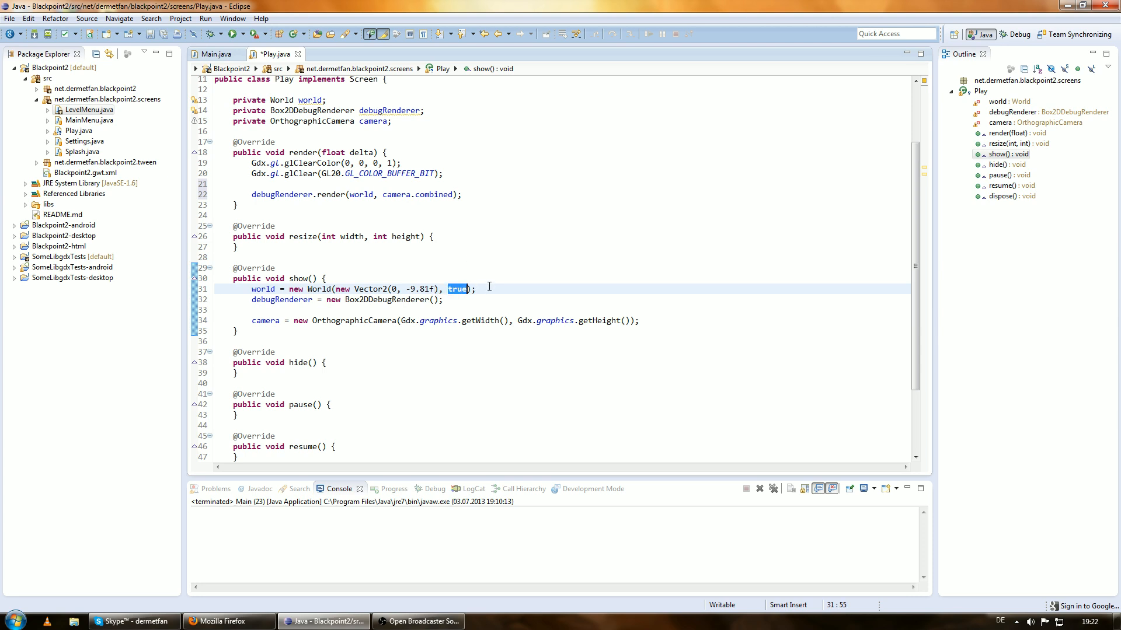
mouse_move(497, 290)
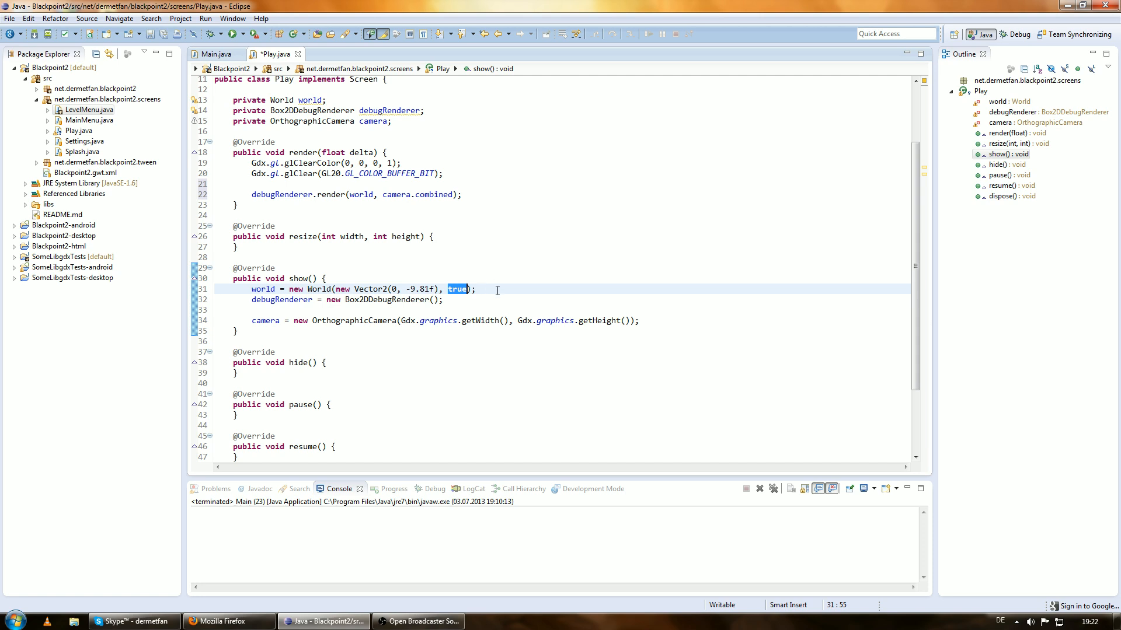
left_click(479, 289)
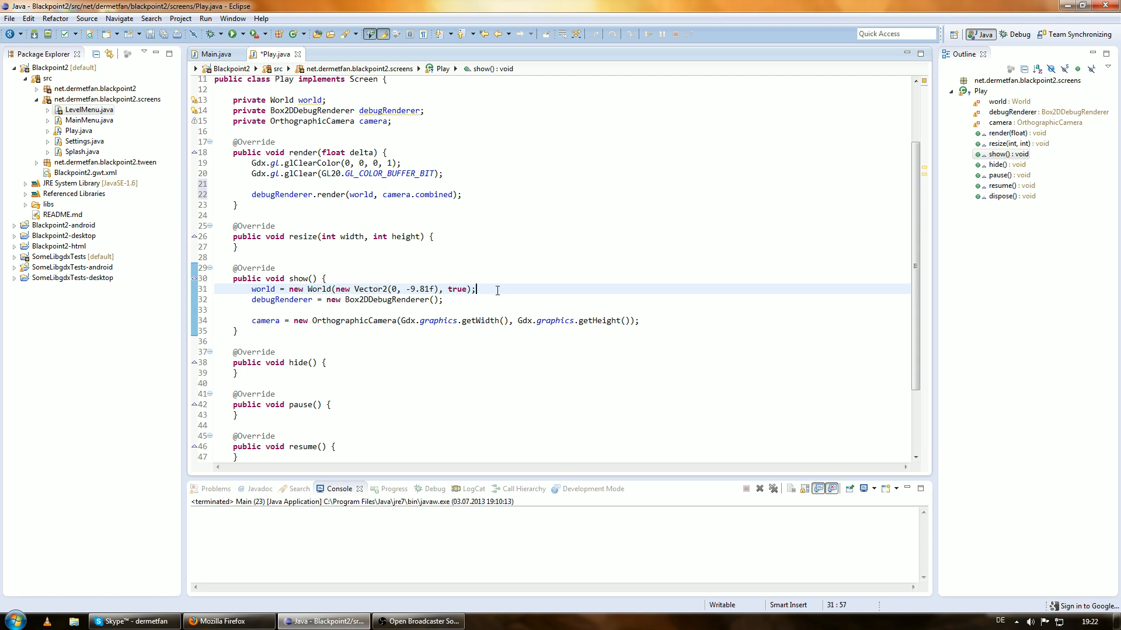
mouse_move(354, 289)
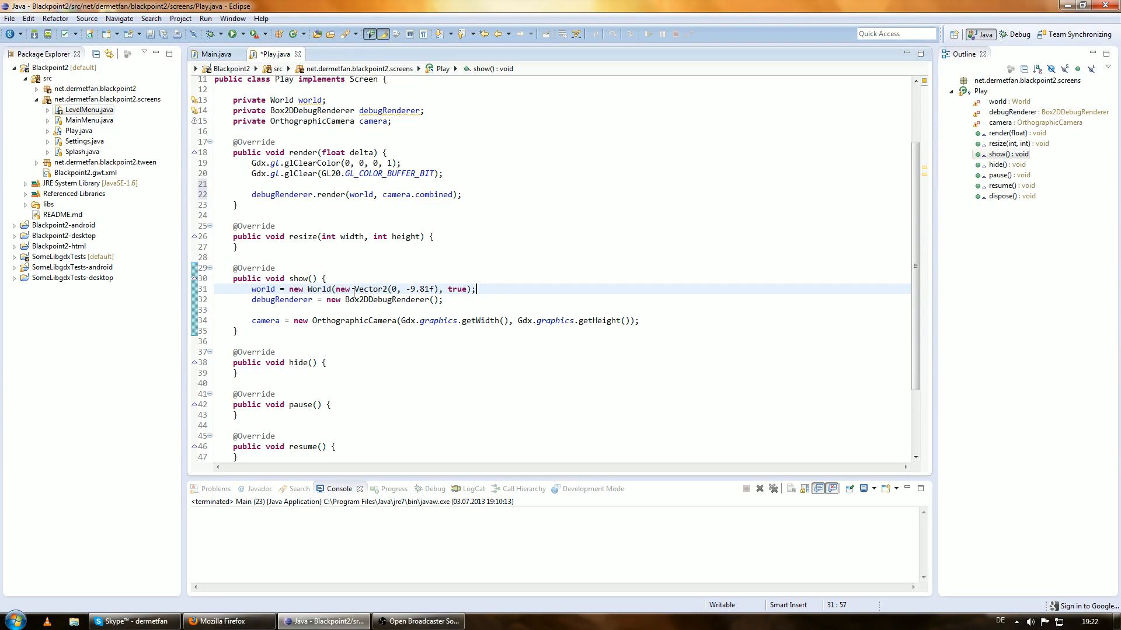
mouse_move(356, 299)
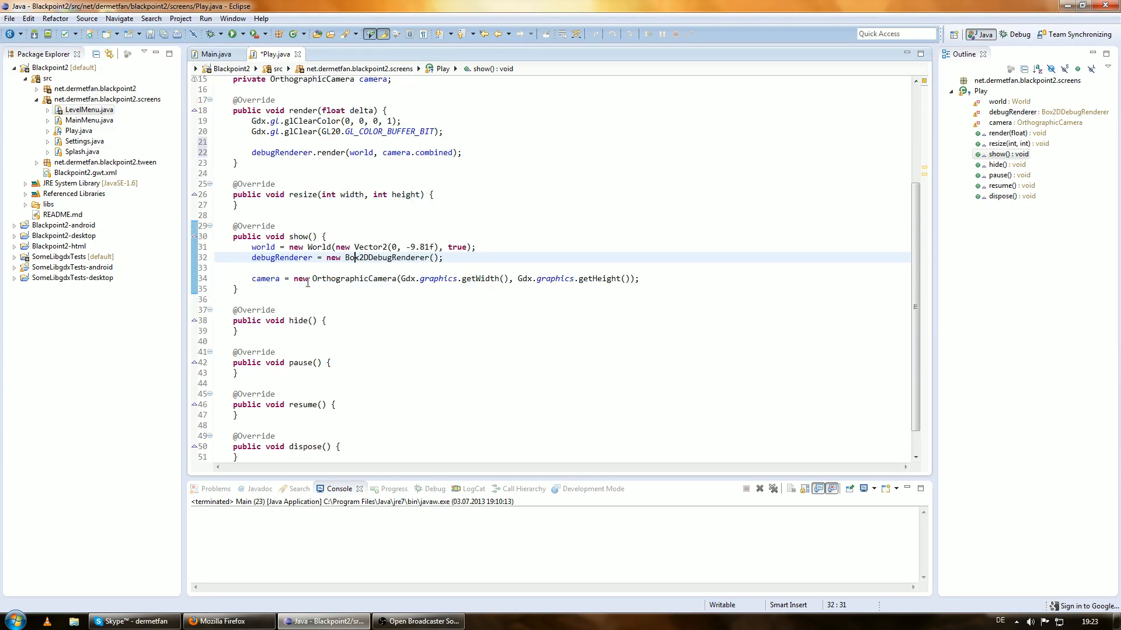
Step: Review the debugRenderer, Gdx.graphics and camera references in render() and show()
double_click(281, 258)
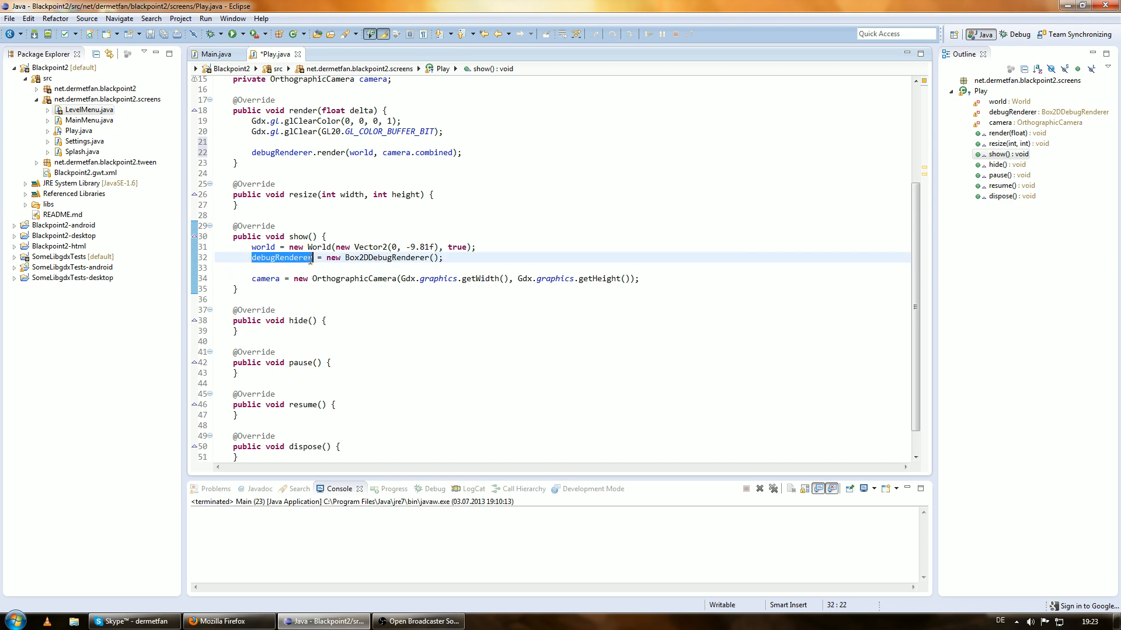
left_click(371, 257)
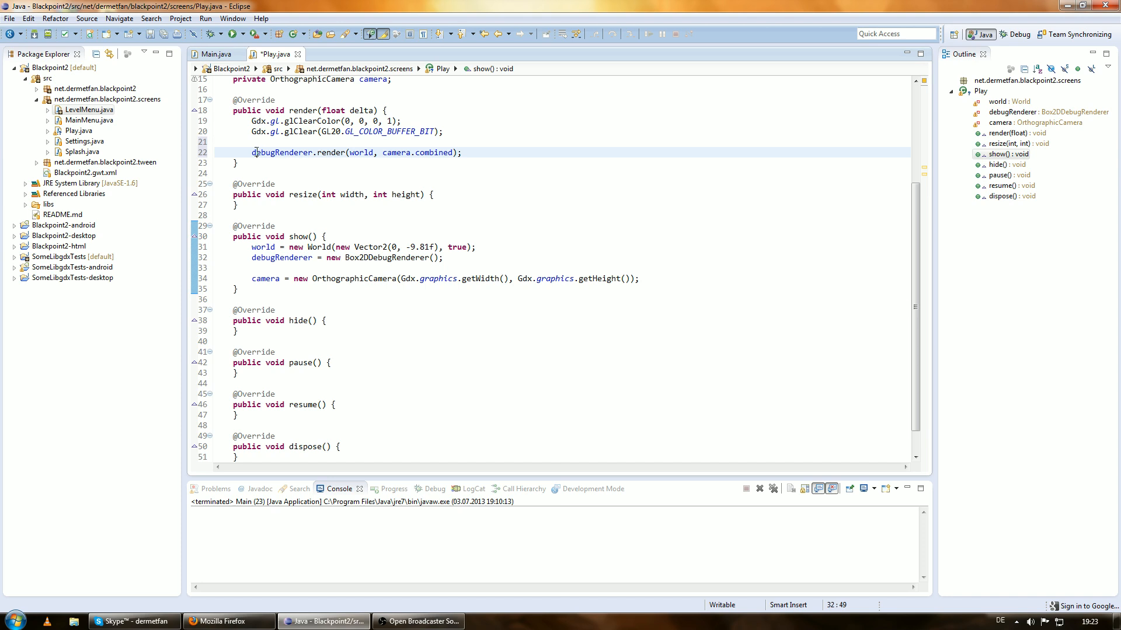
double_click(360, 153)
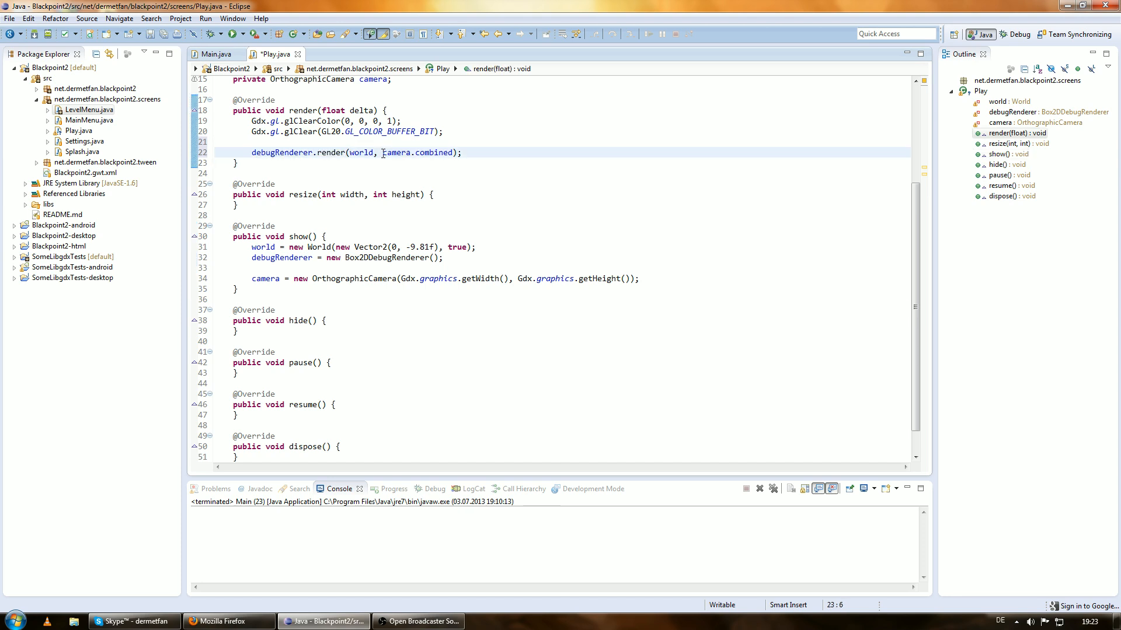
left_click(382, 152)
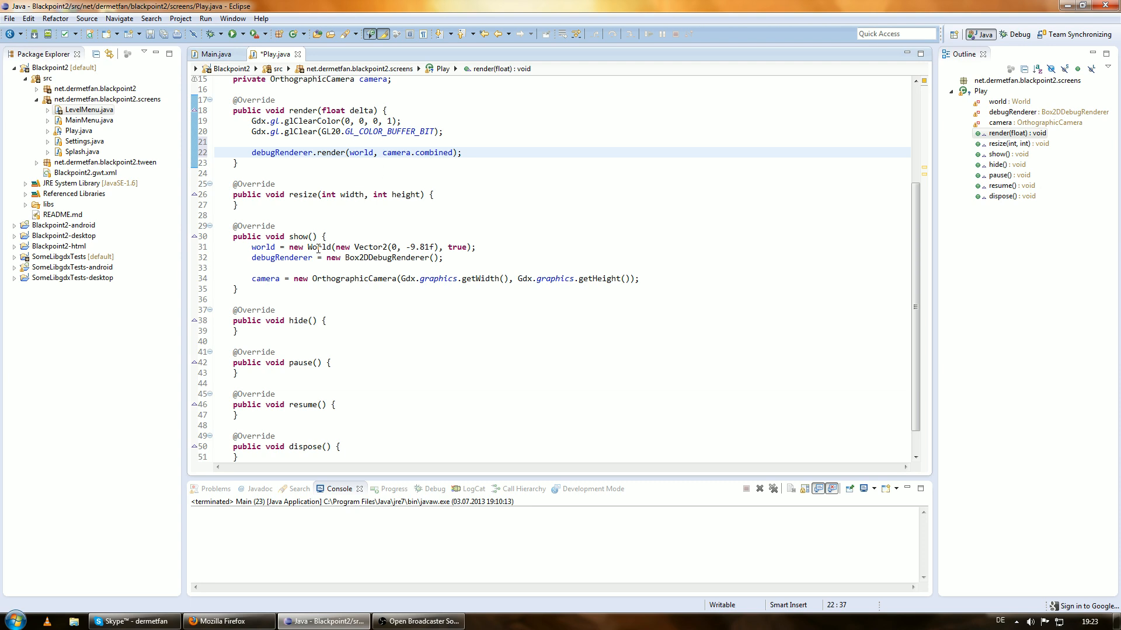
left_click(417, 279)
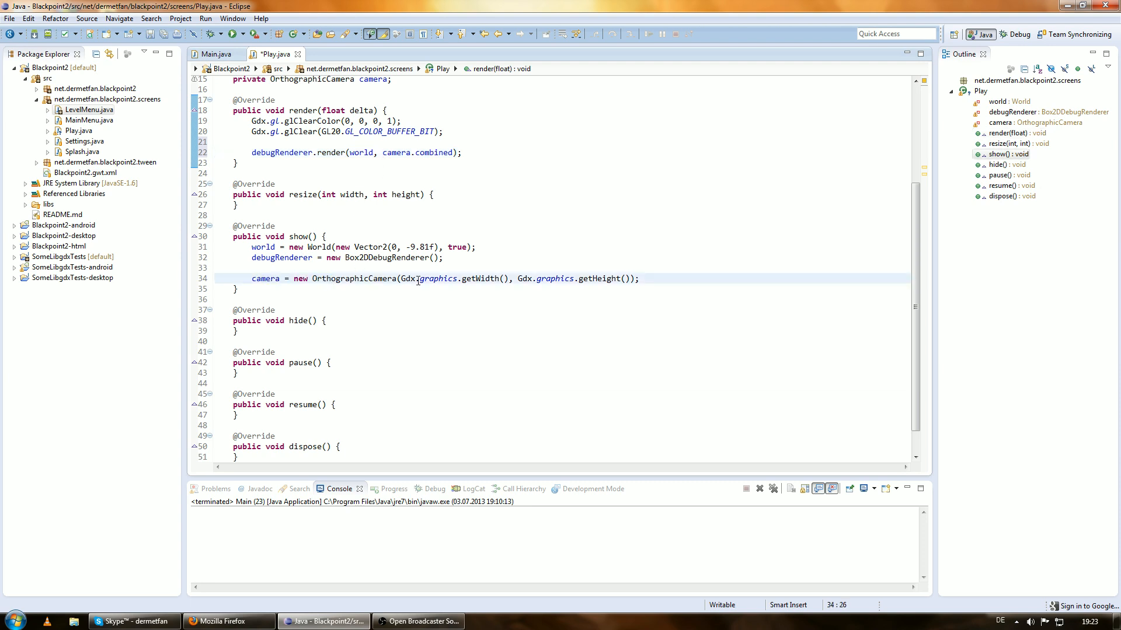
double_click(413, 152)
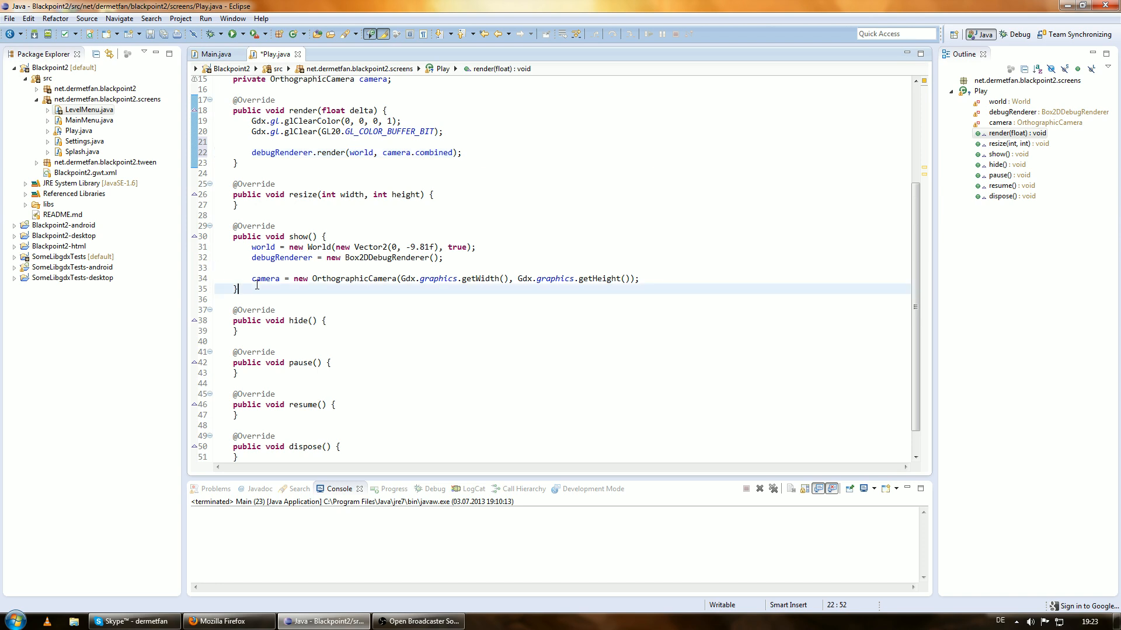
double_click(266, 279)
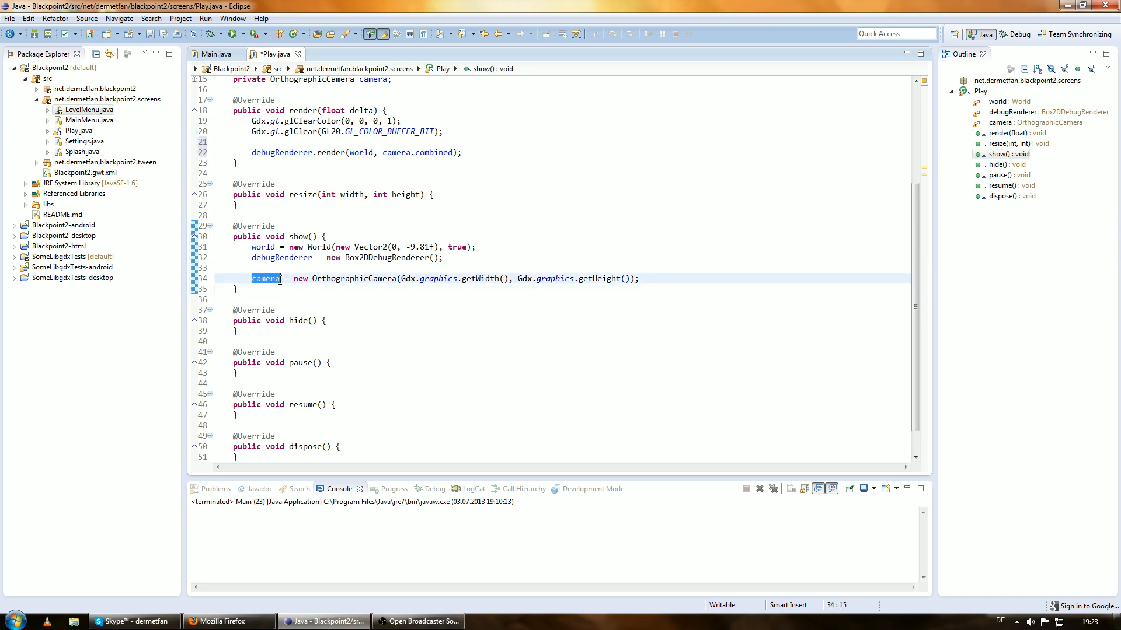
left_click(282, 279)
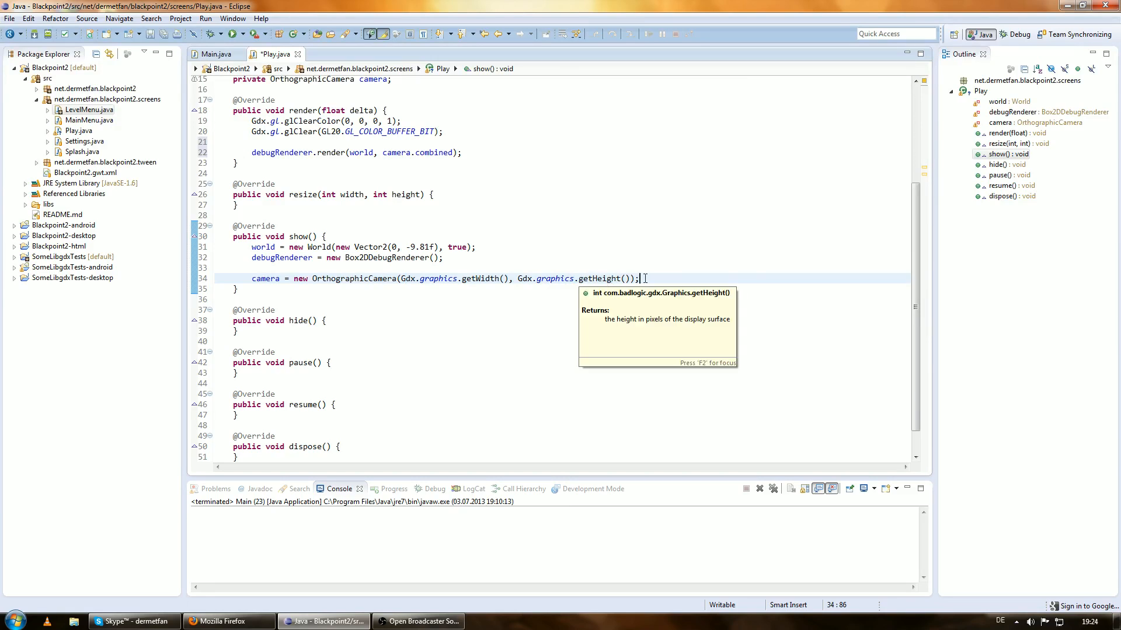
Step: Type a scratch 1:1 note and a '/ 5' width edit in show()'s camera line
type("1:")
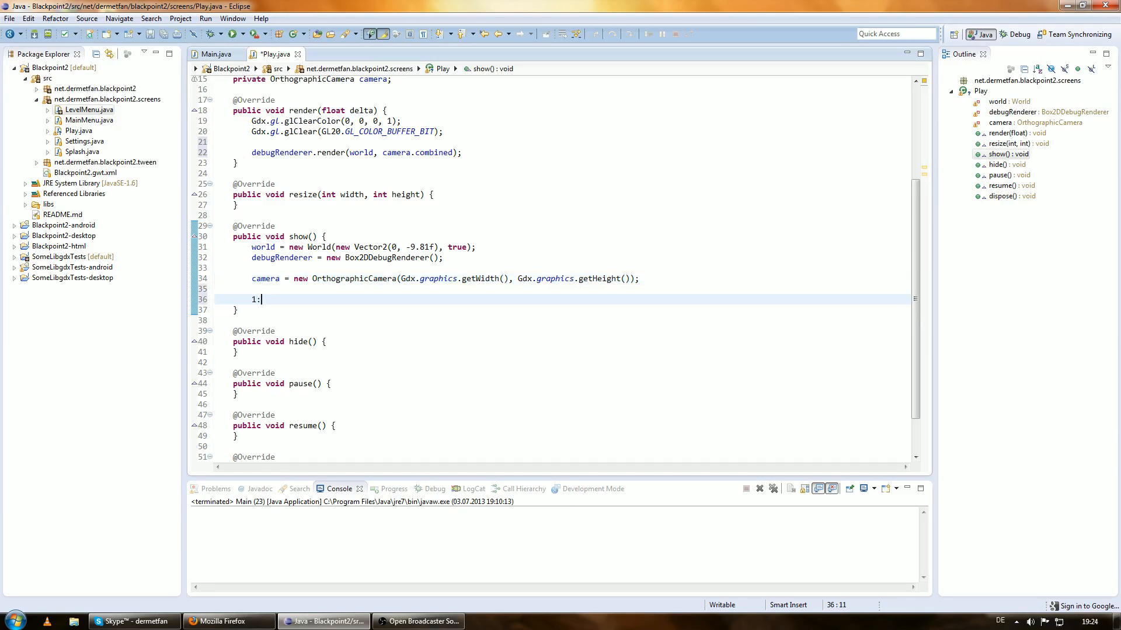
type("1")
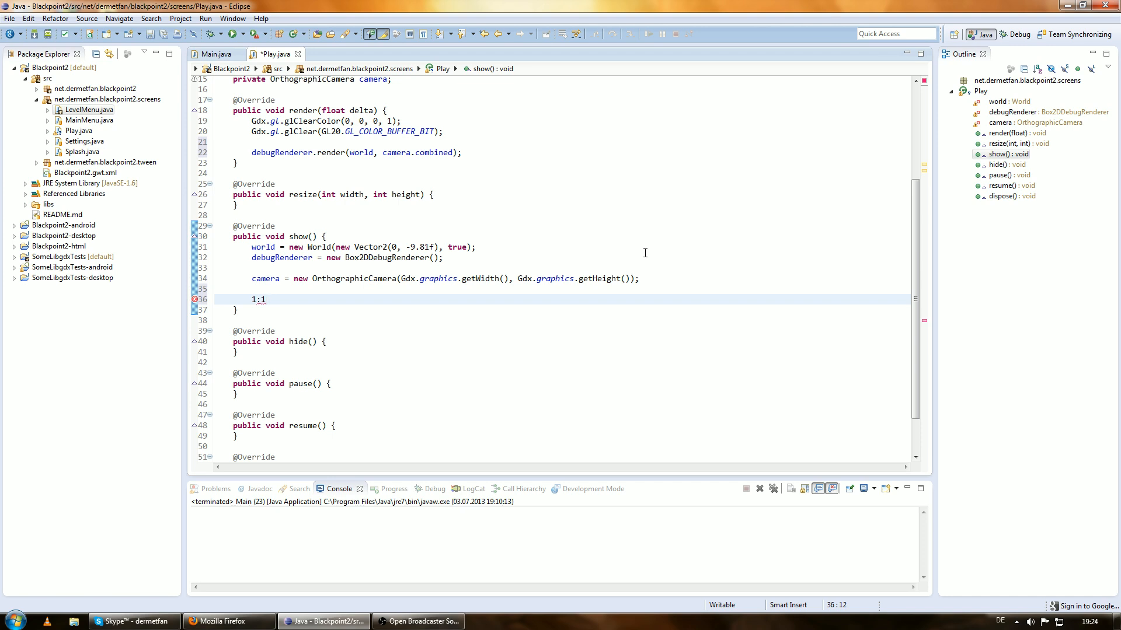
left_click(639, 279)
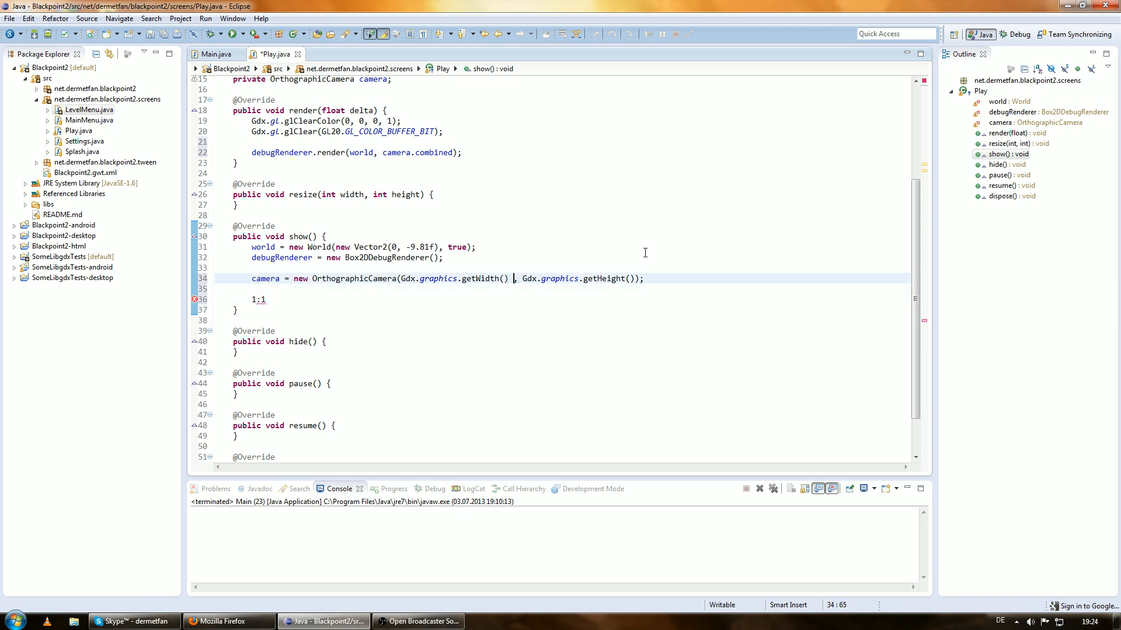
type("/ 5")
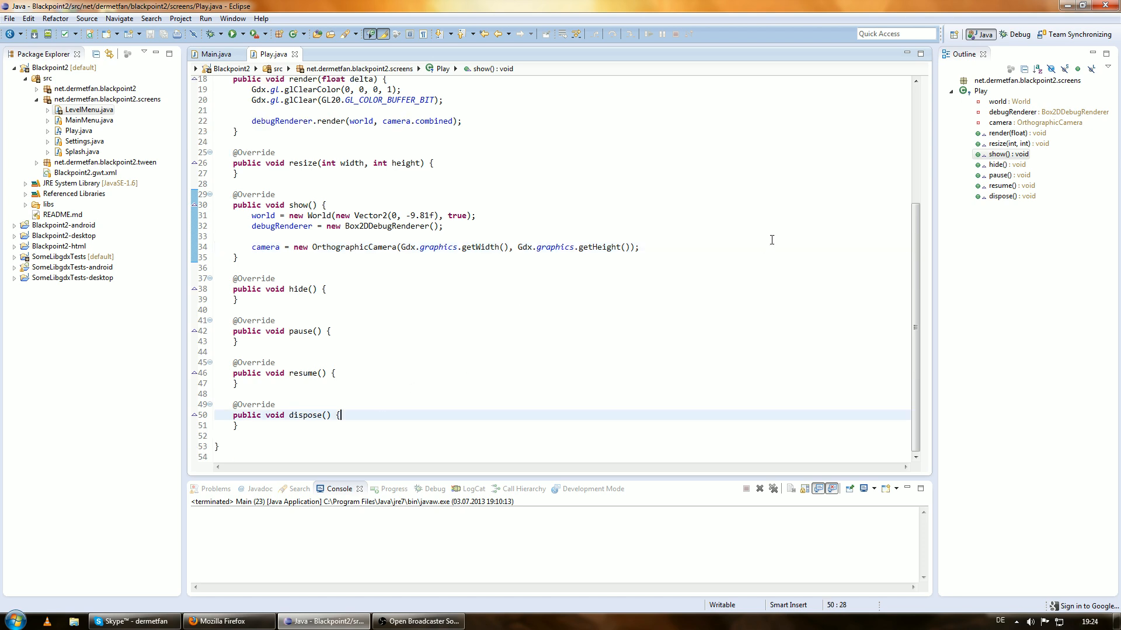
Step: Add world.dispose() and debugRenderer.dispose() to dispose(), and a dispose() call in hide()
type("world.dispose();")
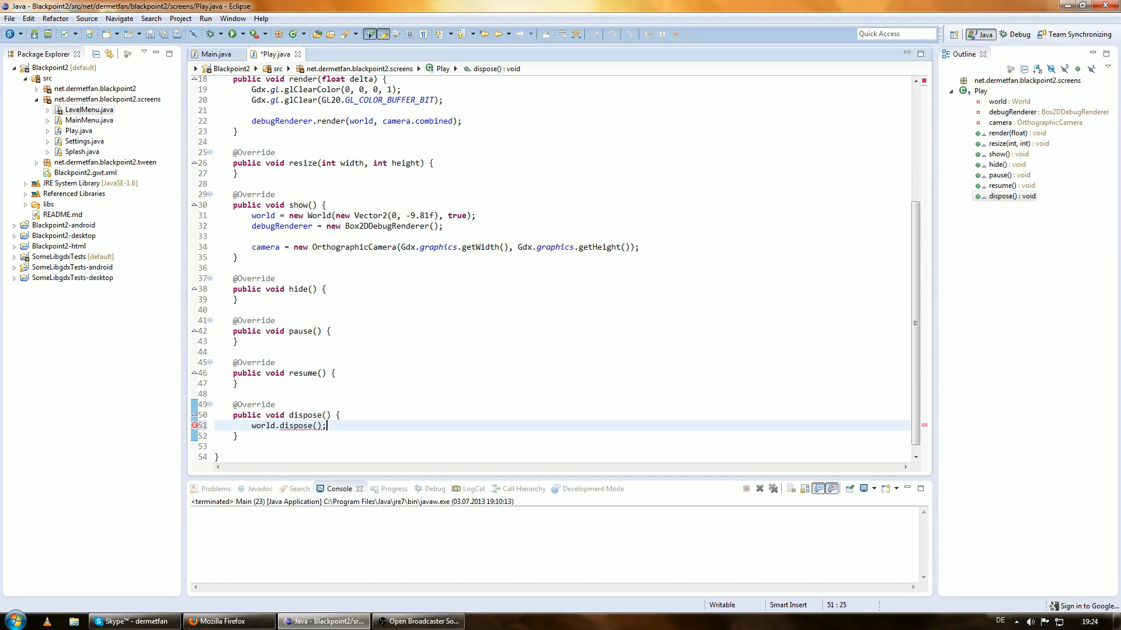
type("debugR")
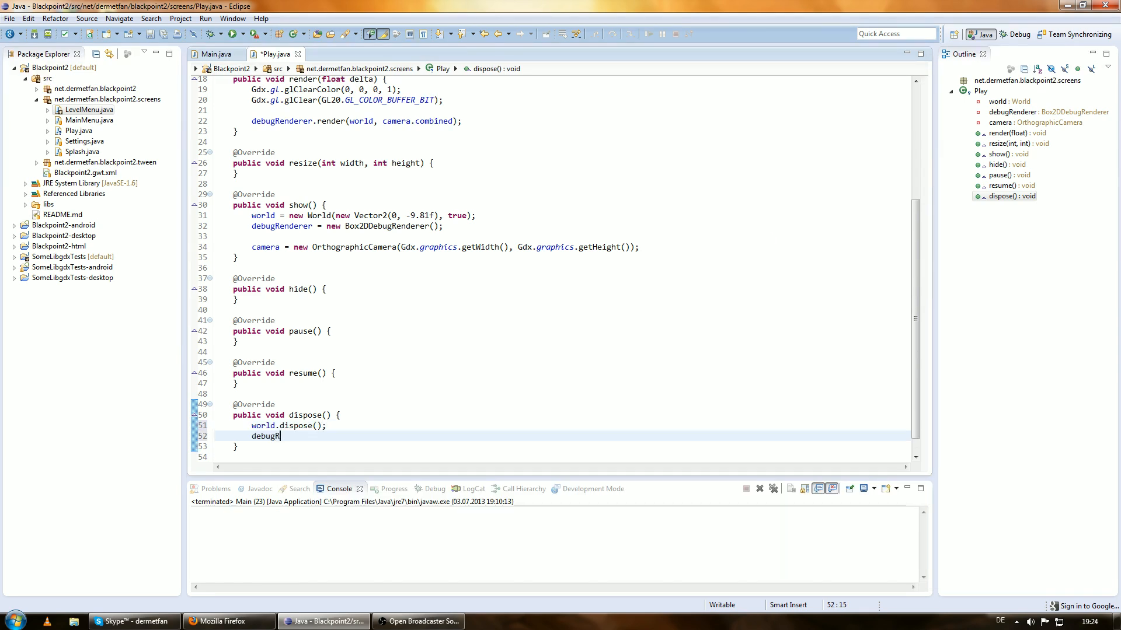
type("Renderer.dispose();")
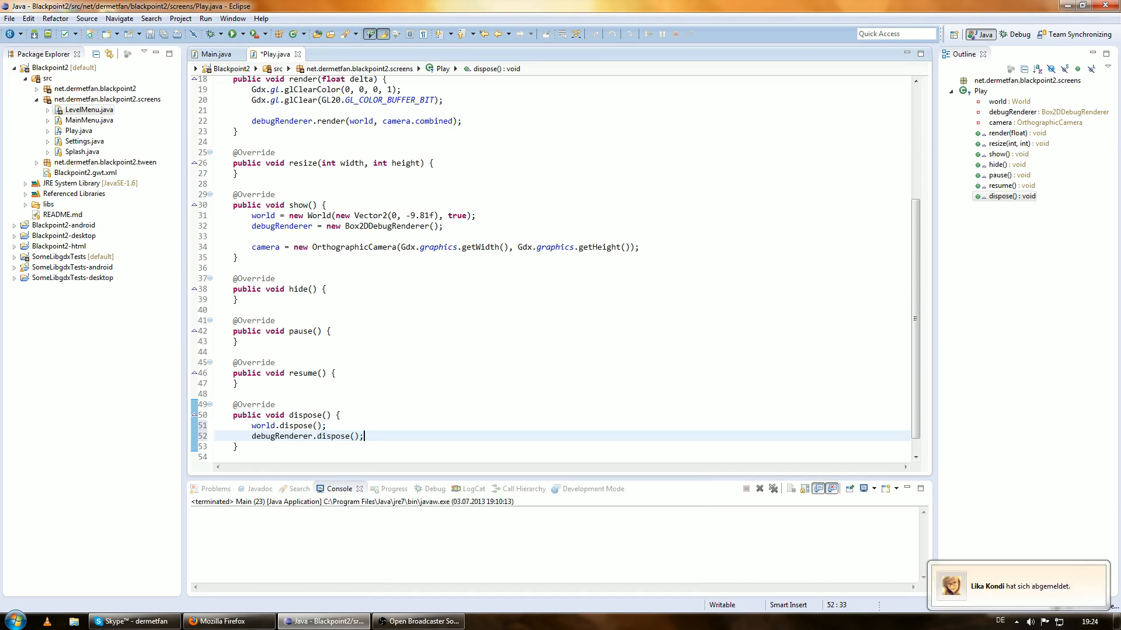
type("camera.direction")
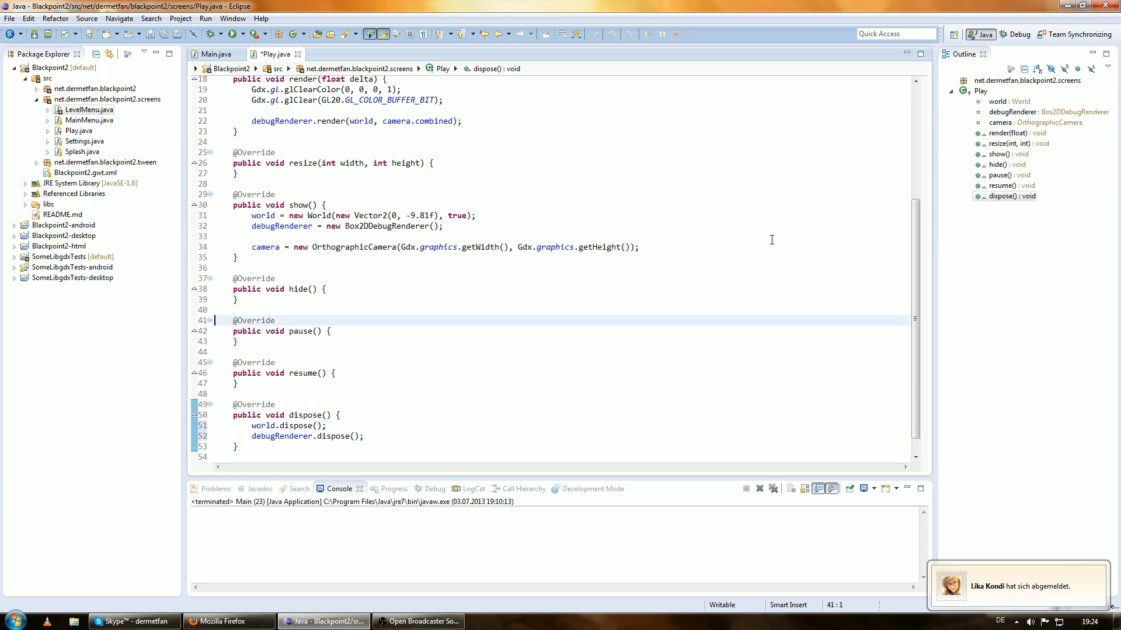
type("dispse();")
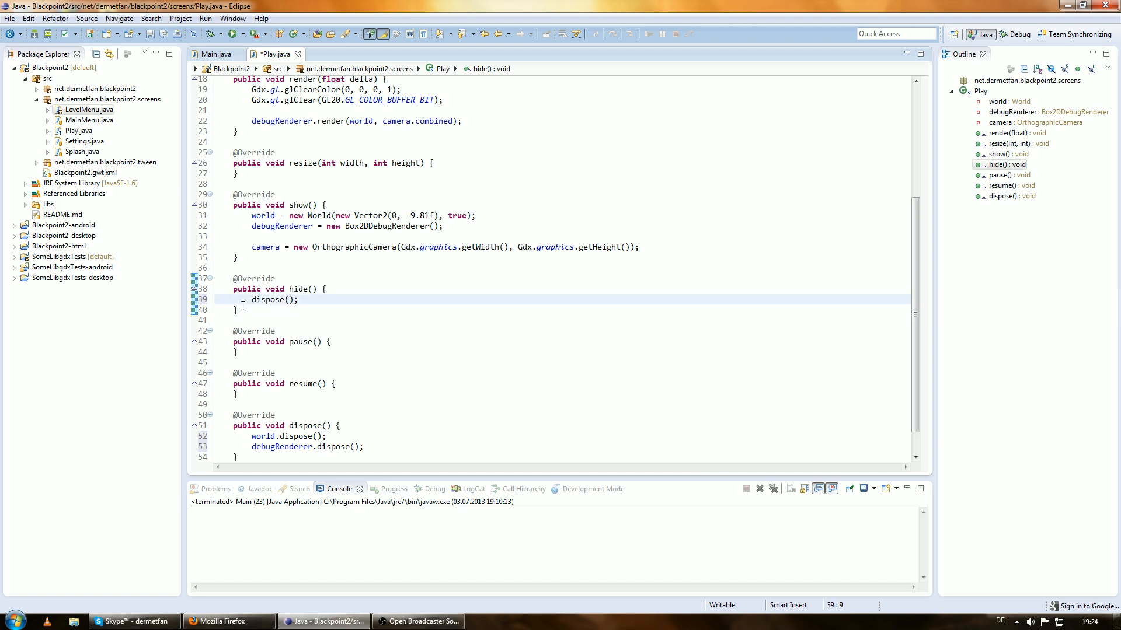
left_click(284, 446)
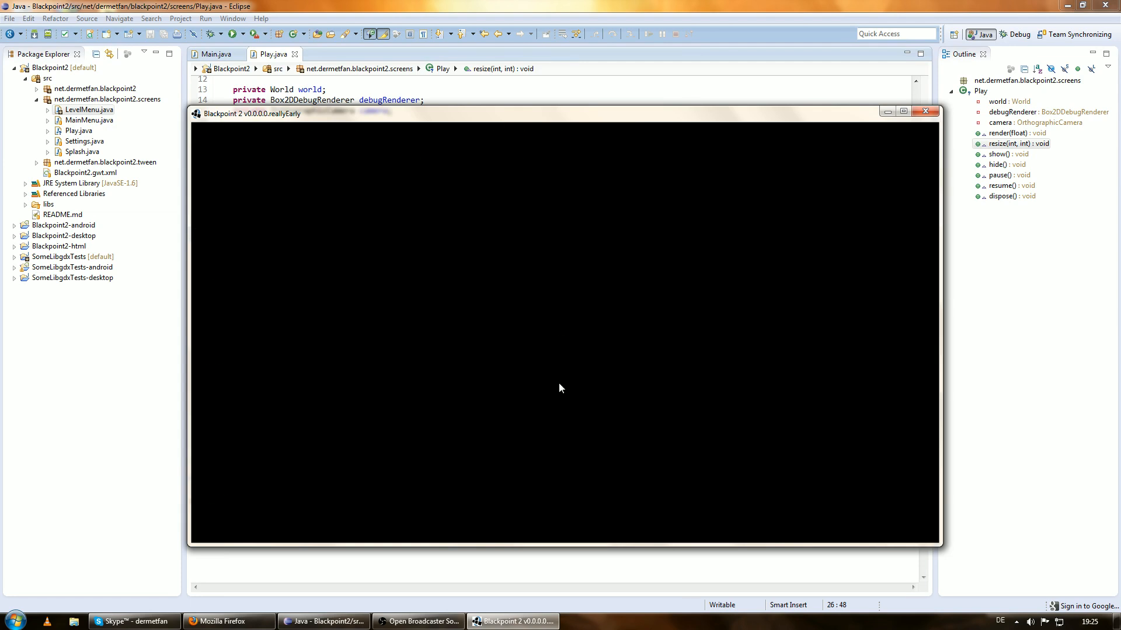
mouse_move(919, 121)
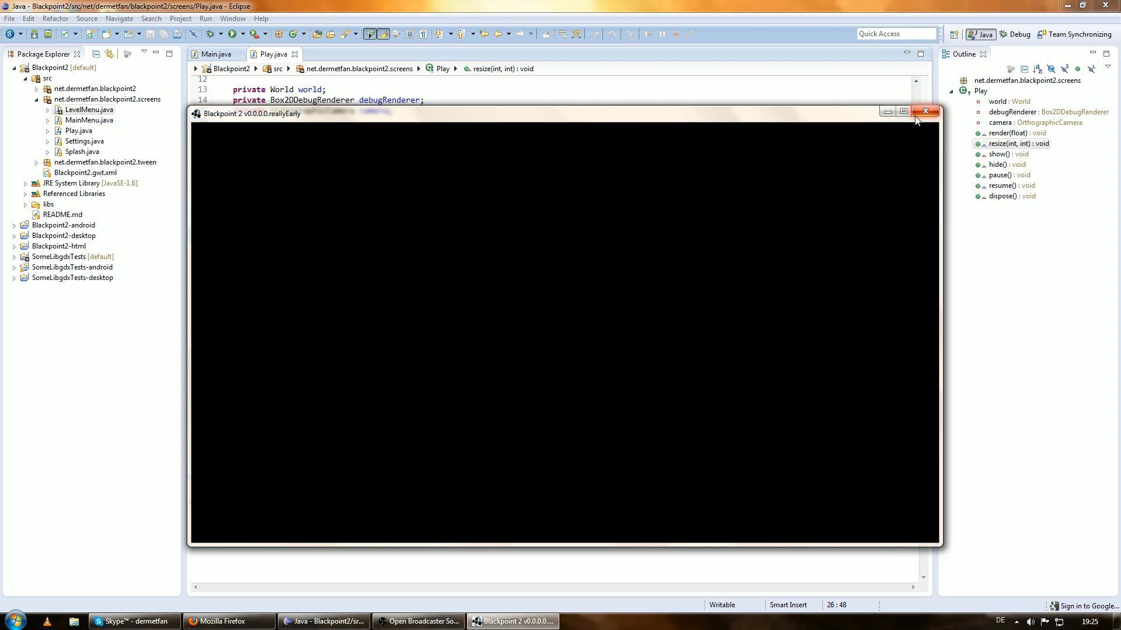
mouse_move(925, 111)
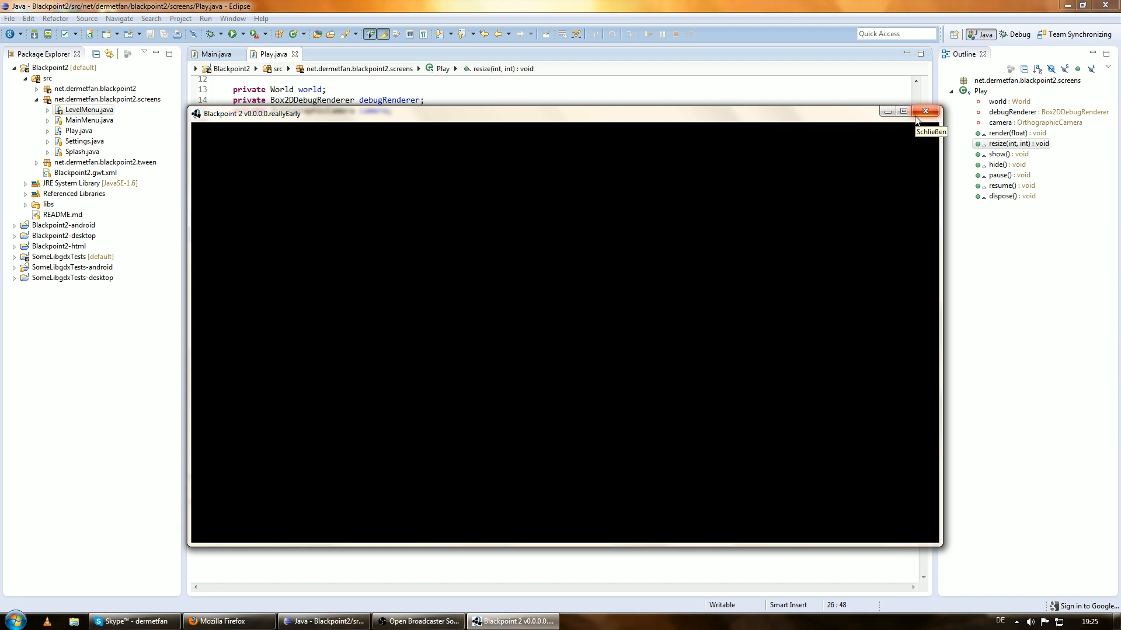
Step: Close the black Blackpoint 2 game window
left_click(925, 111)
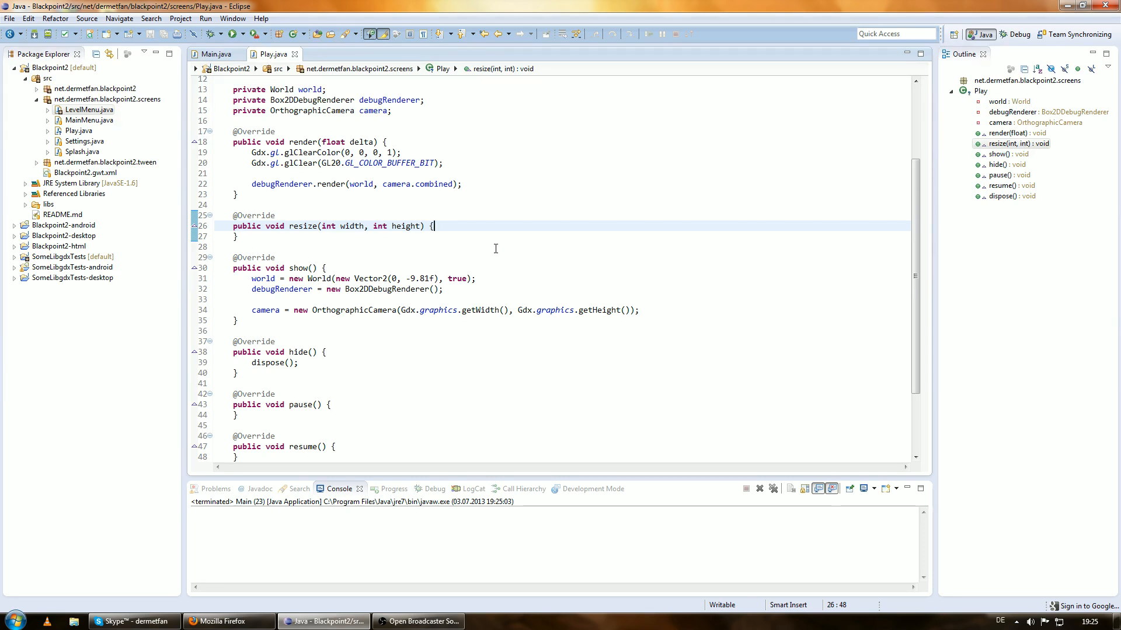
left_click(428, 621)
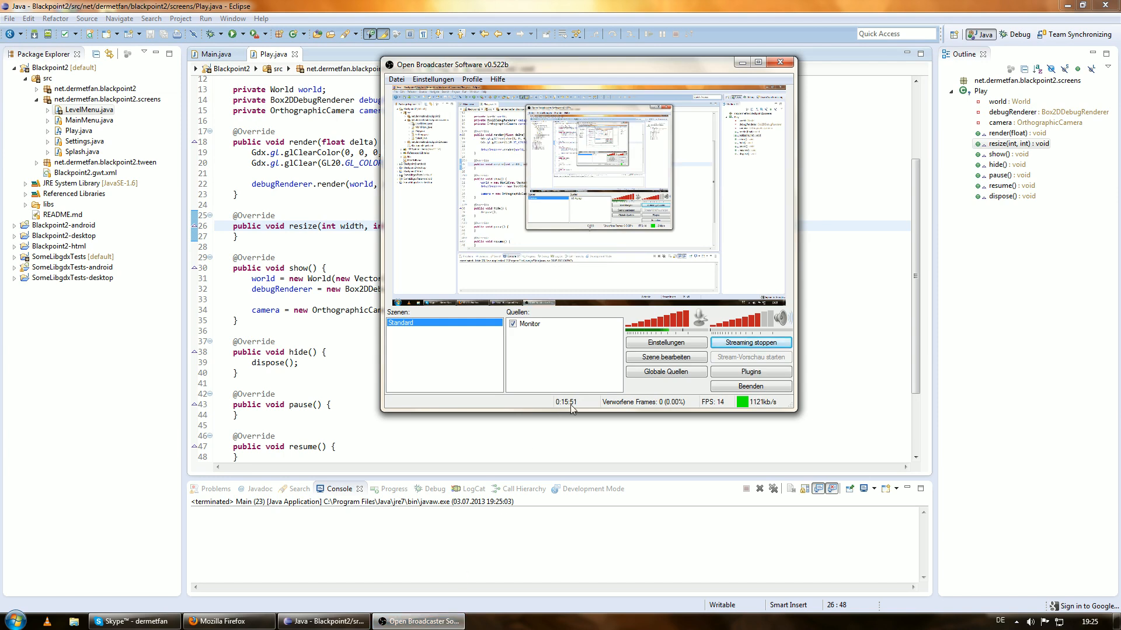
mouse_move(564, 407)
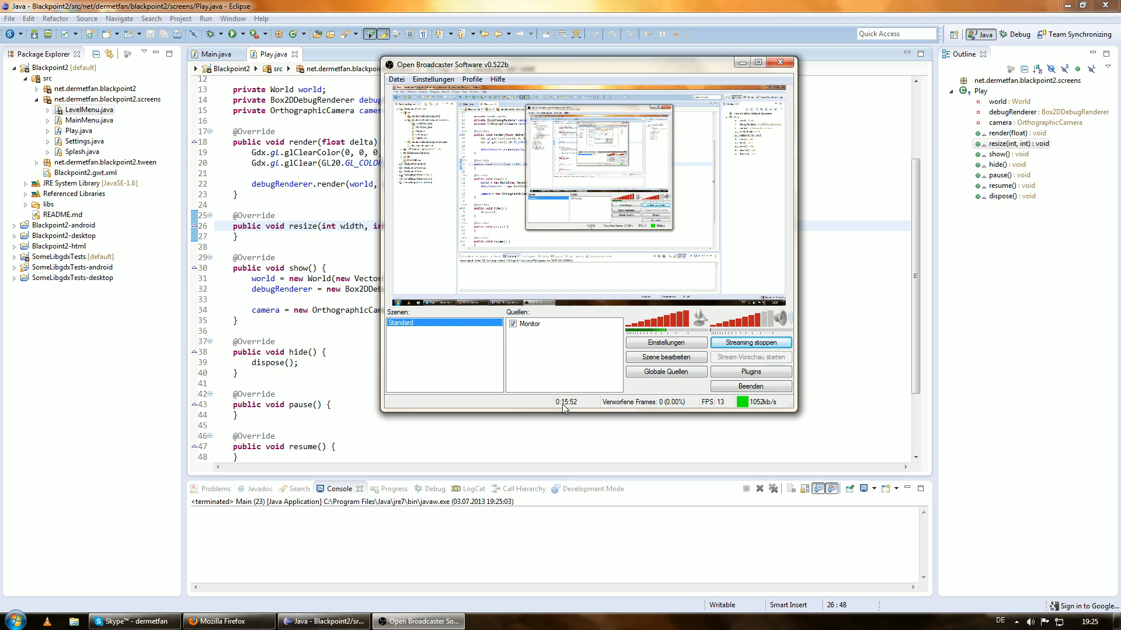
mouse_move(404, 370)
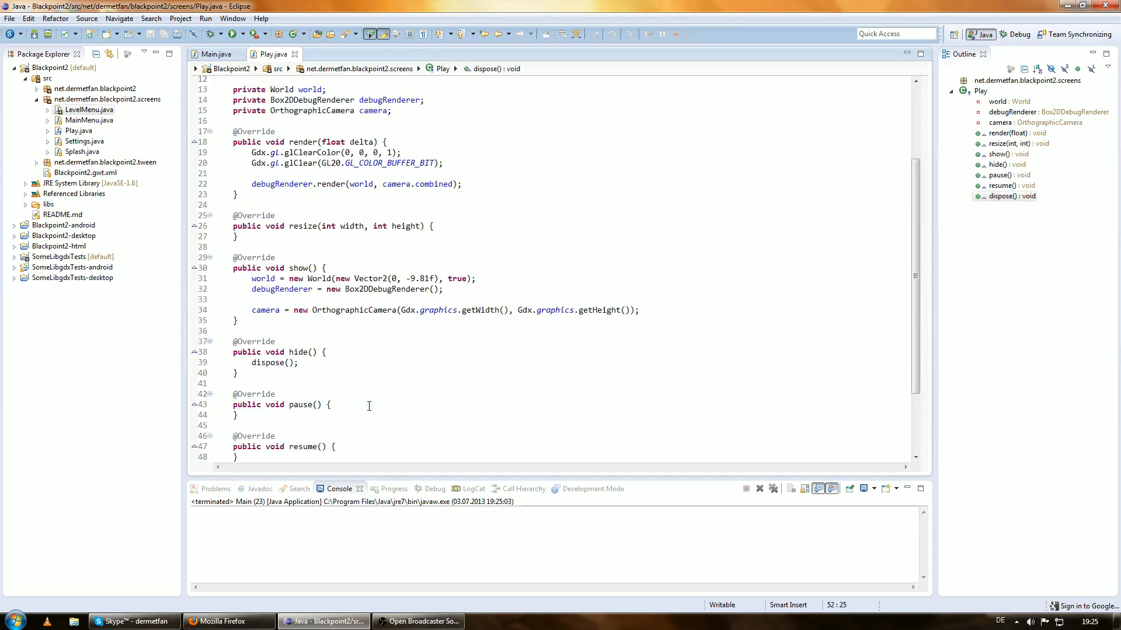
mouse_move(392, 395)
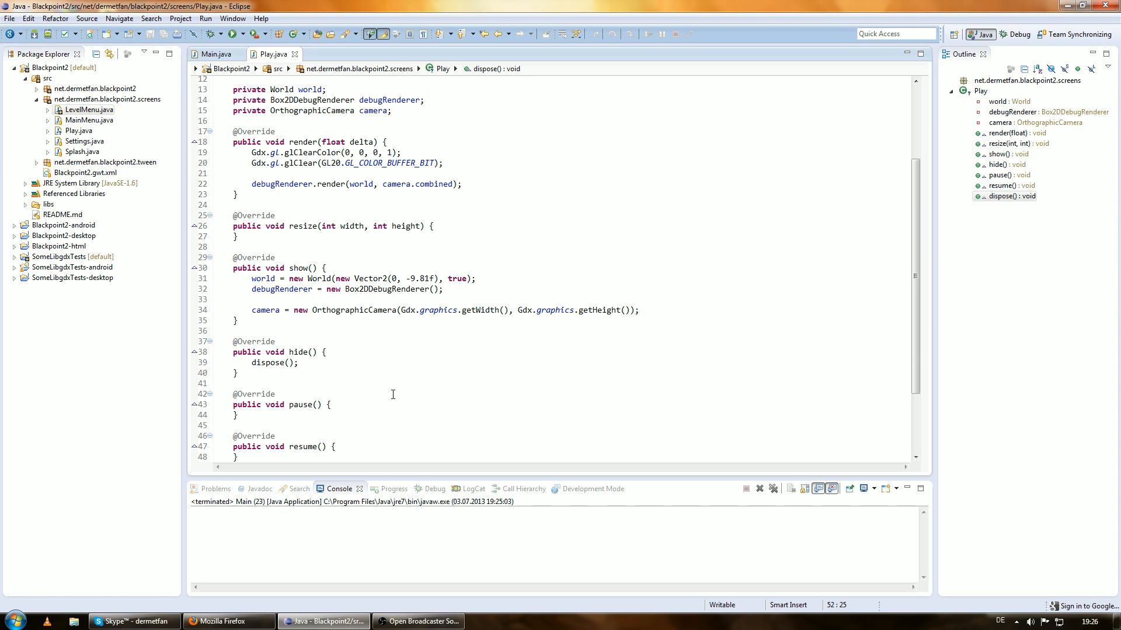
mouse_move(423, 621)
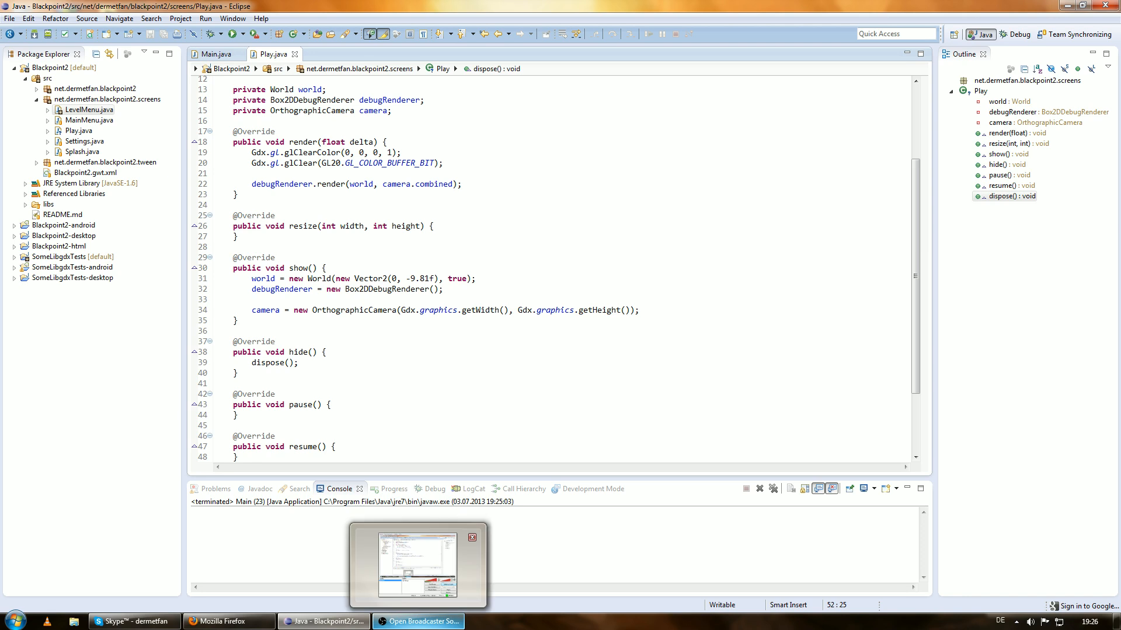